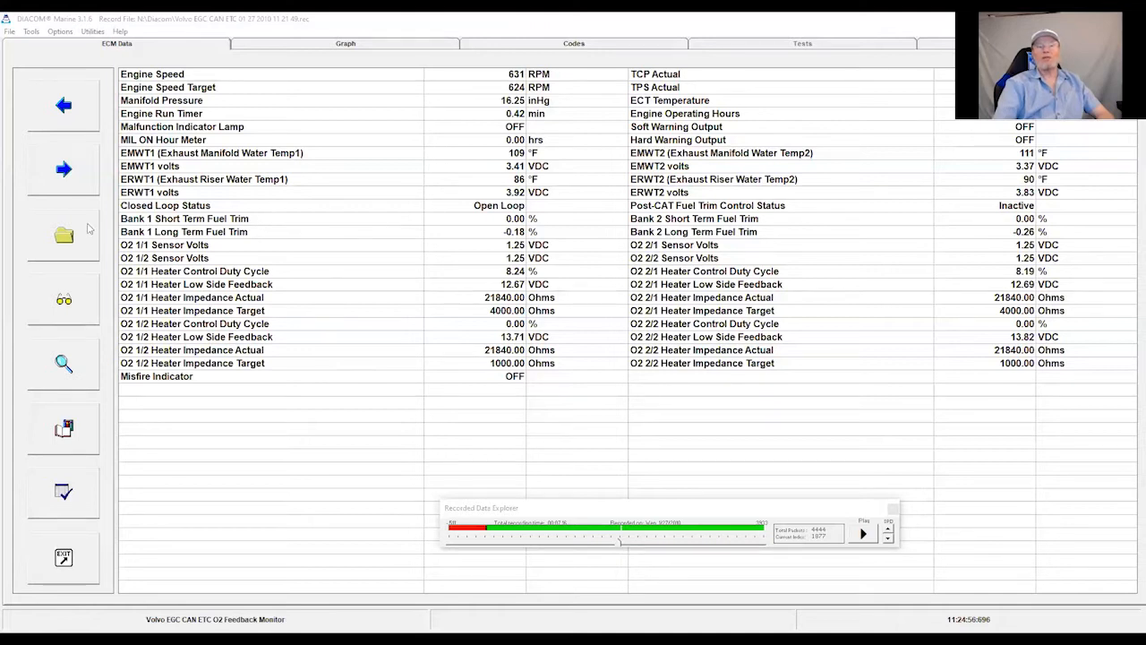
mouse_move(267, 218)
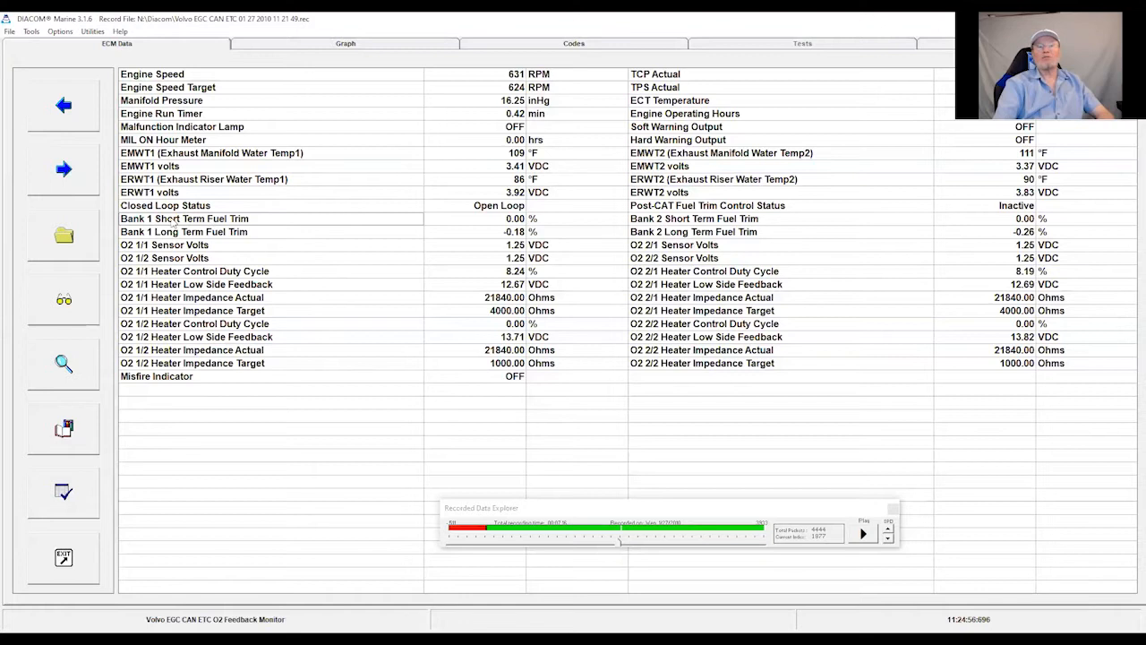
mouse_move(64, 285)
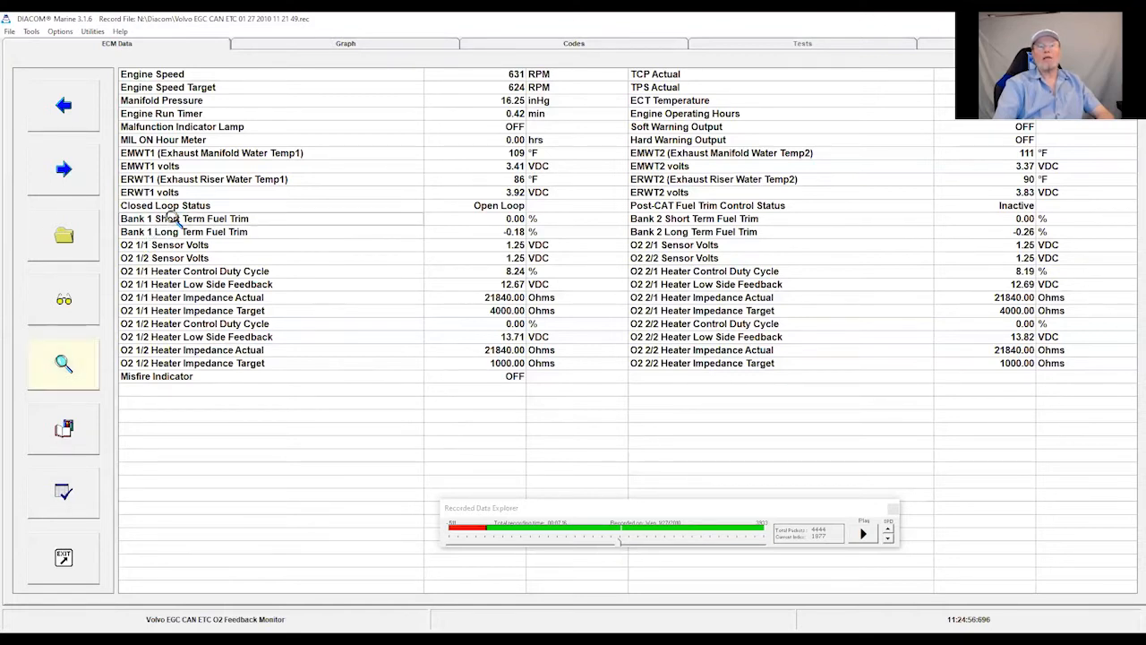
Enlarge the Bank 1 Short Term Fuel Trim readout and place it below the data list.
double_click(184, 219)
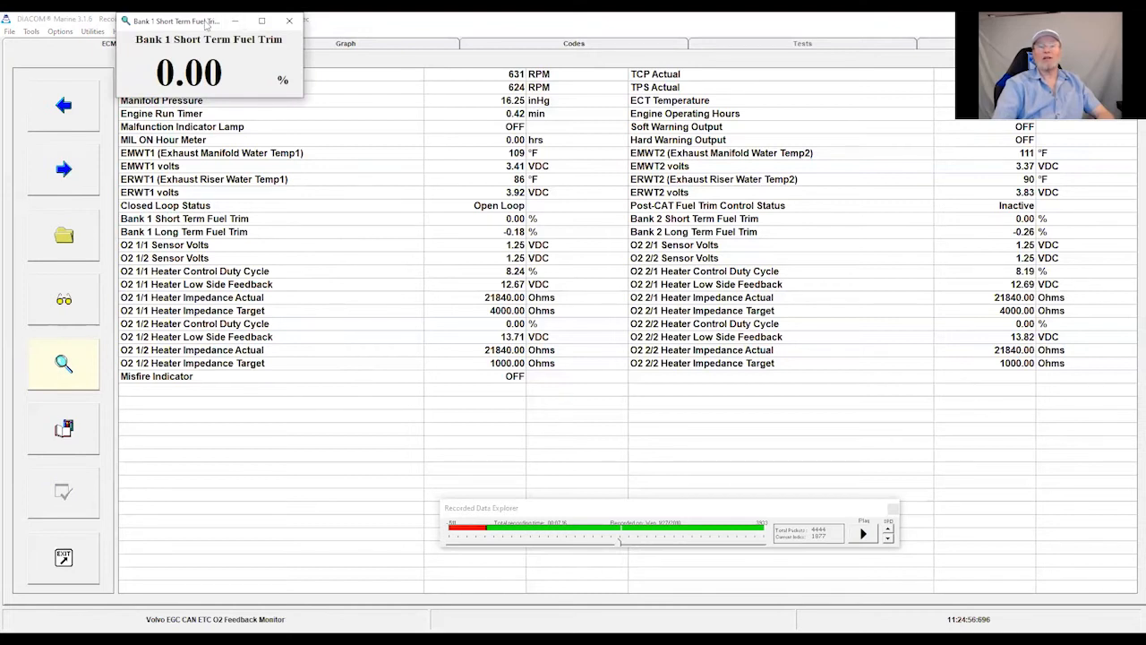
left_click_drag(208, 22, 222, 397)
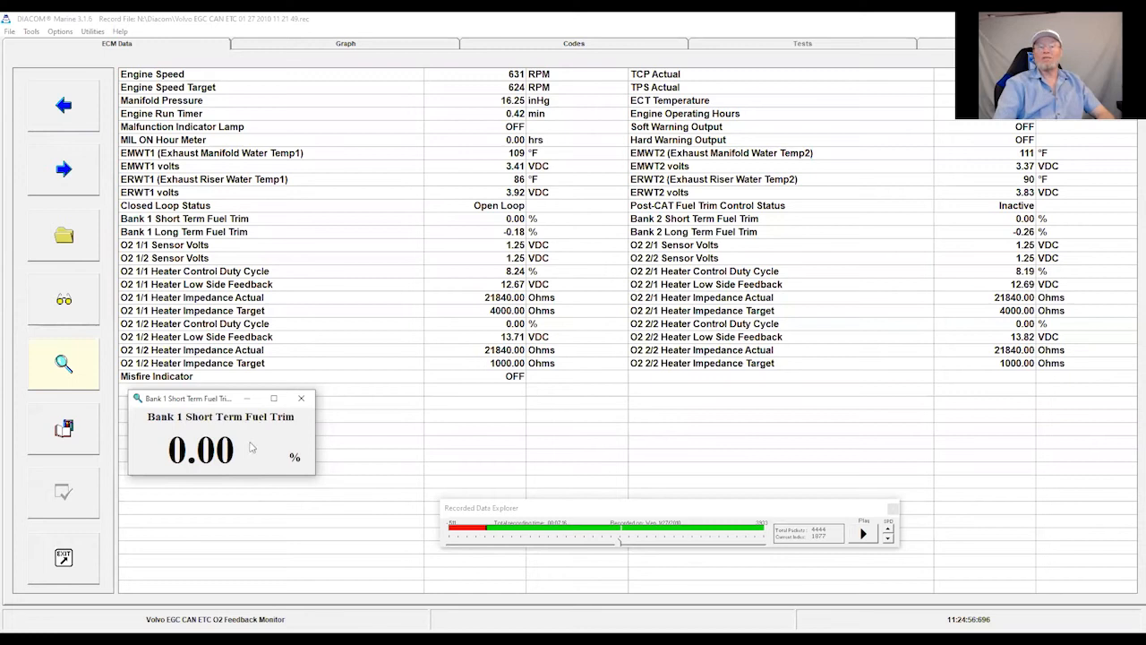
mouse_move(243, 451)
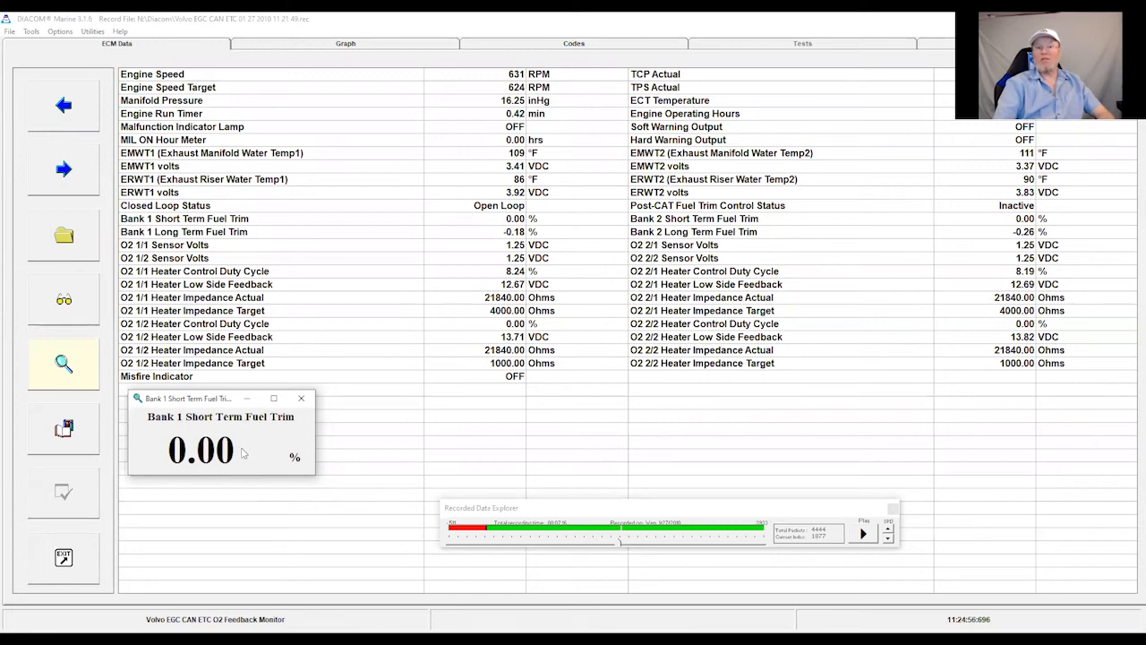
mouse_move(240, 454)
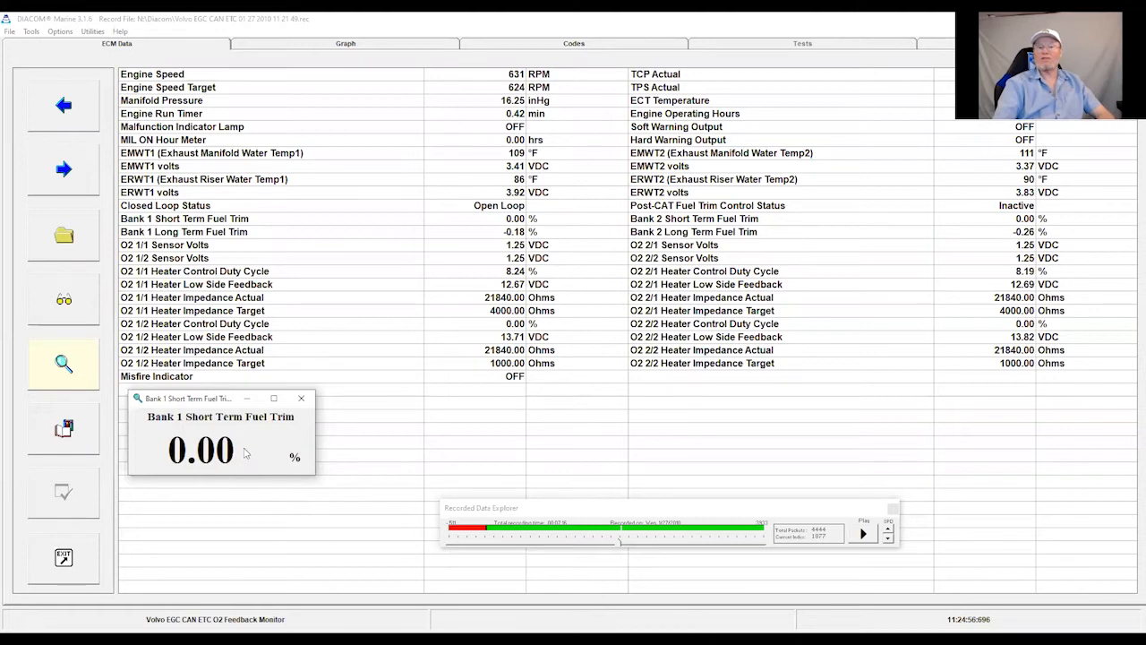
mouse_move(286, 428)
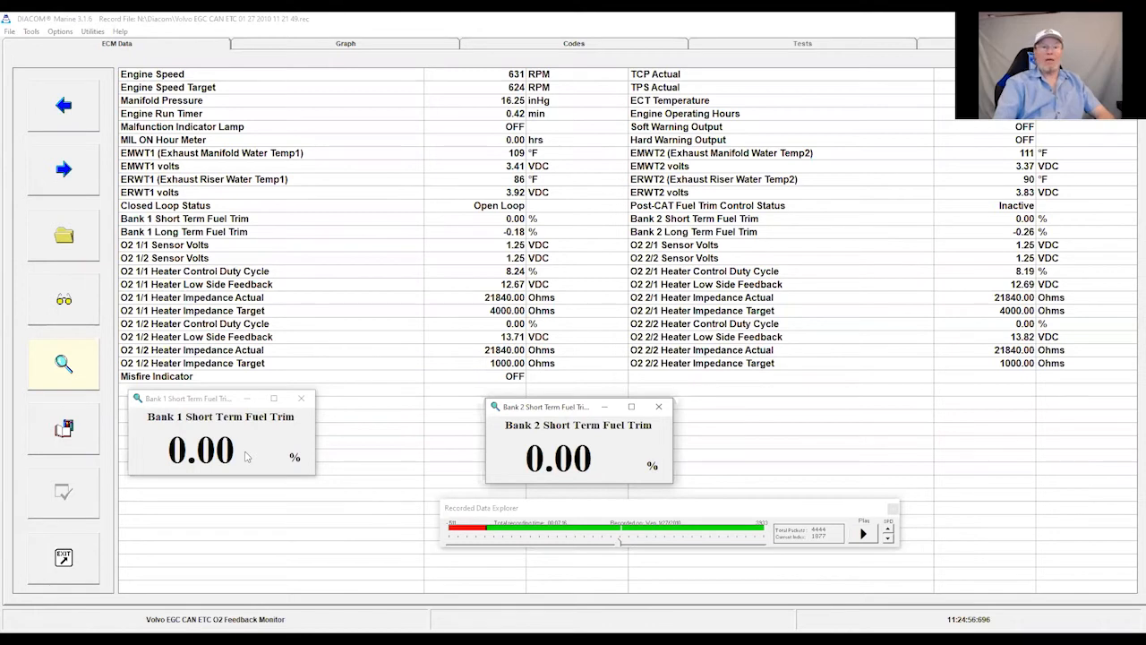
mouse_move(187, 243)
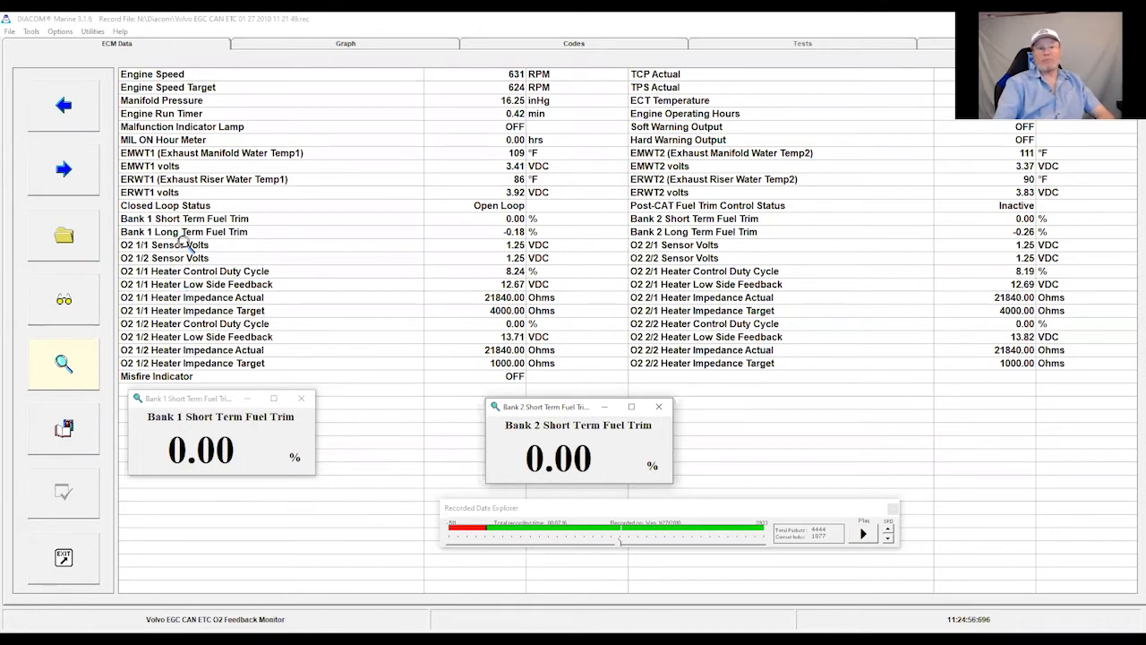
Enlarge O2 1/1 Sensor Volts, then view the chosen parameters as graph traces.
double_click(164, 244)
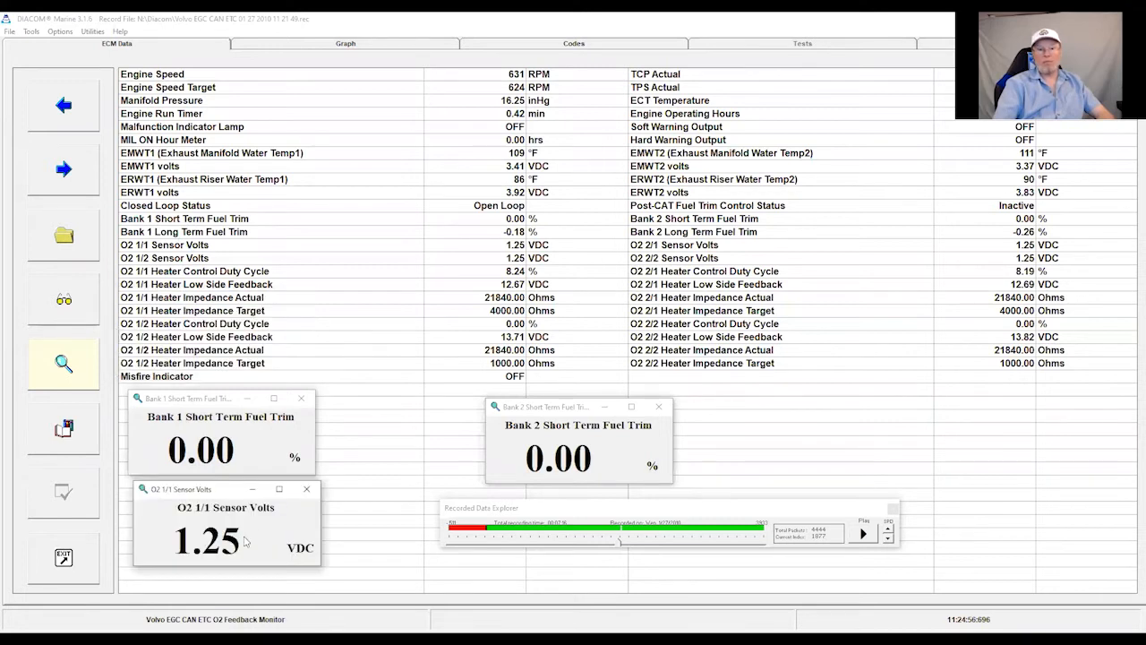
mouse_move(266, 536)
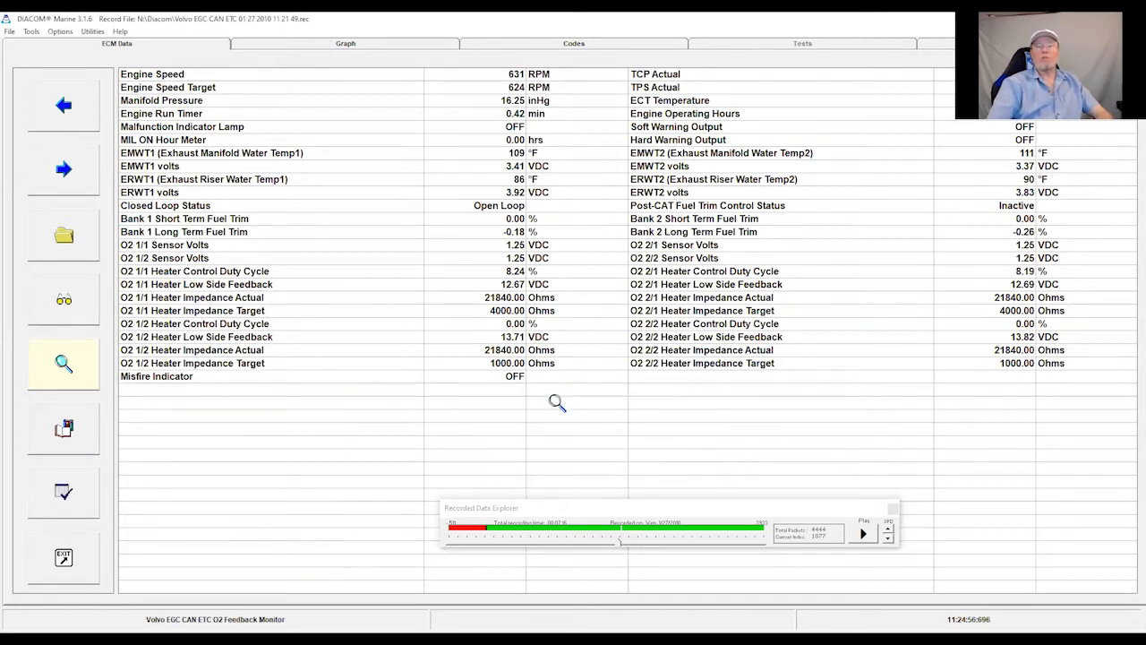
mouse_move(373, 391)
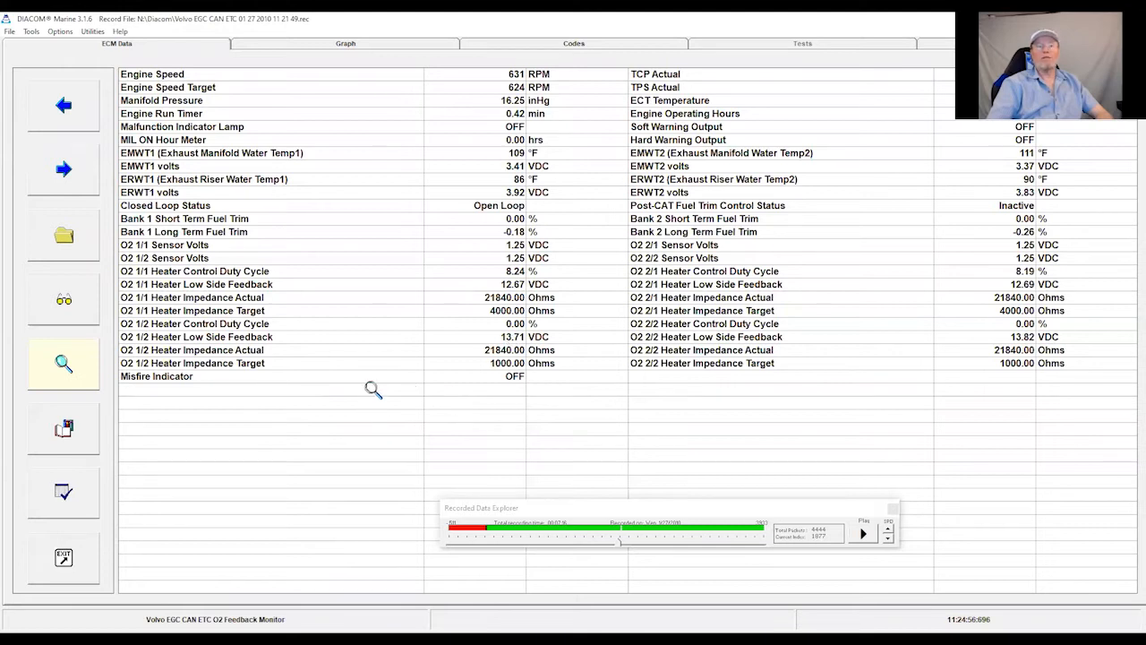
mouse_move(163, 376)
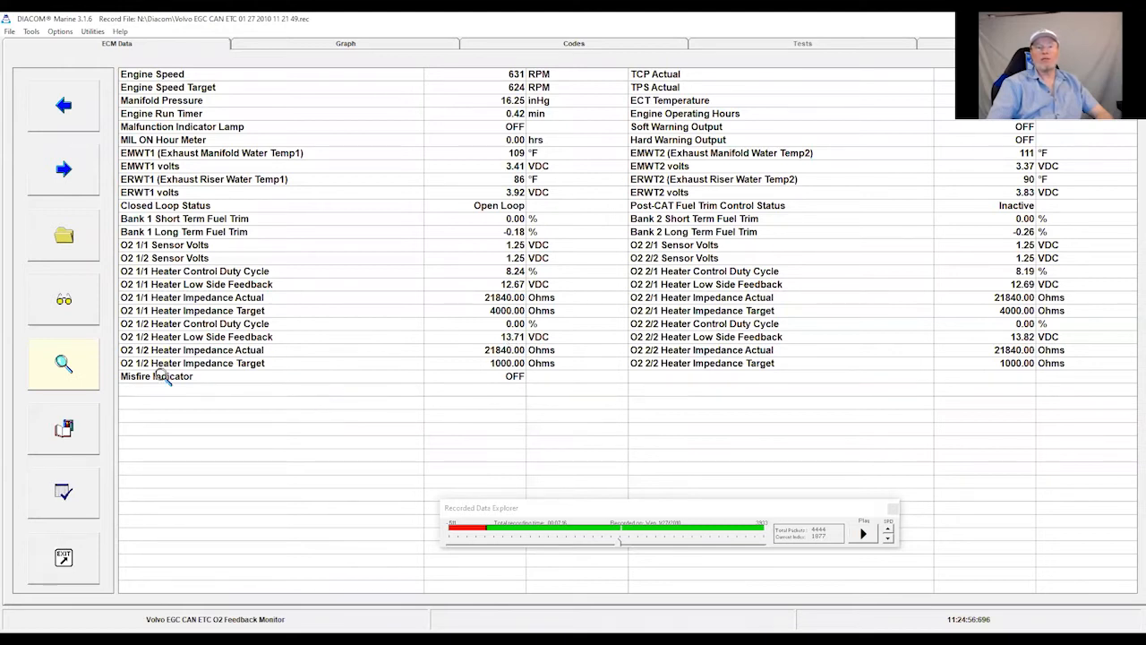
mouse_move(283, 236)
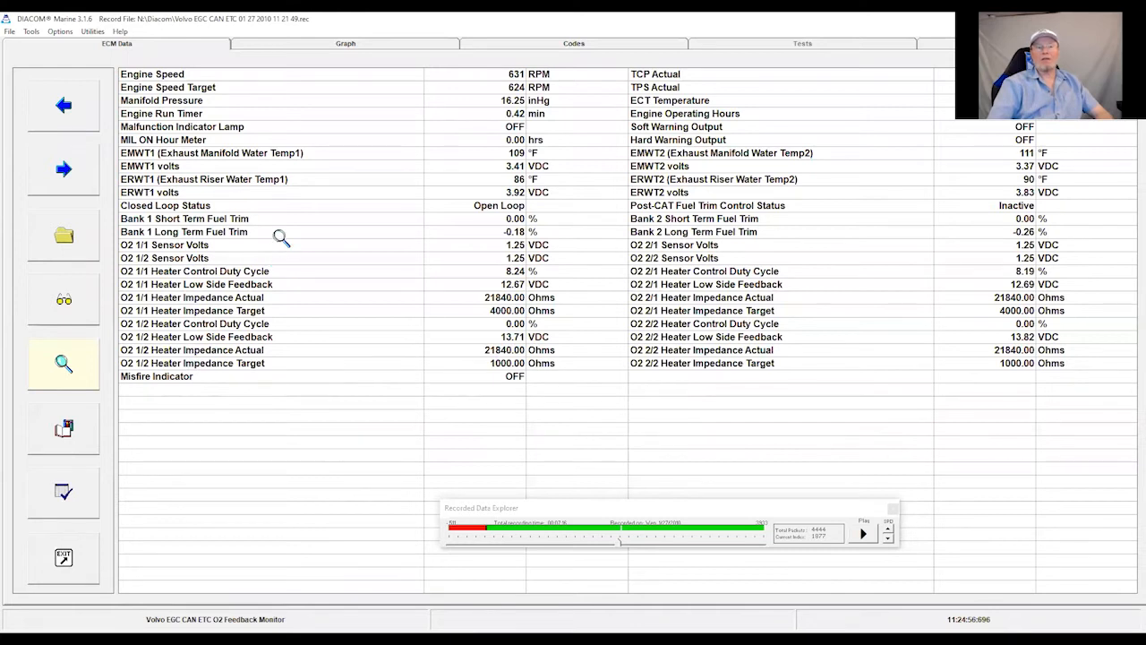
left_click(344, 43)
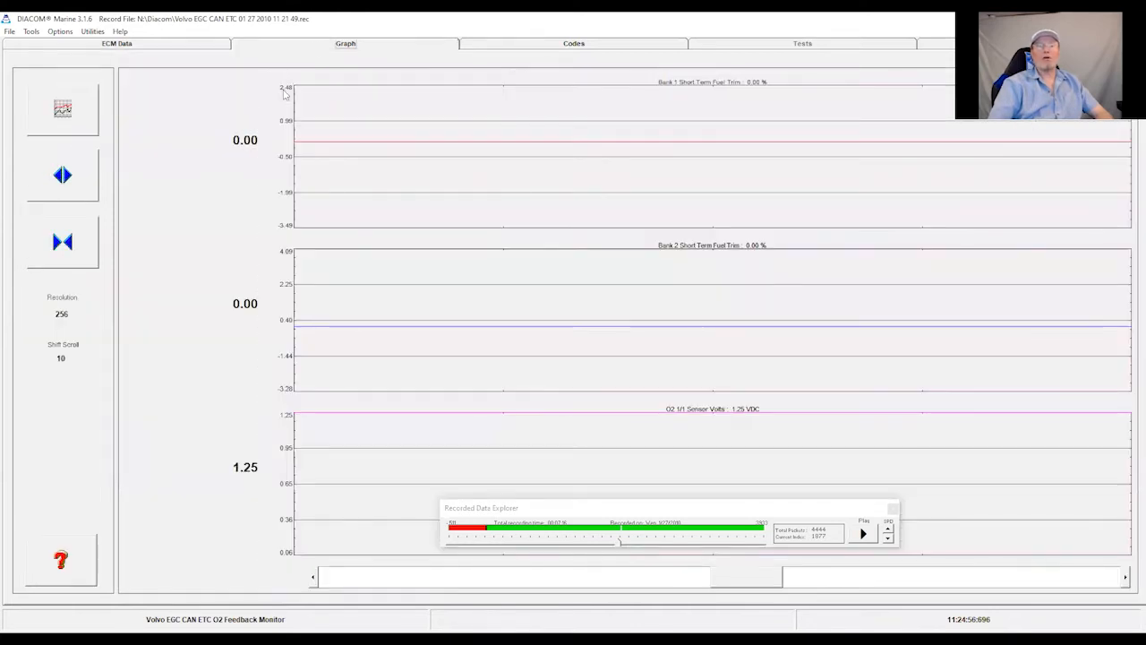
mouse_move(666, 92)
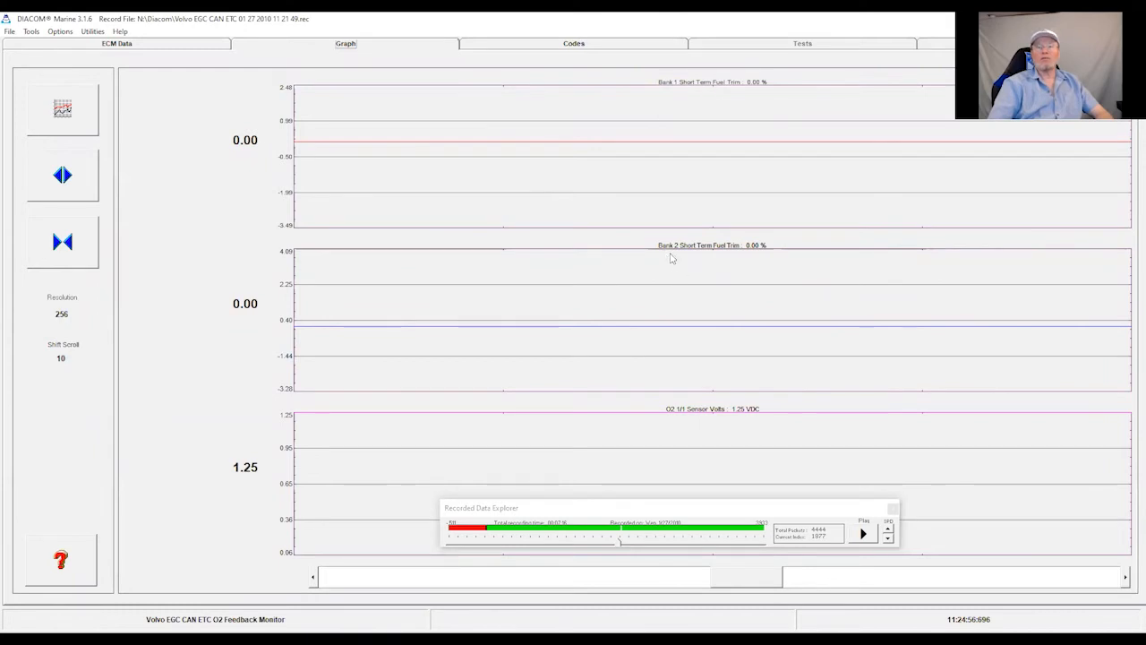
mouse_move(680, 428)
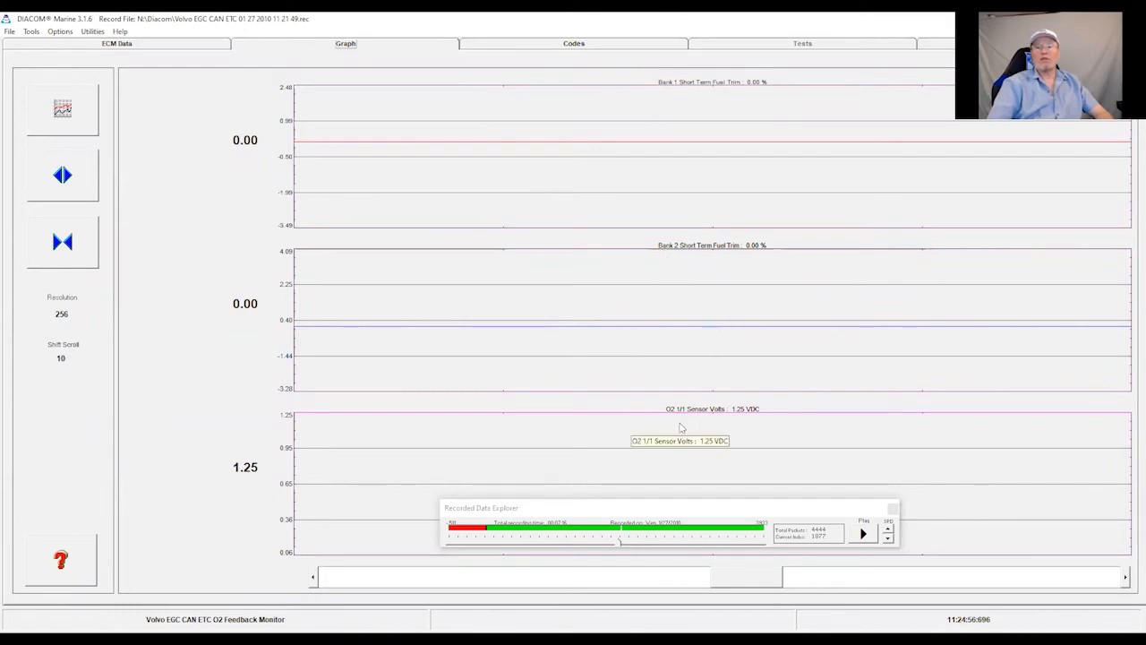
mouse_move(722, 421)
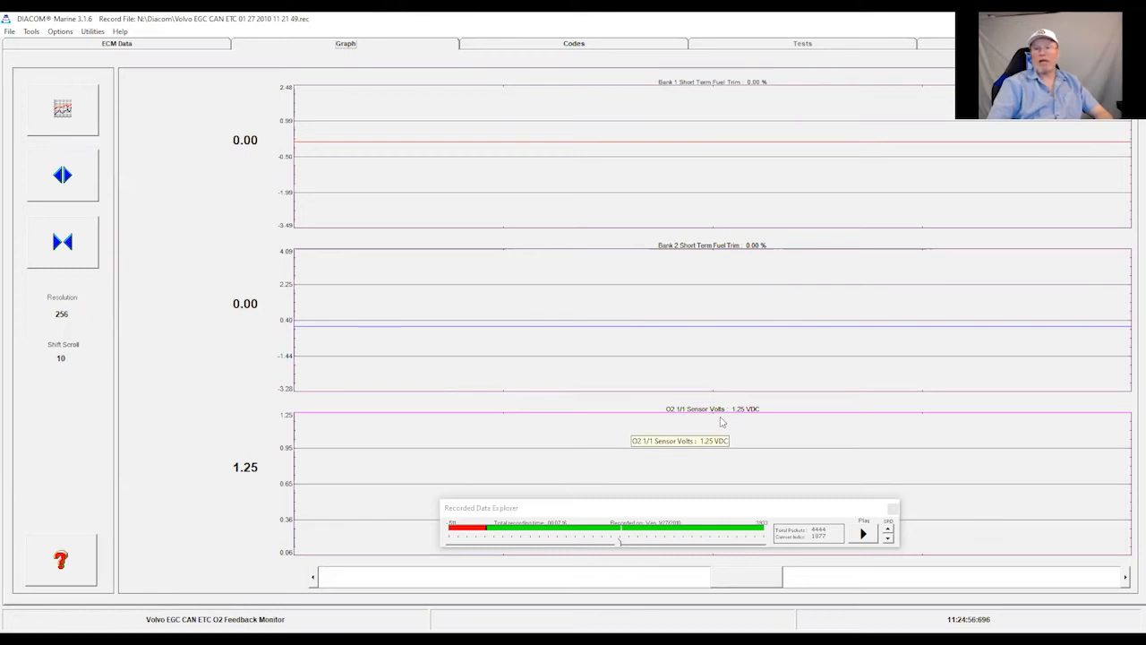
mouse_move(700, 95)
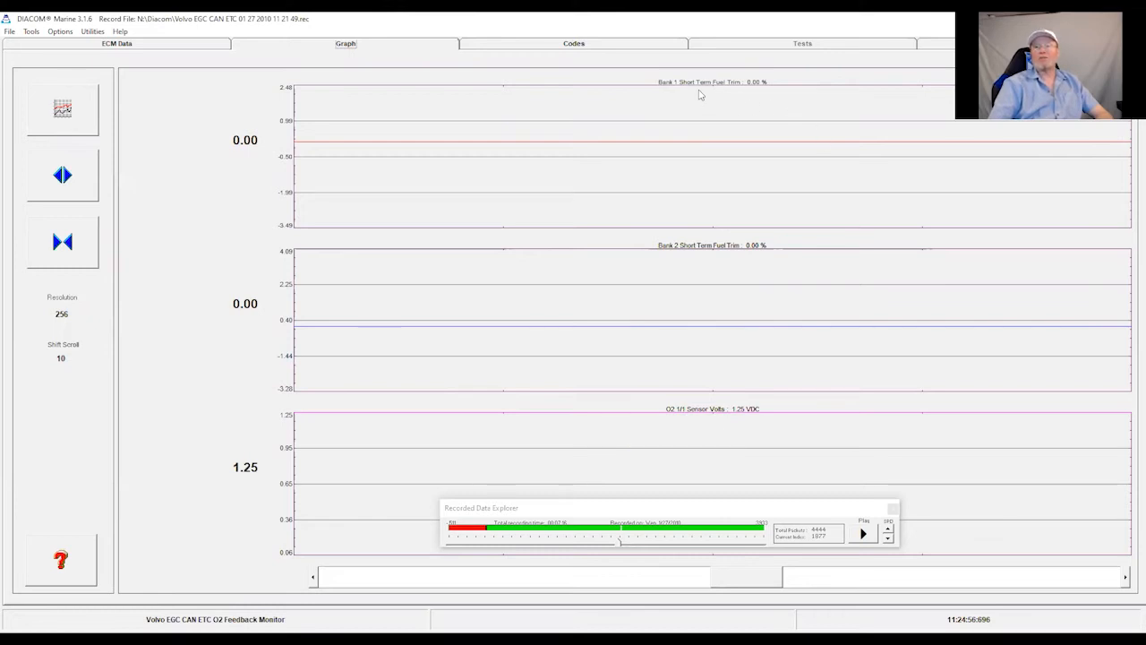
mouse_move(713, 412)
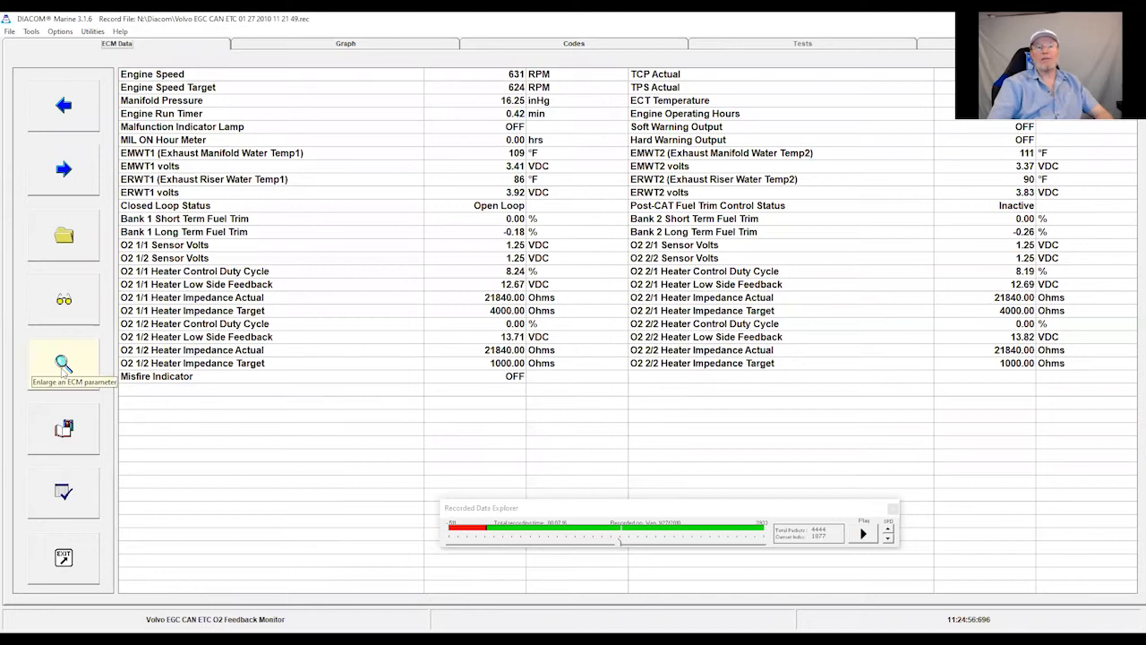
mouse_move(383, 240)
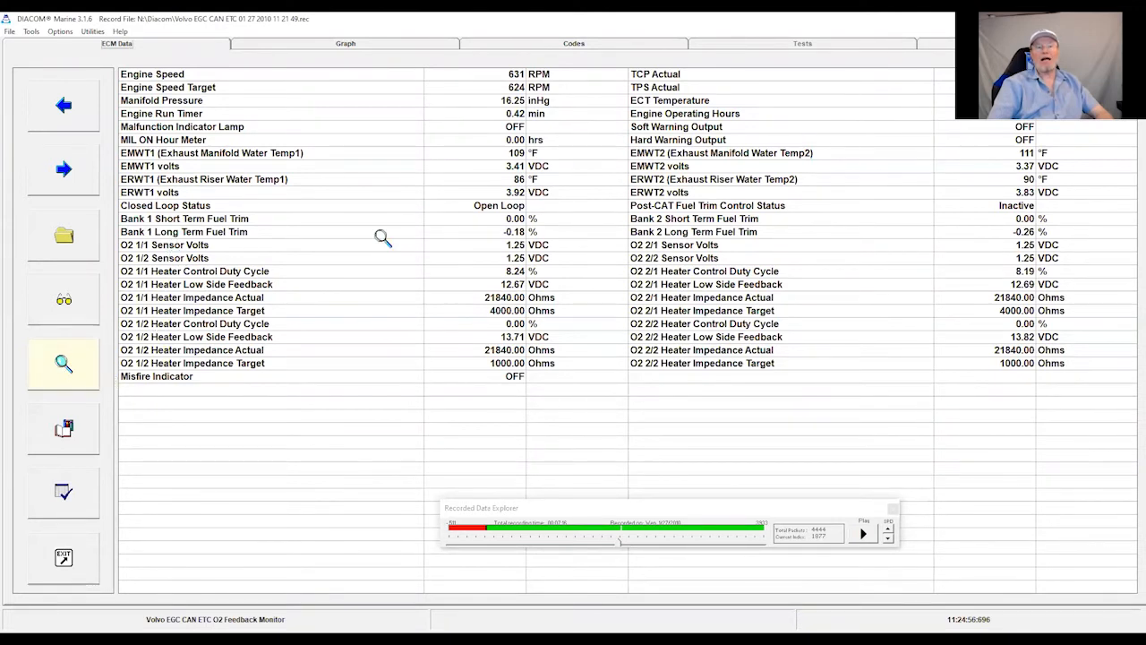
mouse_move(713, 243)
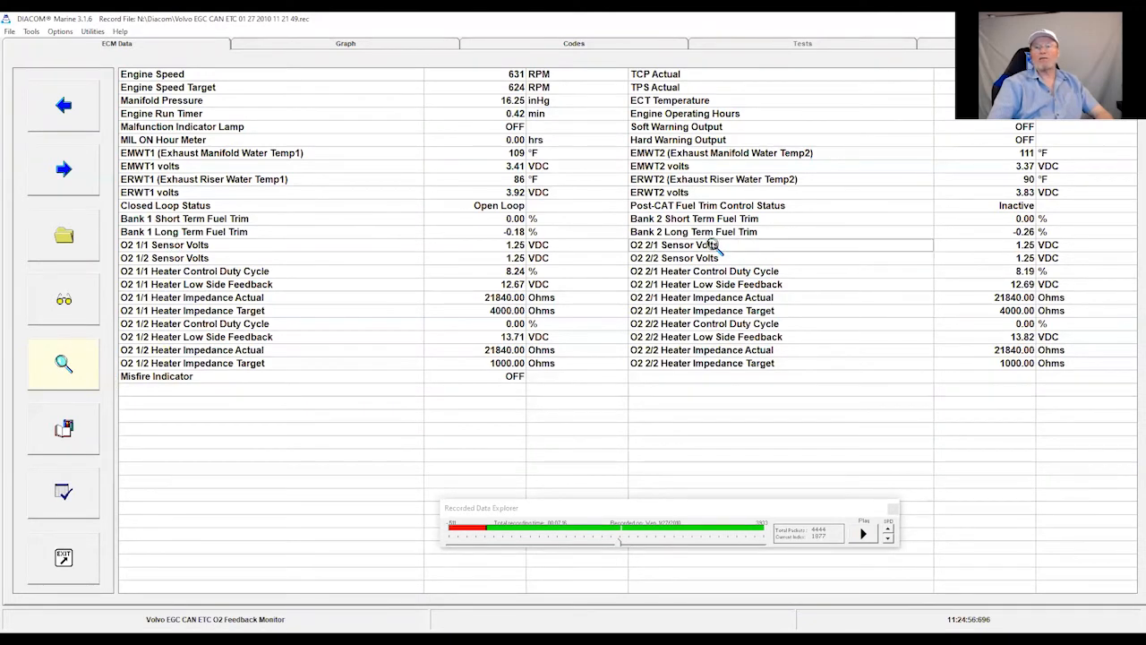
Enlarge the O2 2/1 Sensor Volts, Engine Speed and Engine Run Timer readouts.
double_click(681, 244)
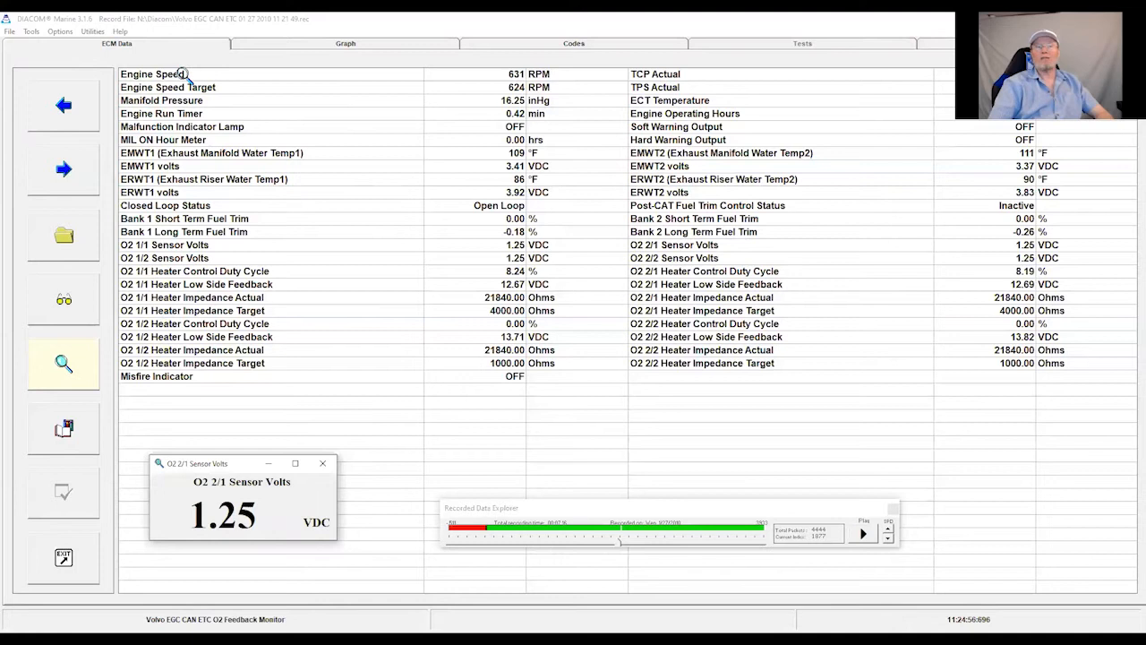
double_click(152, 73)
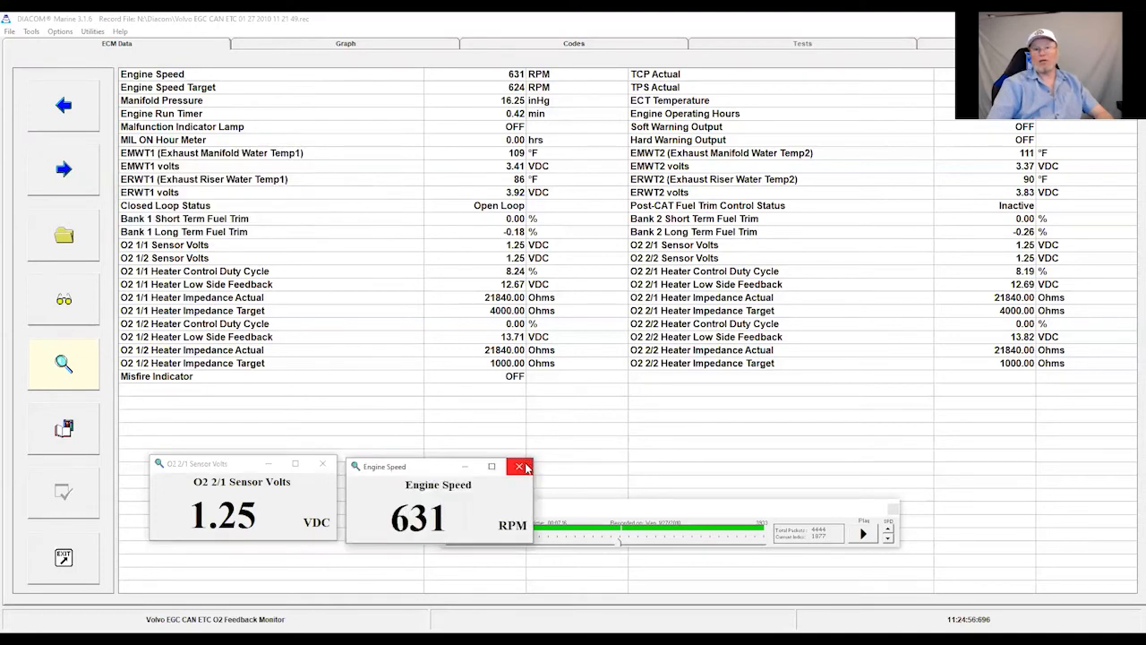
mouse_move(520, 466)
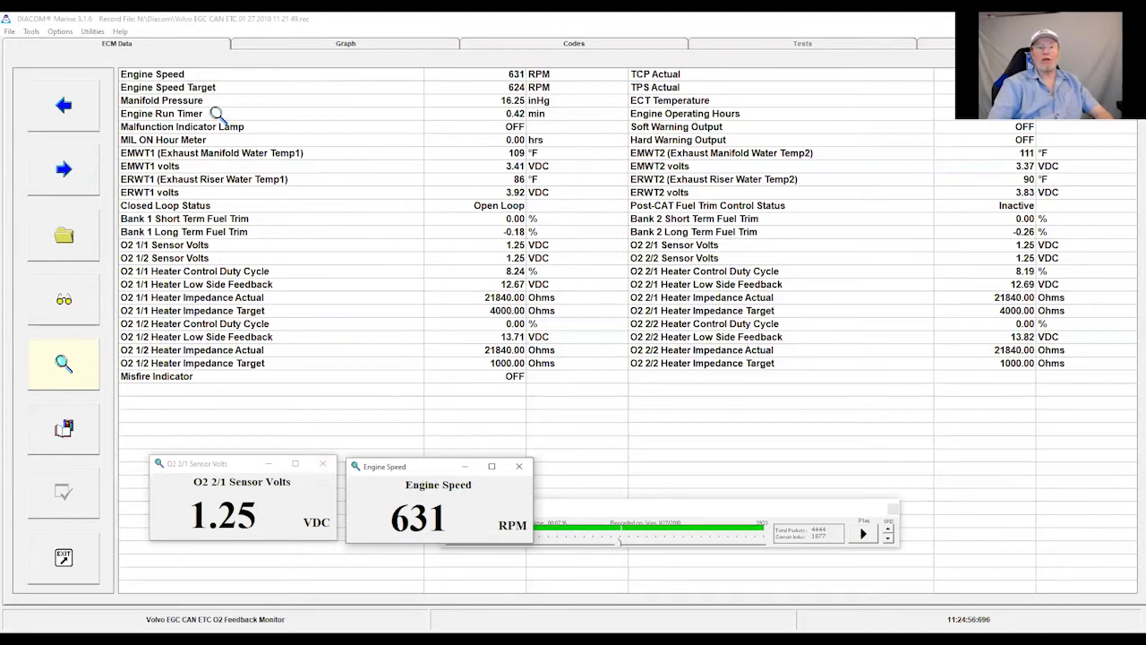
double_click(161, 115)
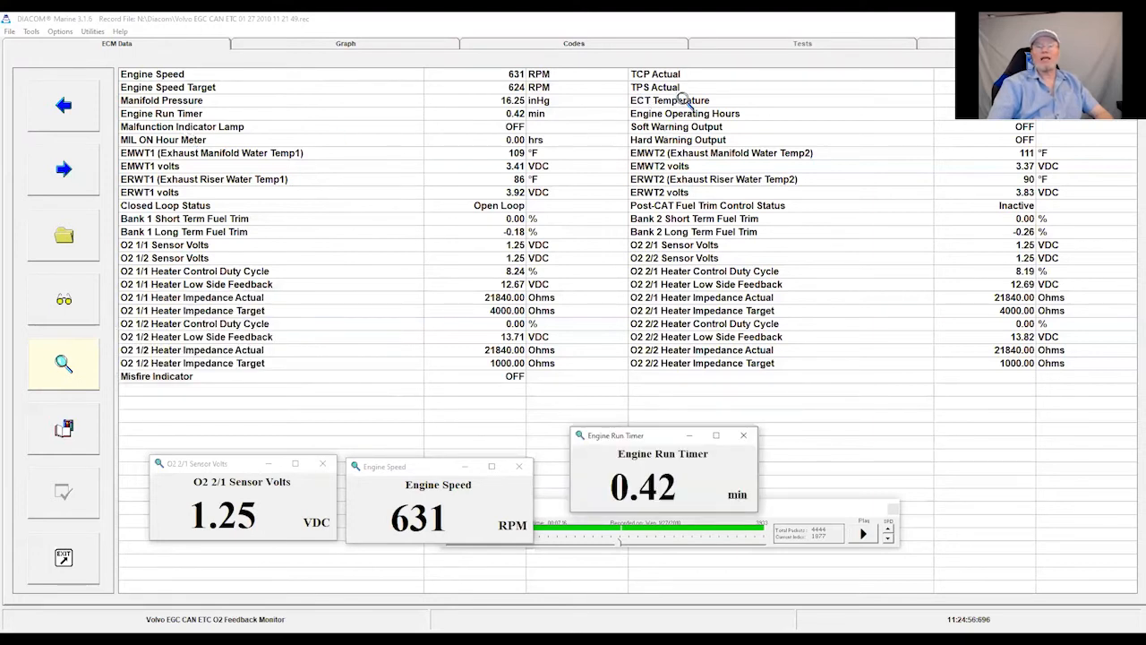
left_click(670, 101)
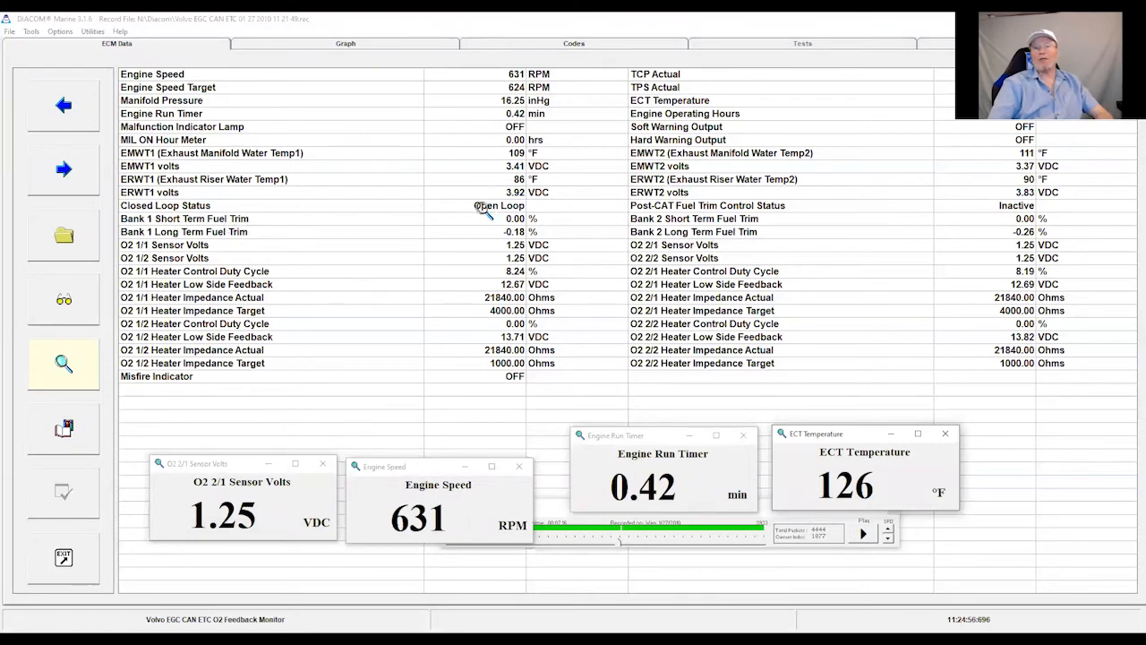
mouse_move(254, 146)
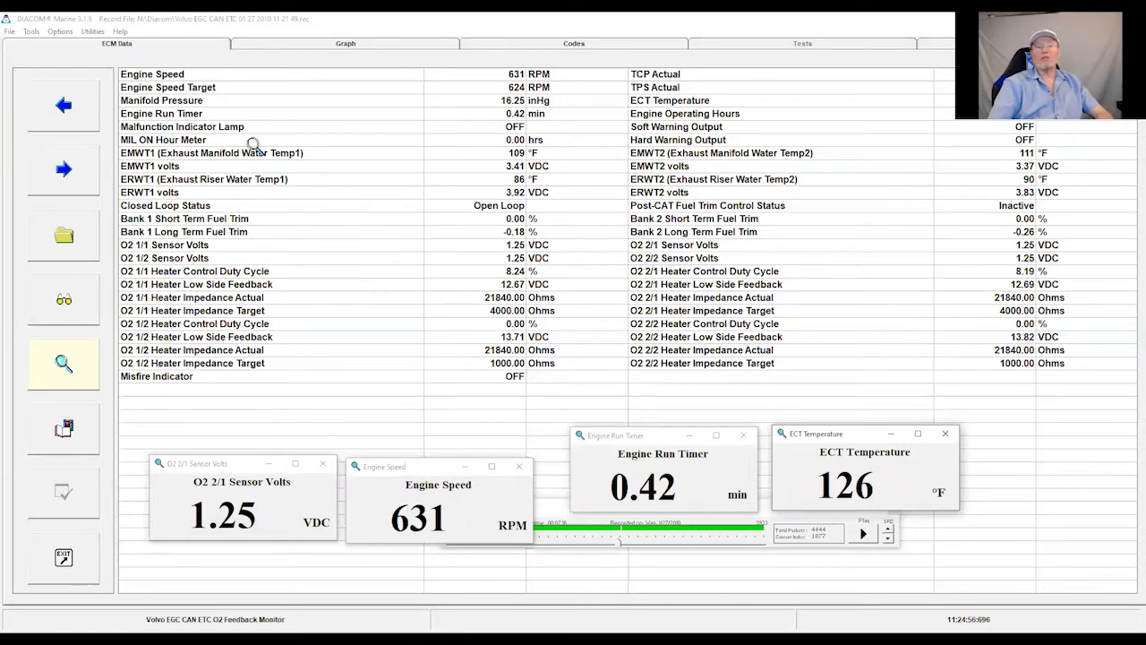
mouse_move(200, 106)
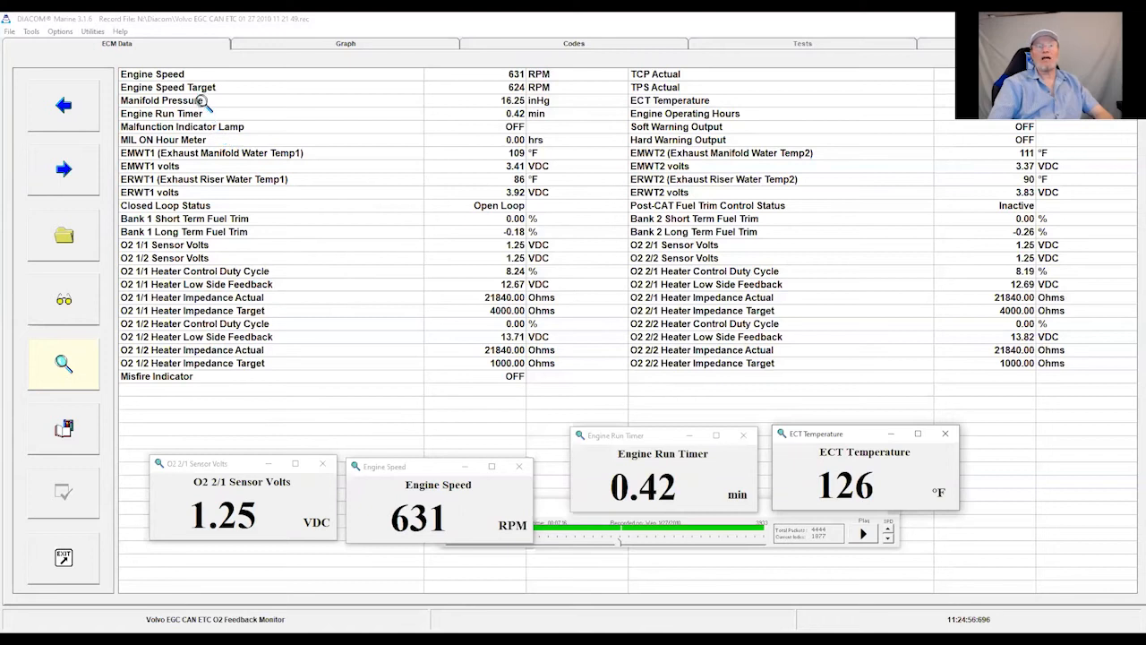
mouse_move(231, 102)
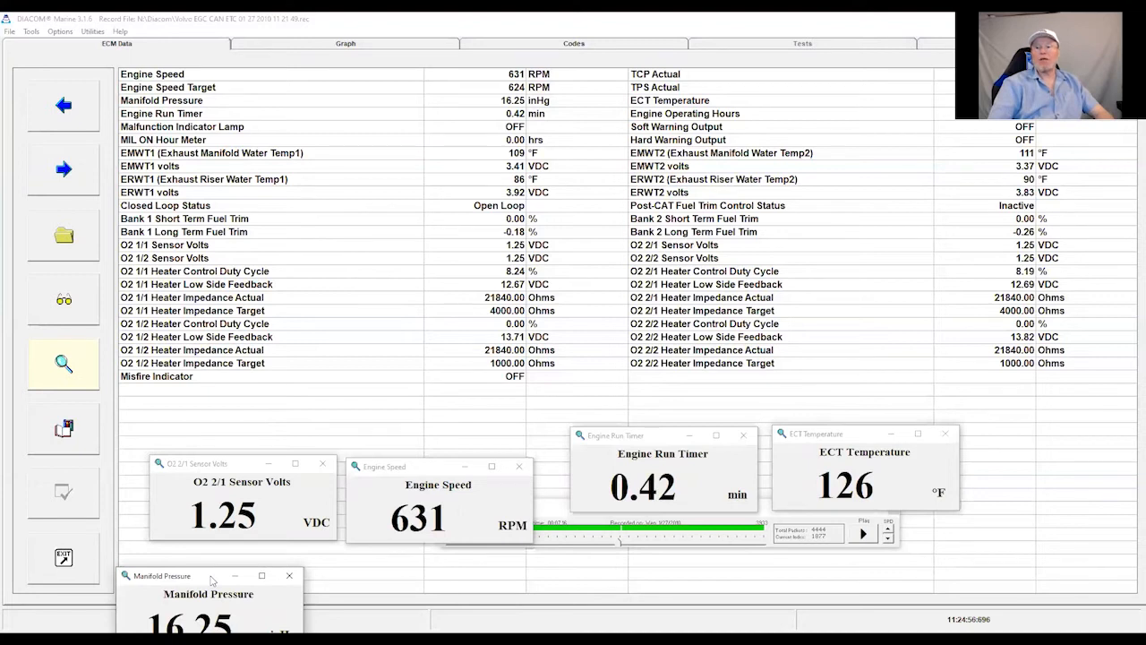
Place the Manifold Pressure readout beside the ECT Temperature gauge and return to the graphs.
left_click_drag(208, 577, 971, 519)
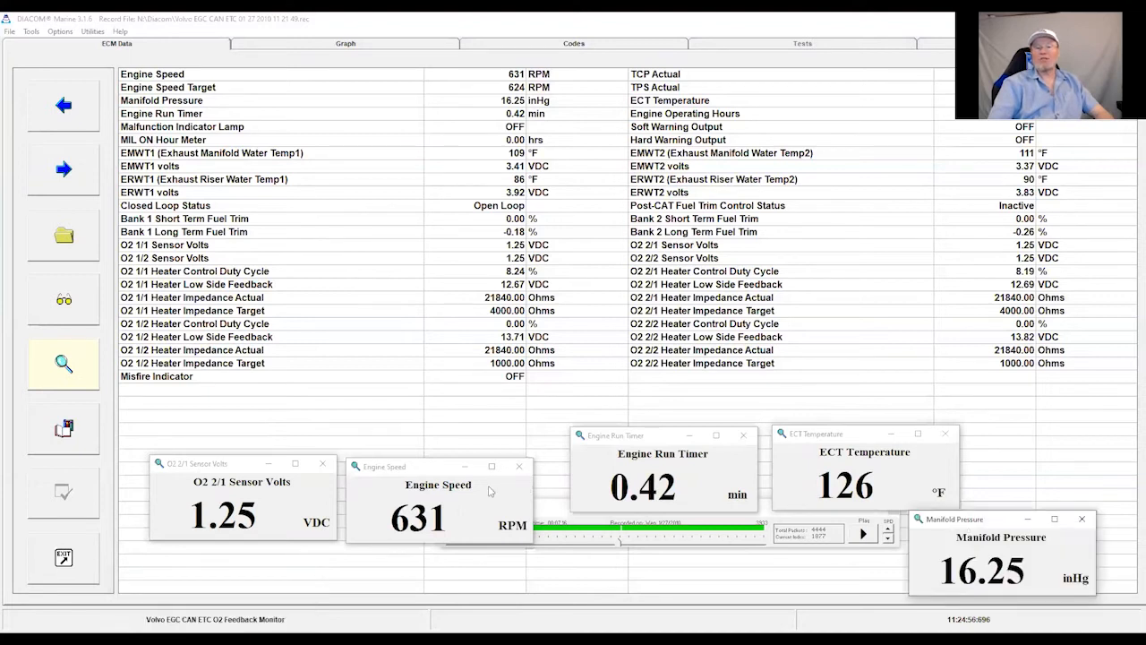
mouse_move(324, 464)
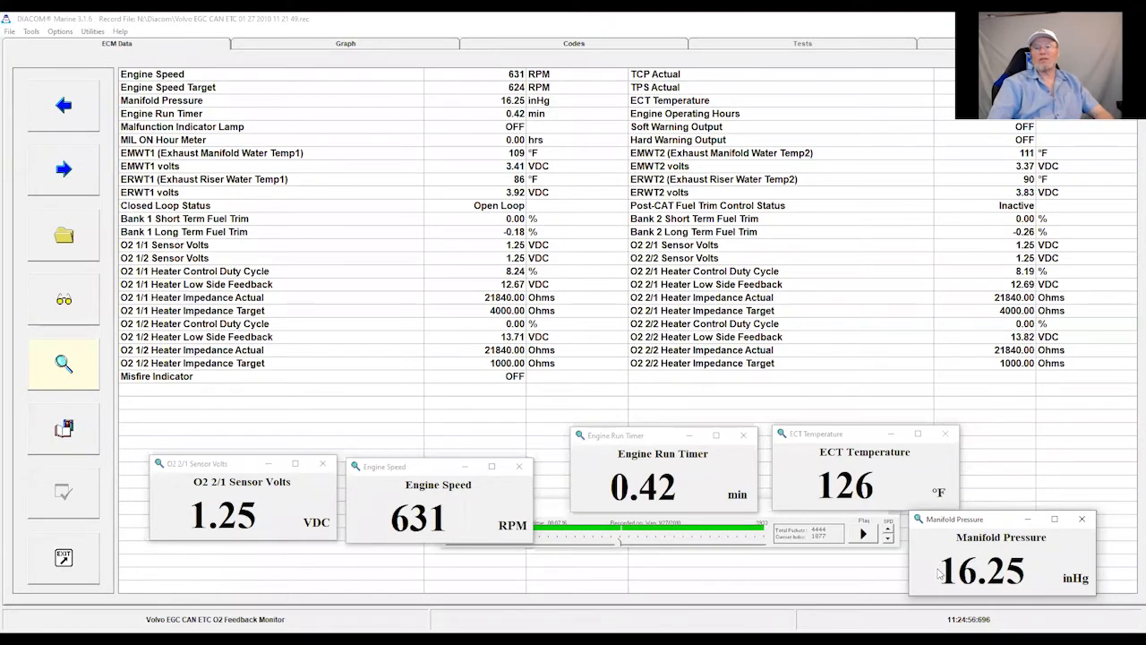
left_click(344, 43)
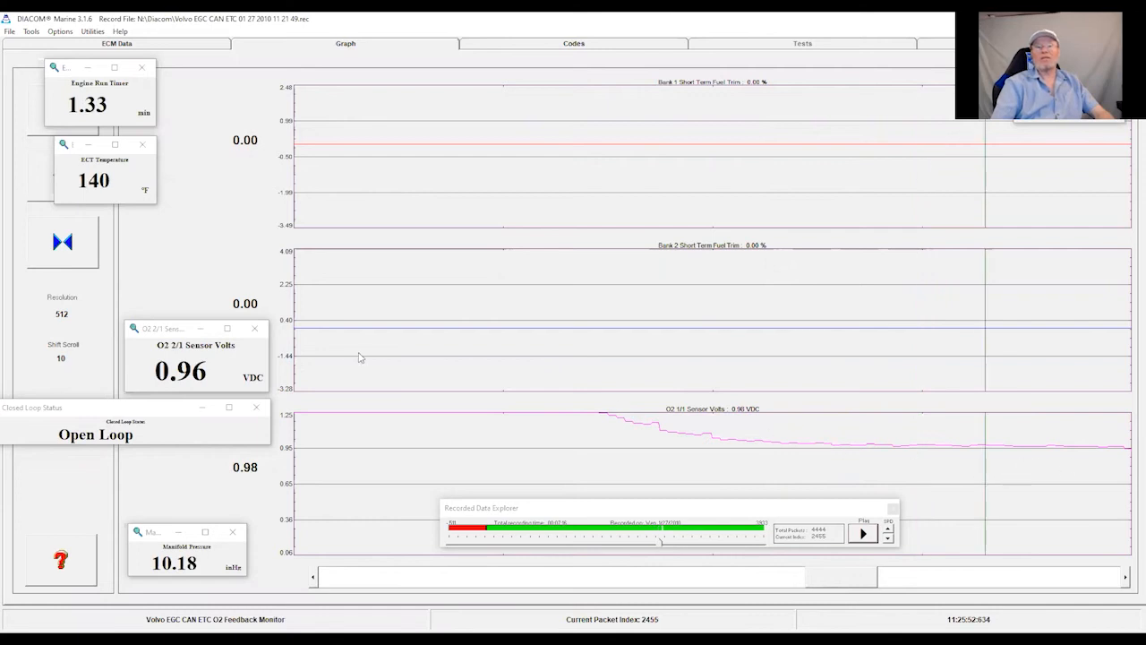
mouse_move(114, 175)
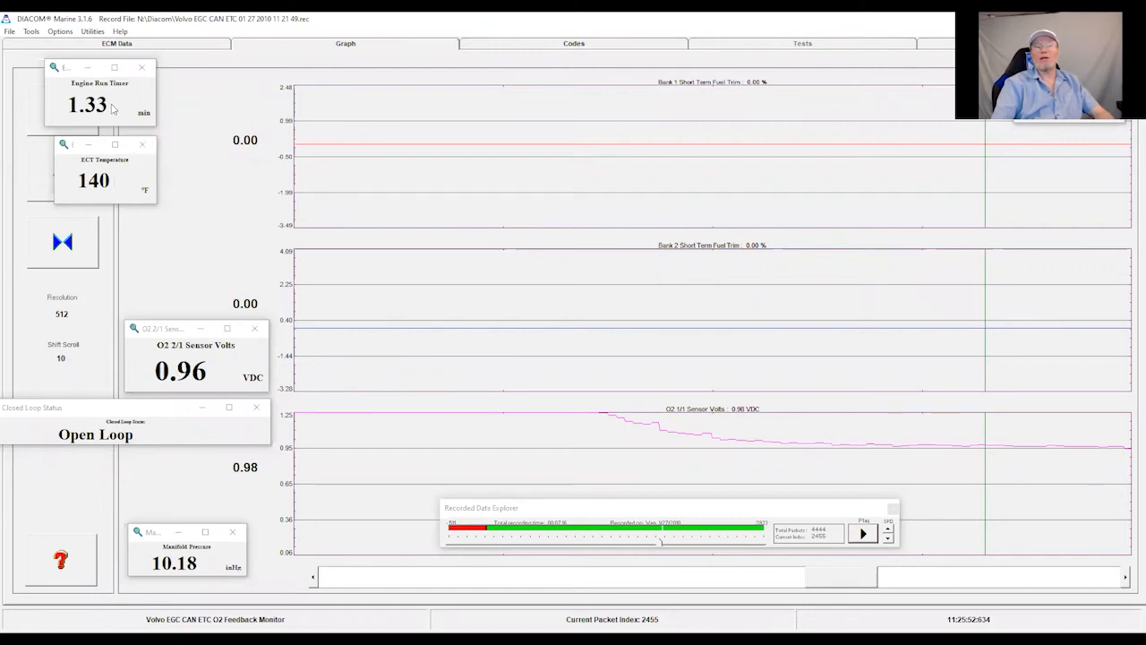
mouse_move(921, 449)
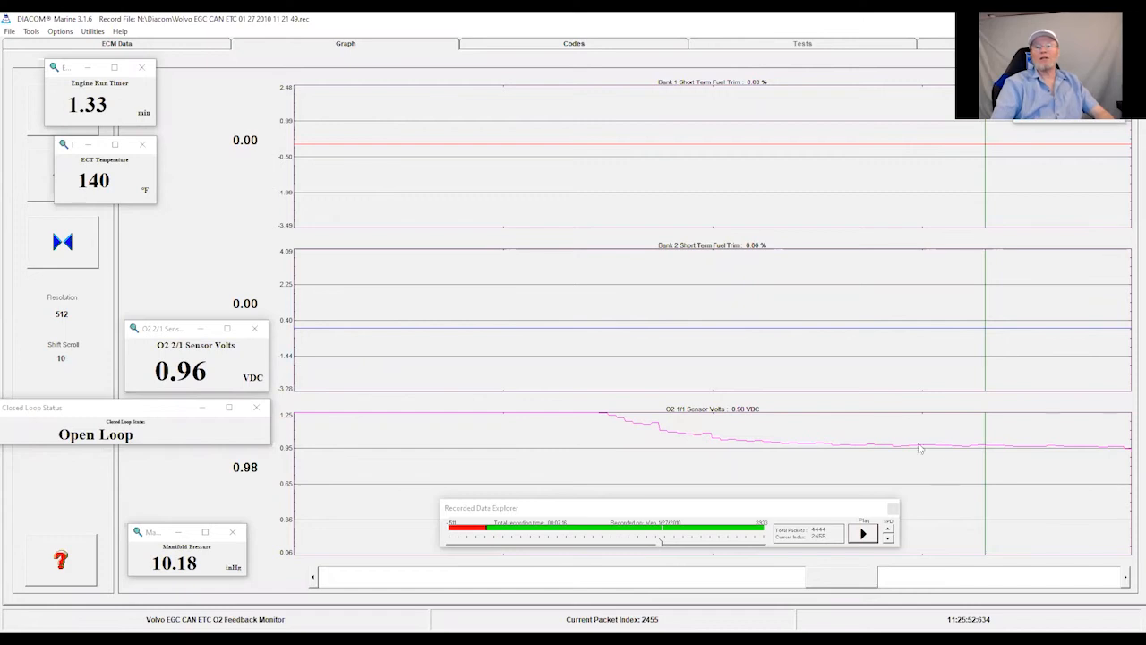
mouse_move(900, 447)
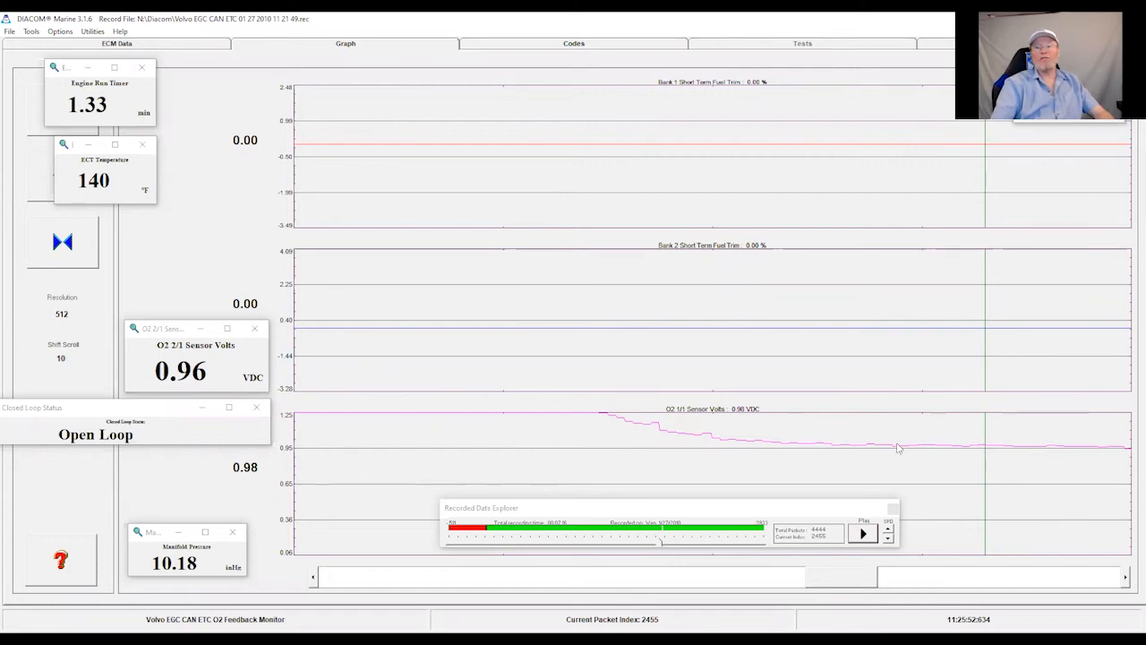
mouse_move(1079, 455)
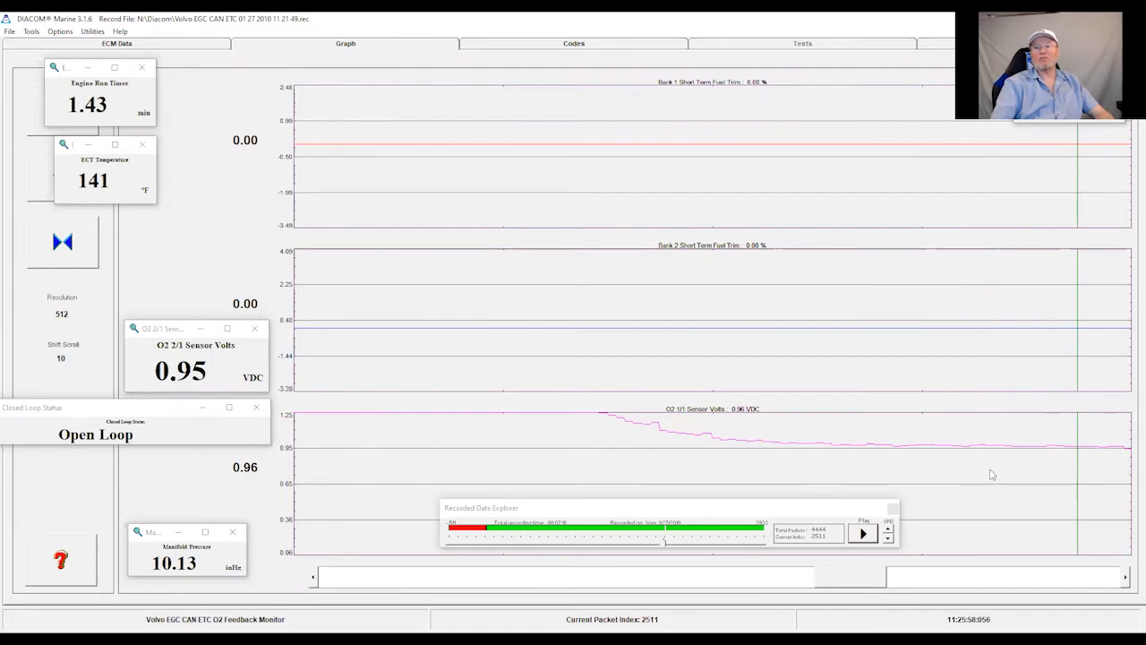
mouse_move(942, 464)
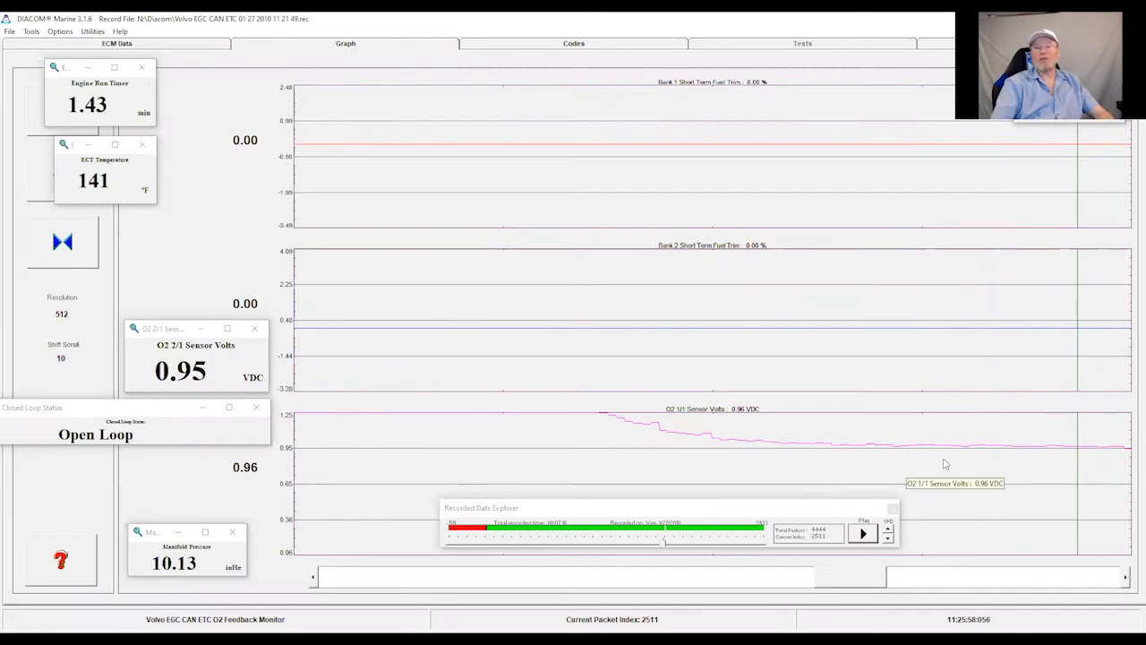
mouse_move(836, 453)
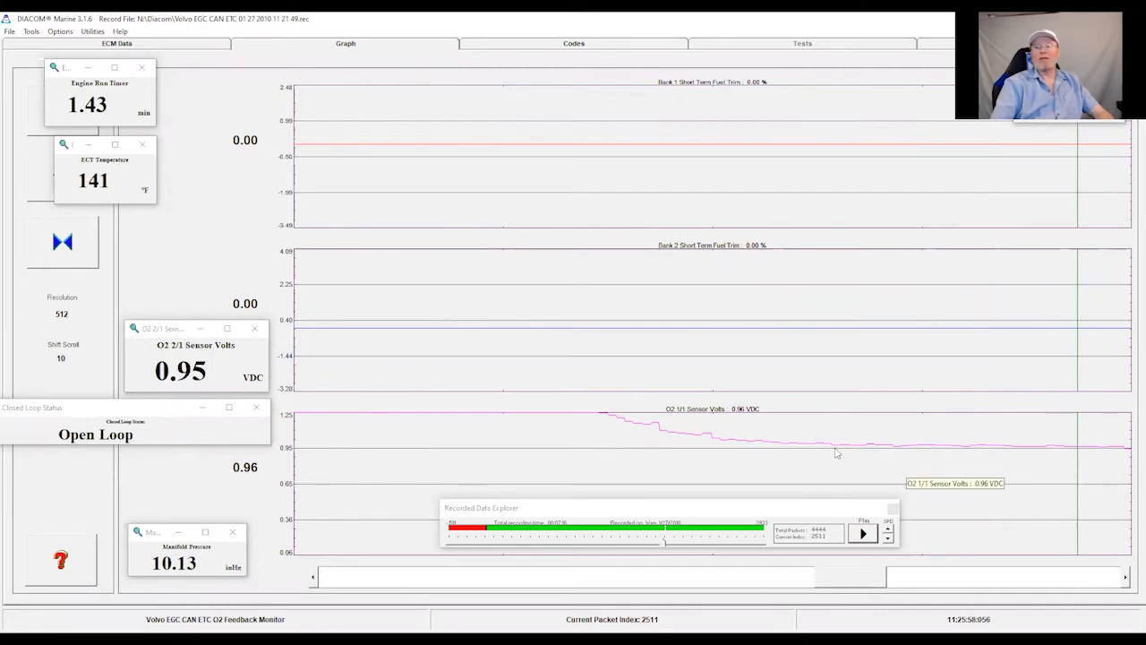
mouse_move(1086, 449)
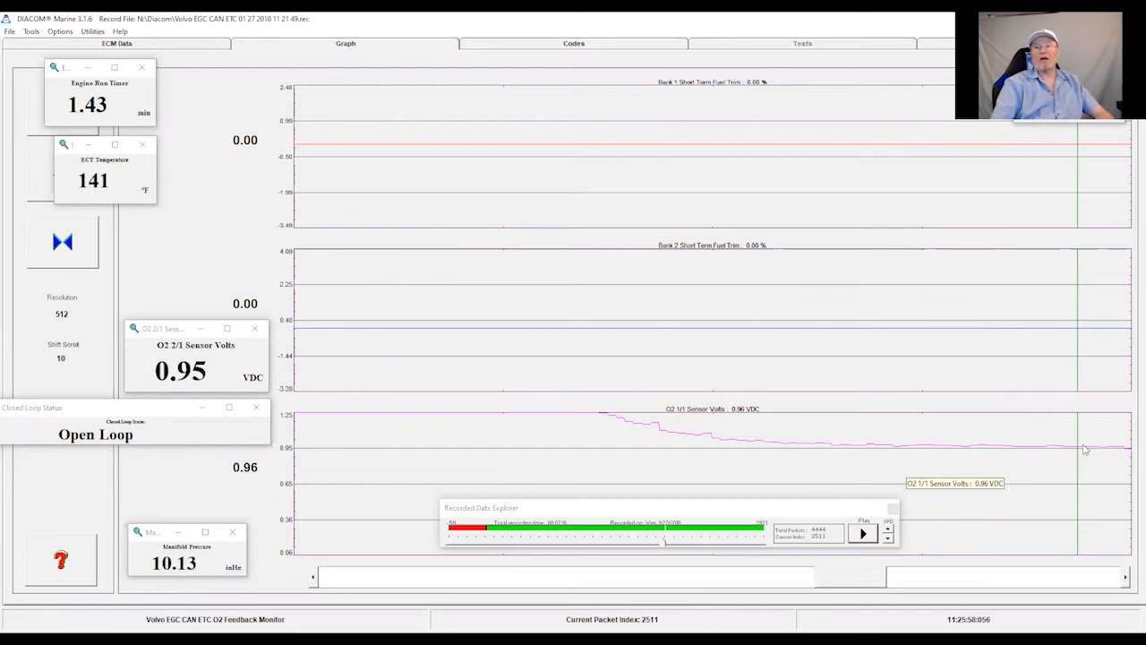
mouse_move(1014, 453)
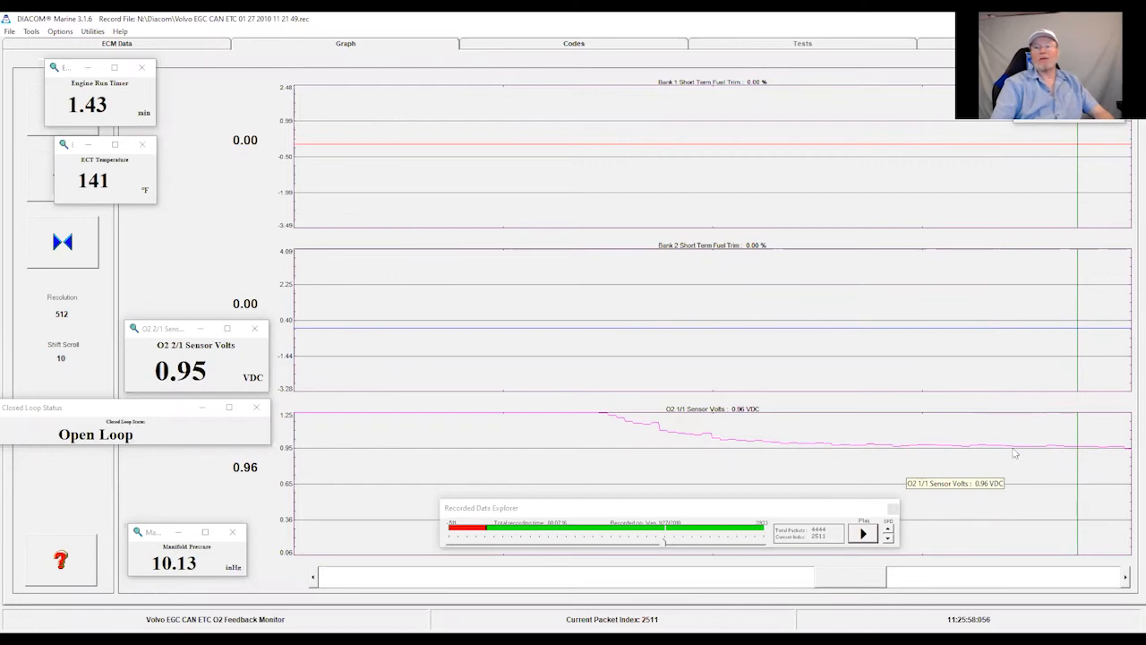
mouse_move(301, 549)
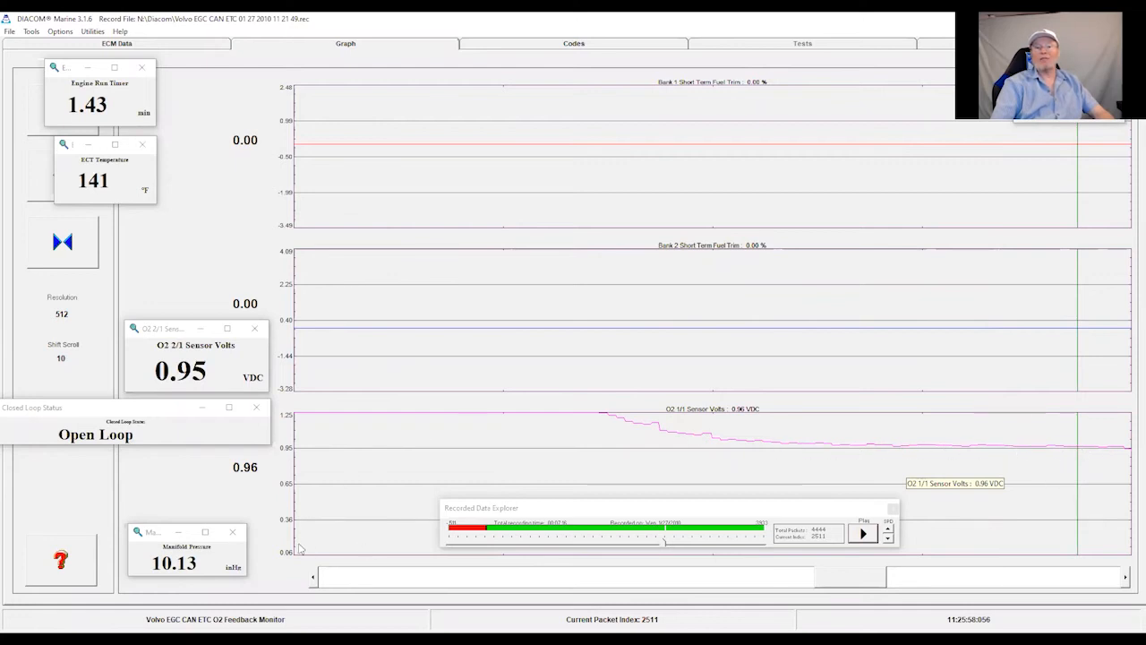
mouse_move(808, 435)
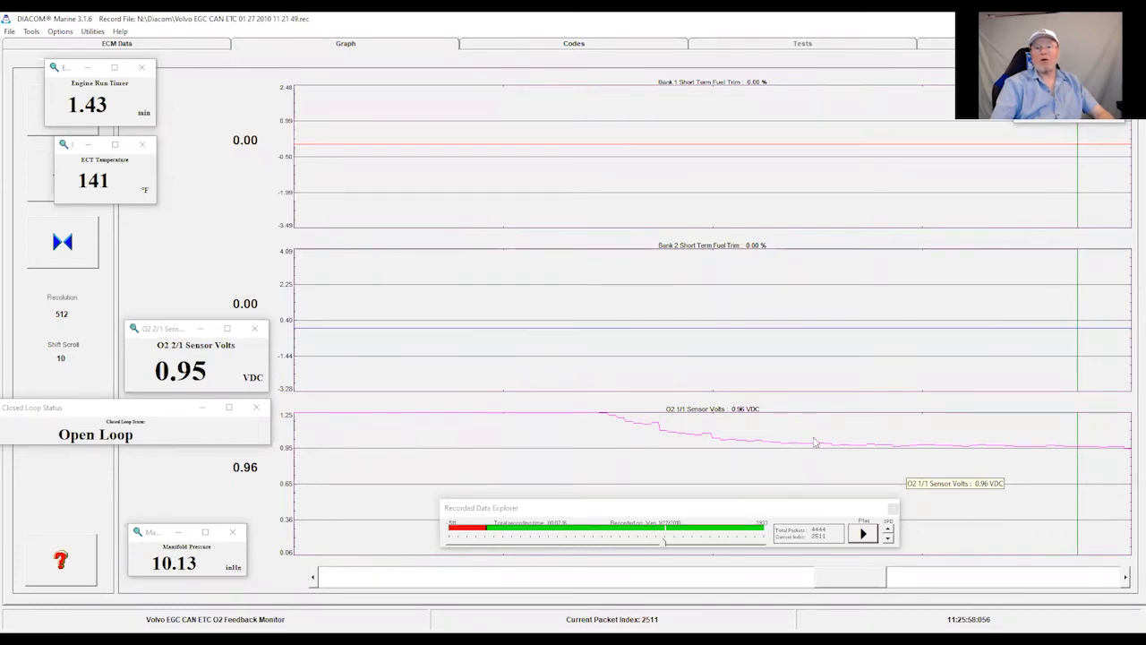
mouse_move(1049, 452)
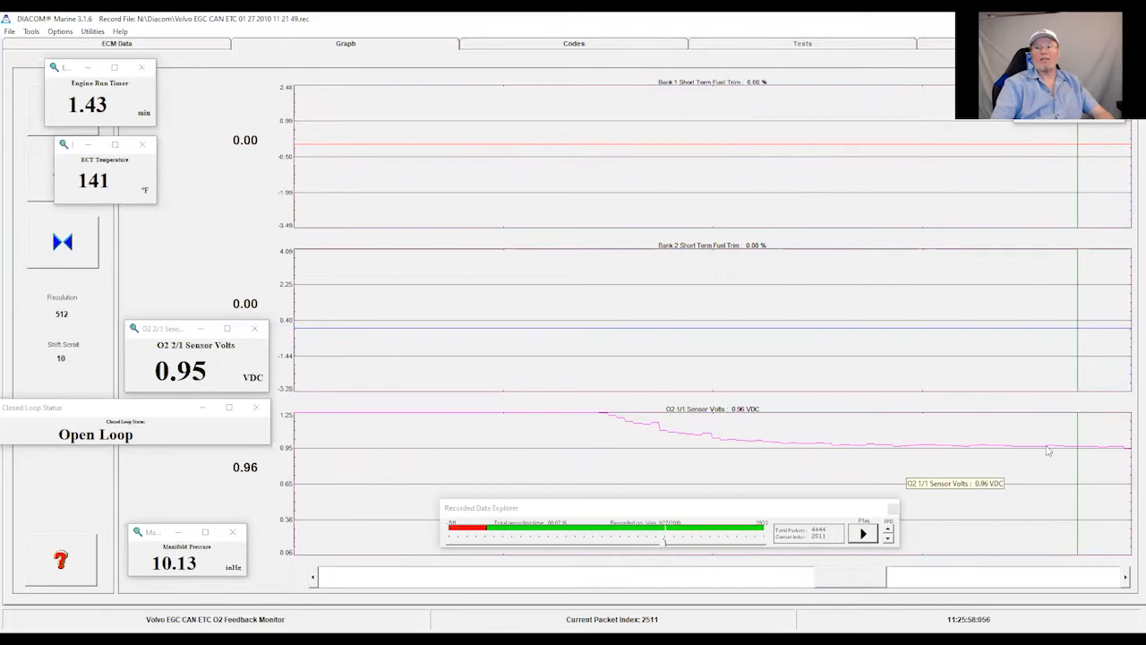
mouse_move(976, 457)
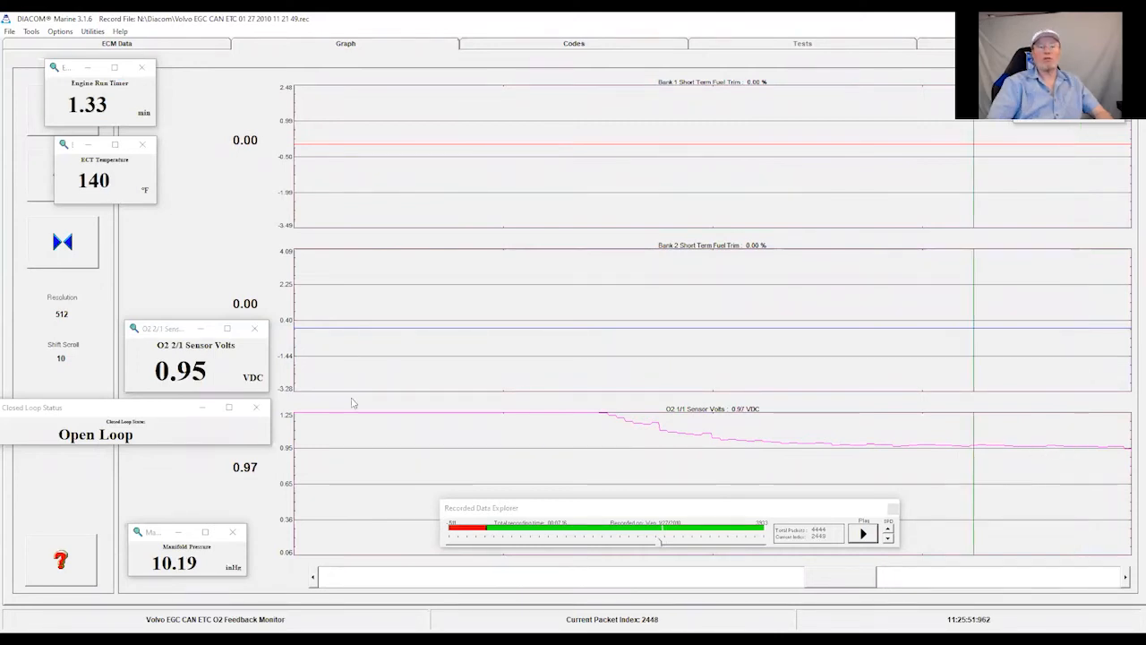
mouse_move(170, 431)
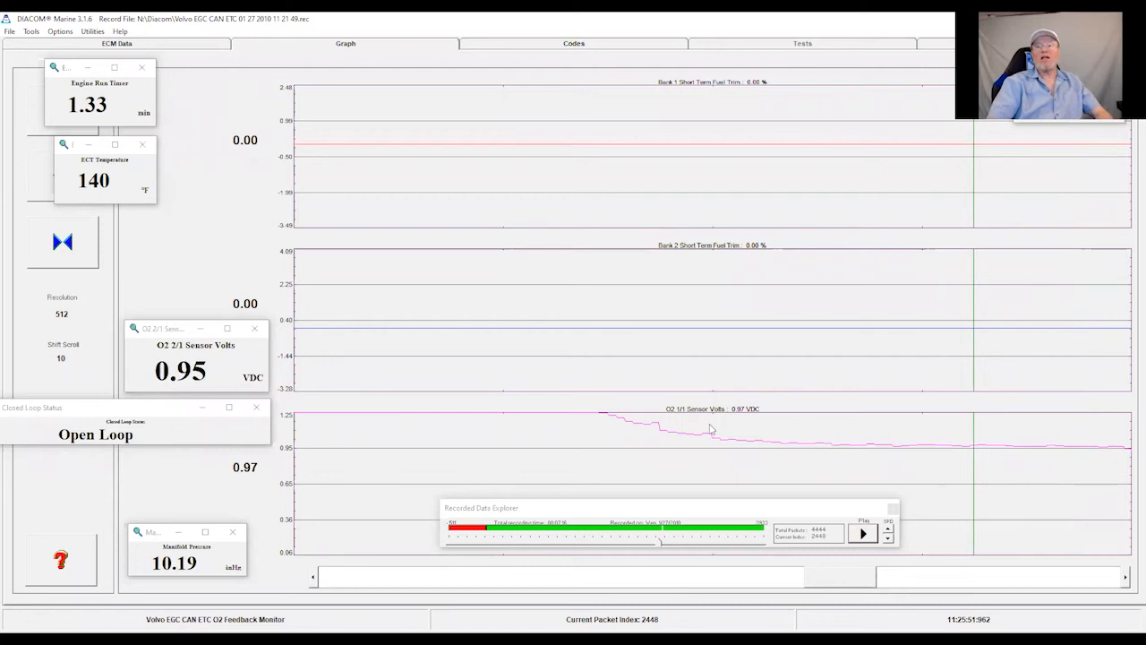
mouse_move(903, 458)
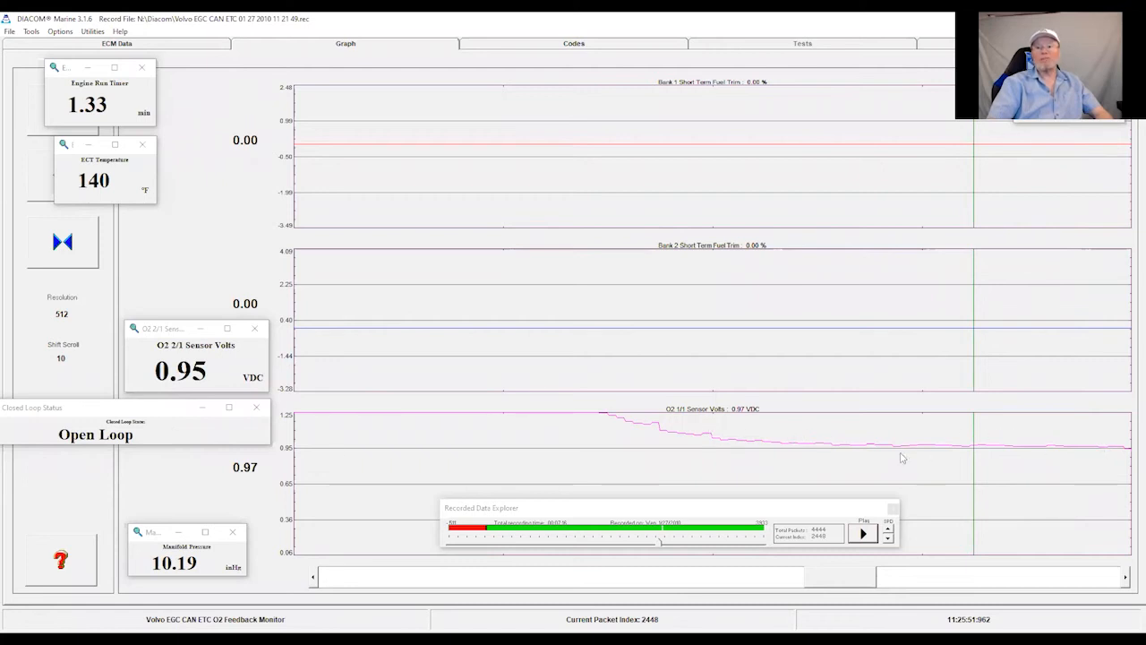
mouse_move(892, 452)
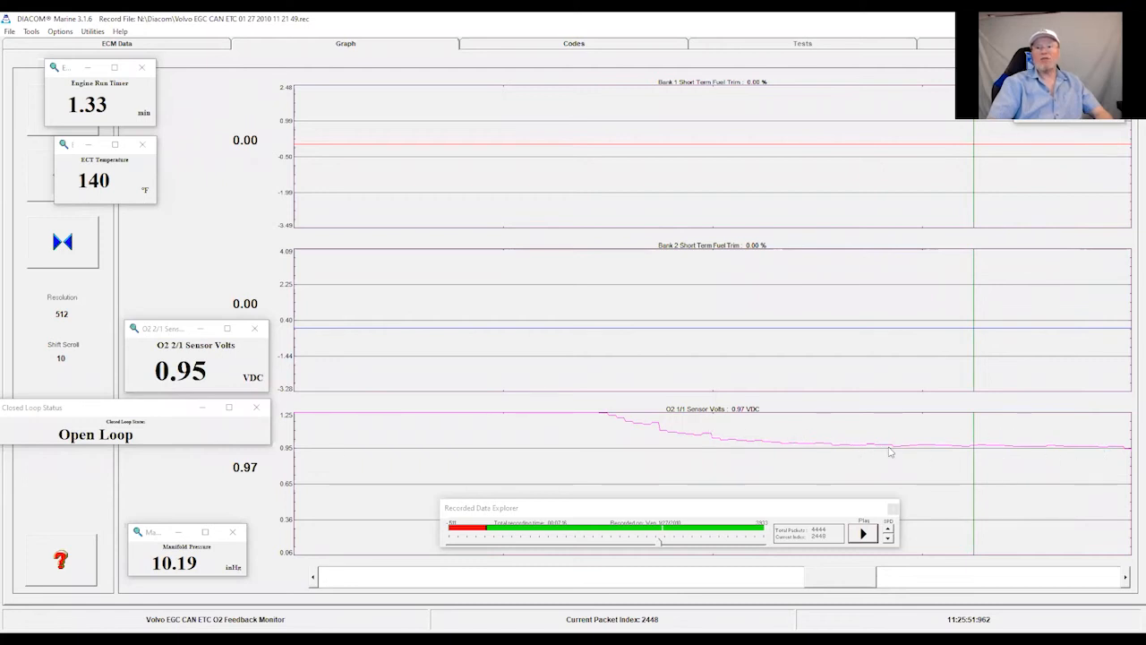
mouse_move(971, 450)
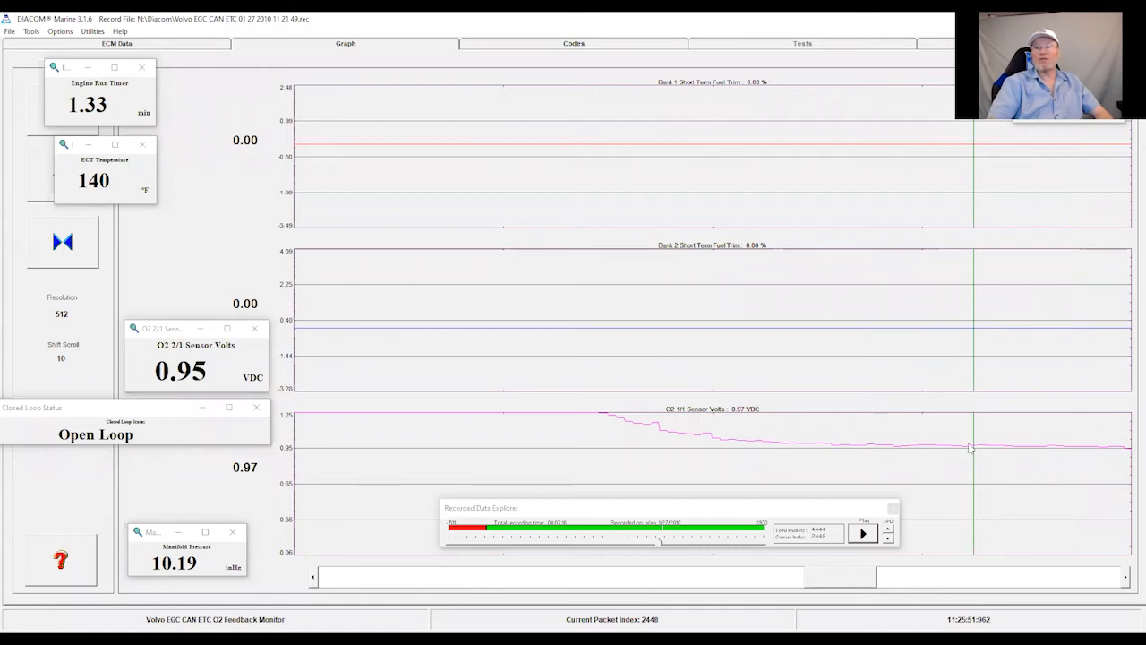
mouse_move(928, 446)
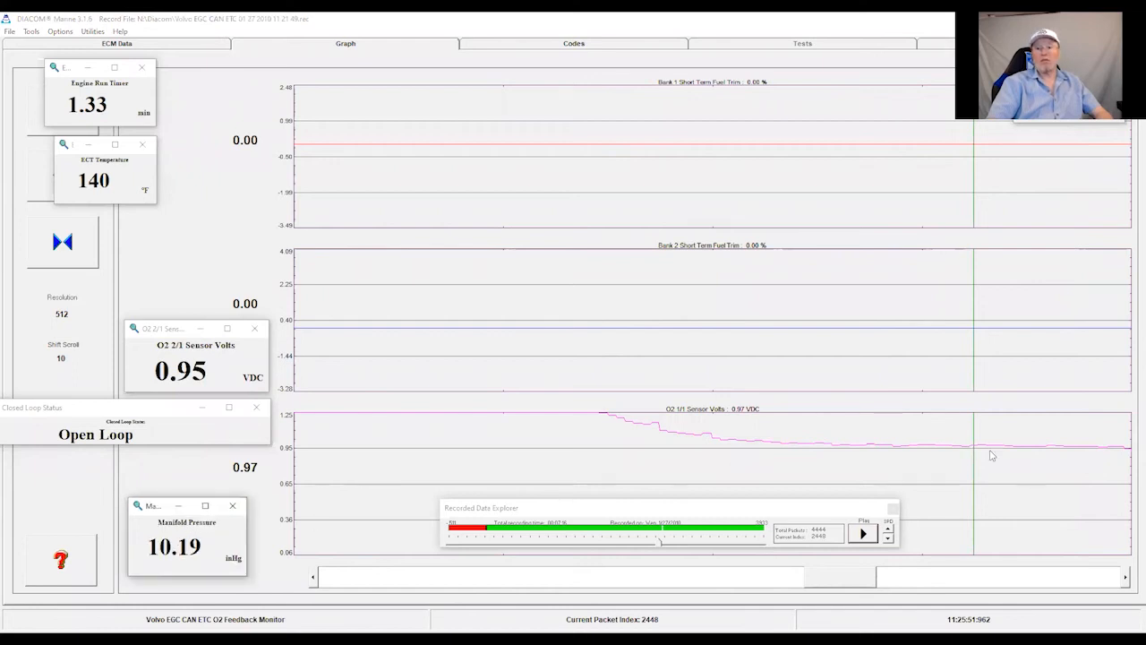
mouse_move(1000, 440)
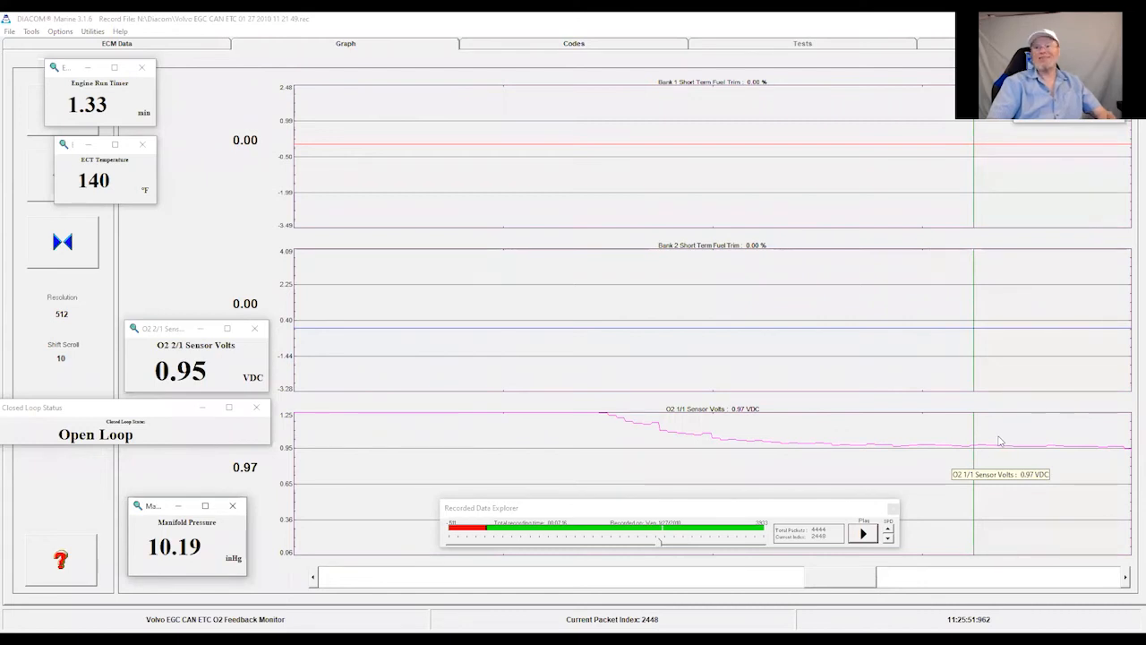
mouse_move(1029, 450)
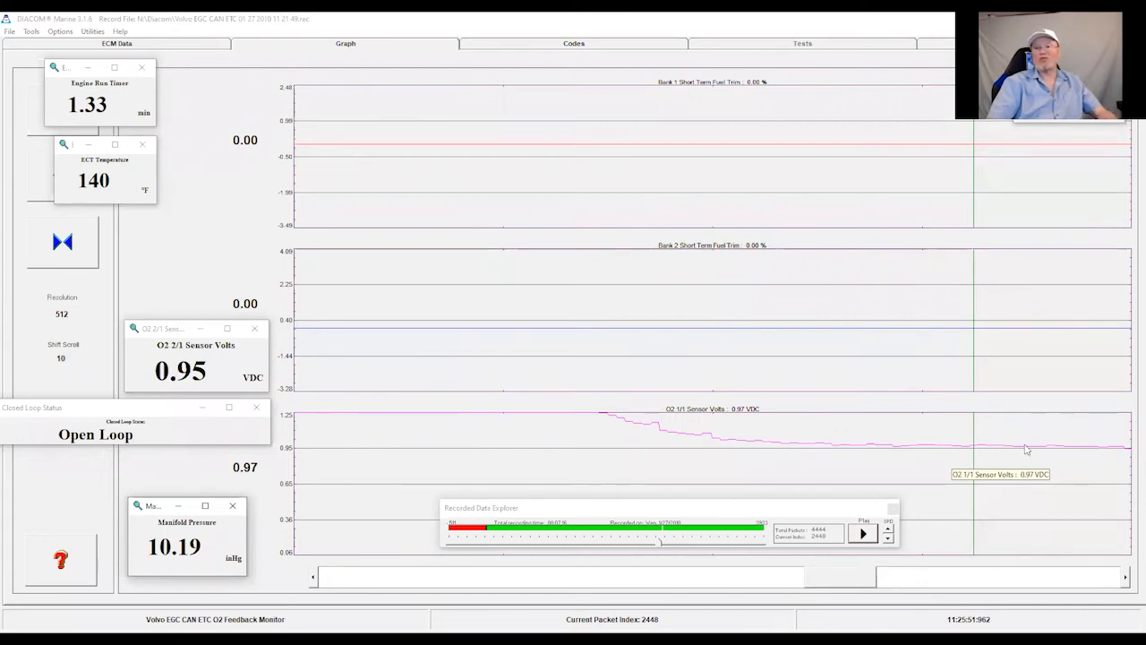
mouse_move(803, 447)
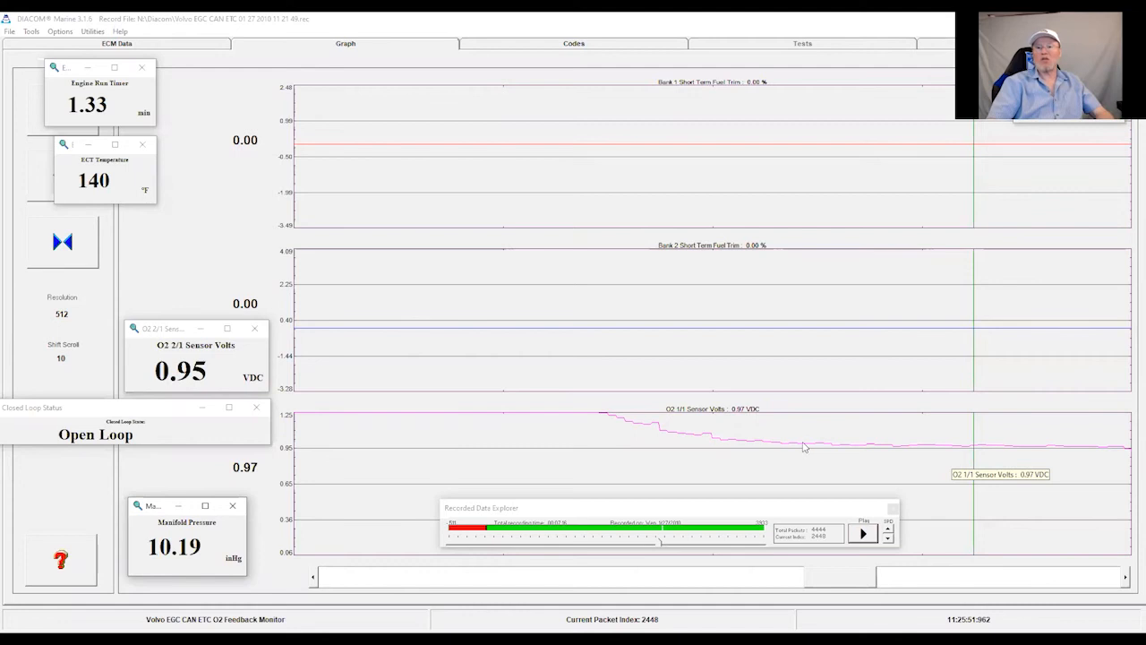
mouse_move(940, 440)
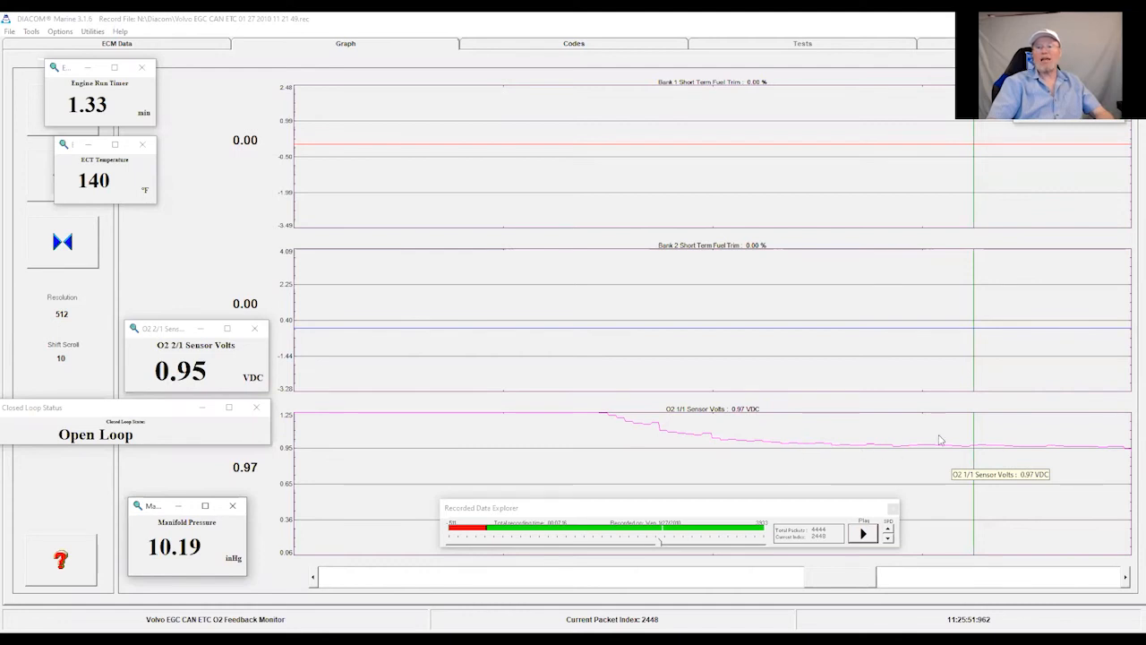
mouse_move(872, 452)
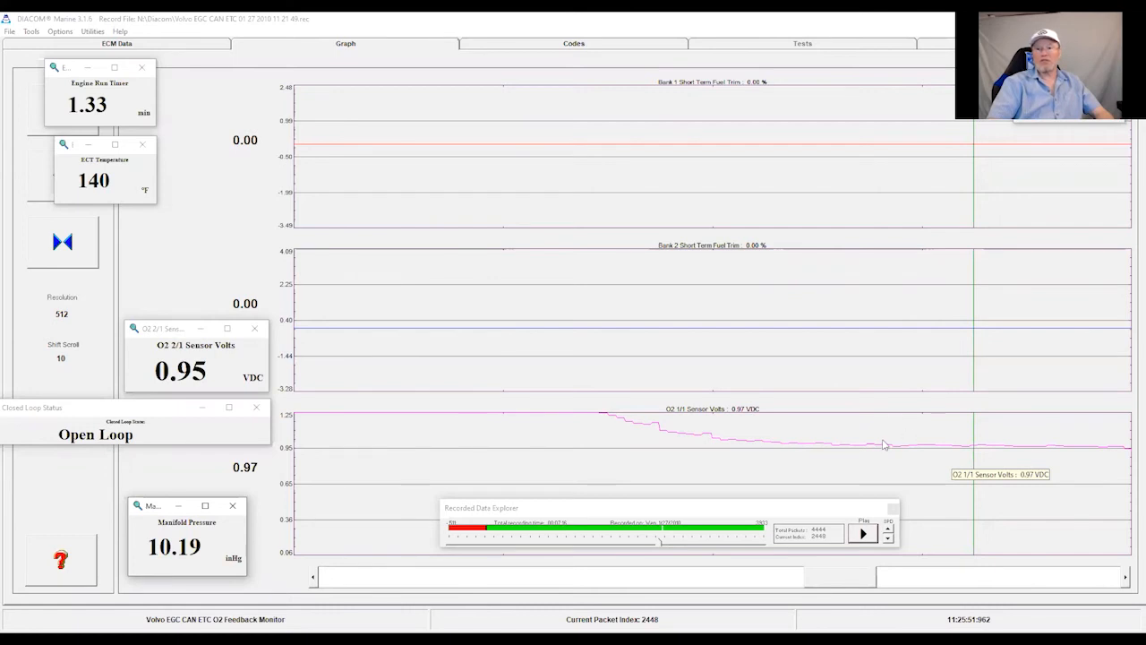
mouse_move(863, 451)
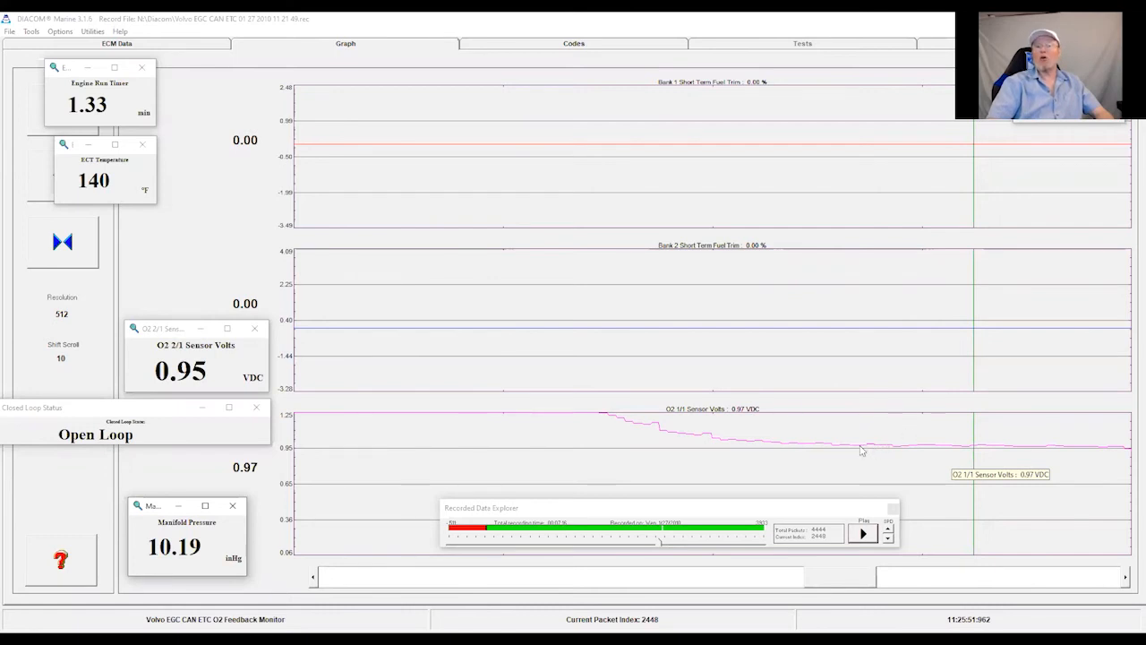
mouse_move(158, 437)
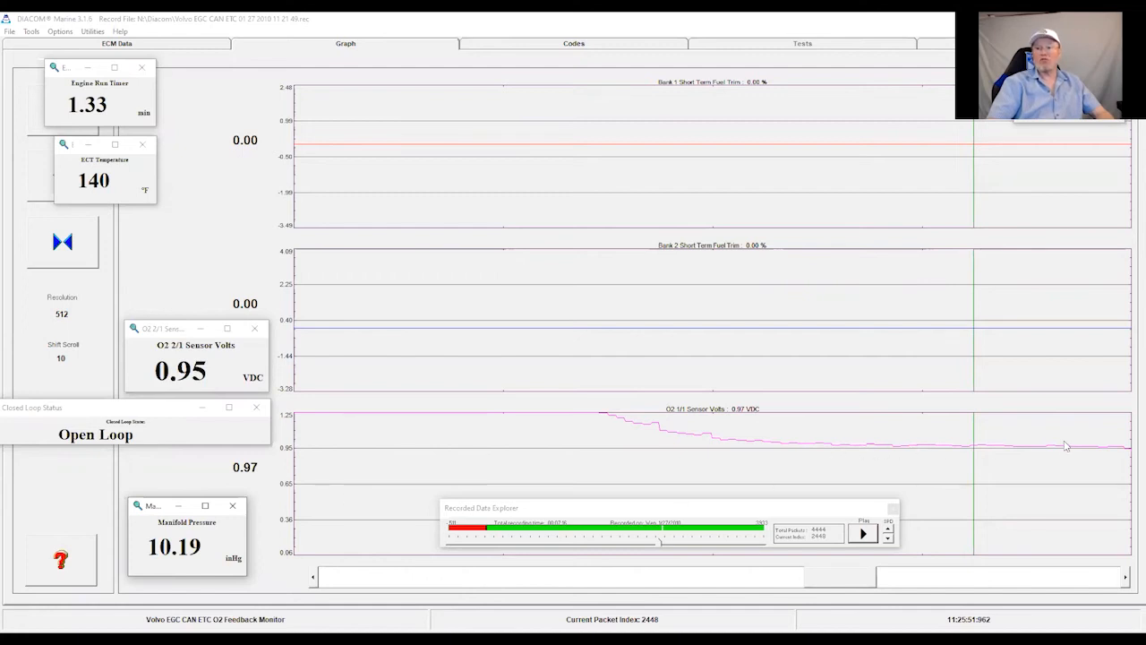
mouse_move(1005, 448)
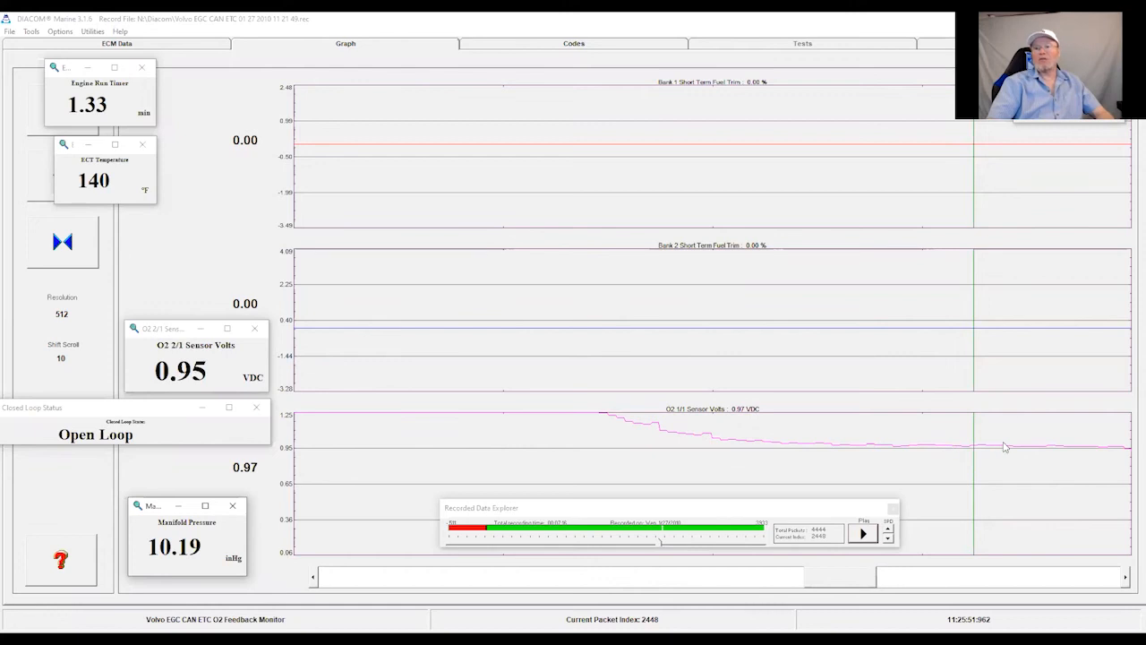
mouse_move(798, 452)
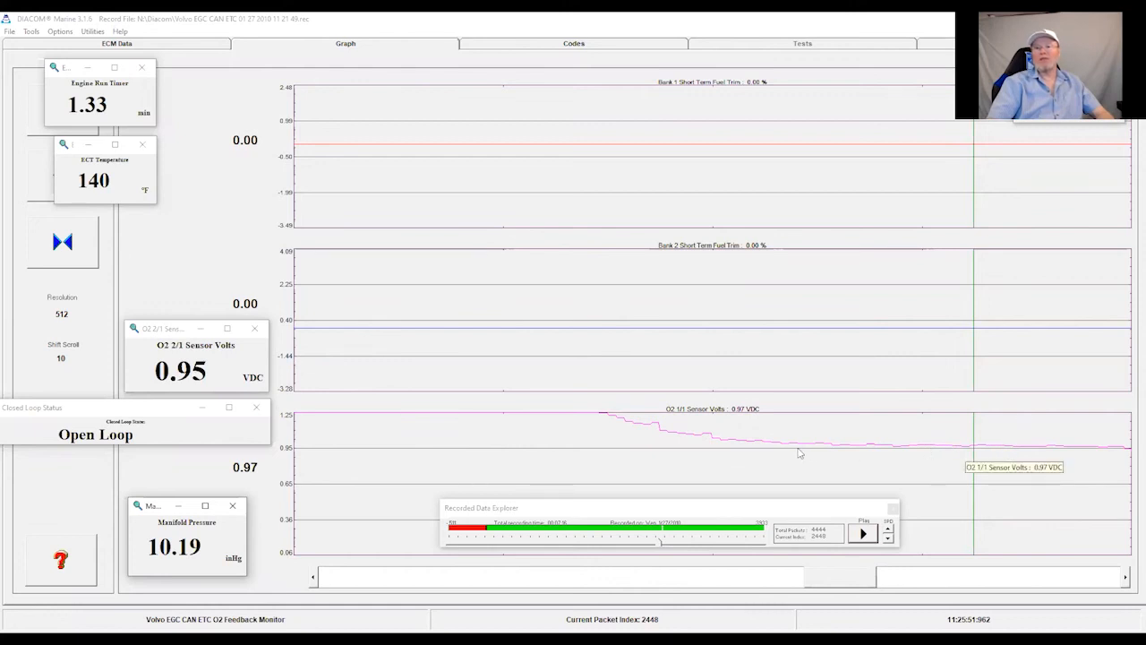
mouse_move(480, 419)
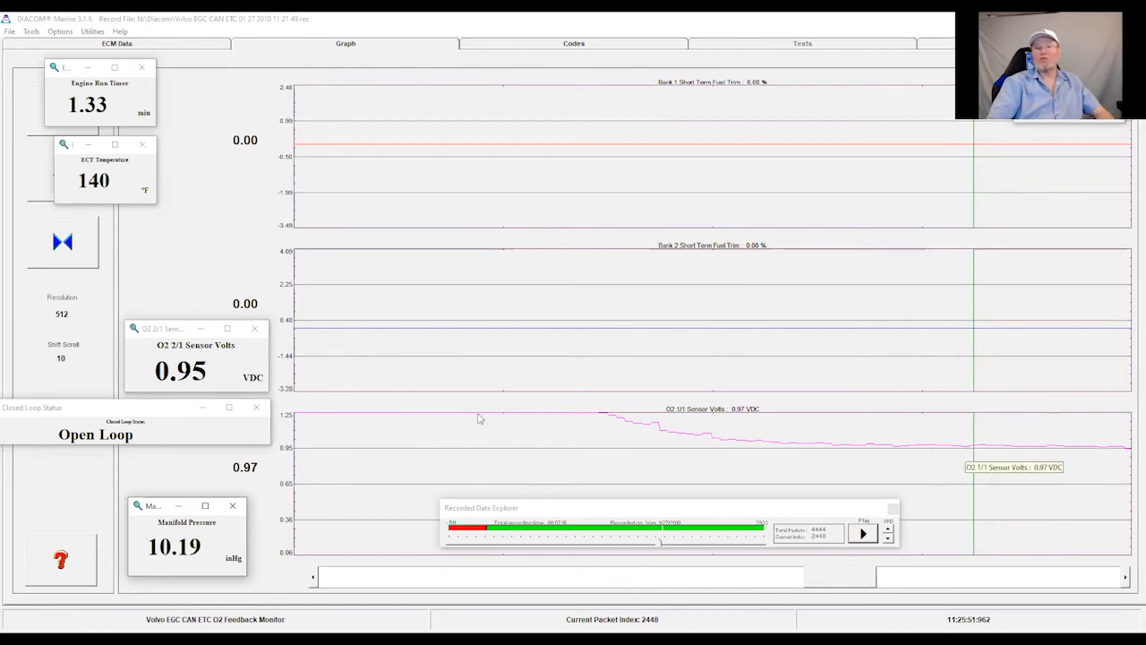
mouse_move(1014, 448)
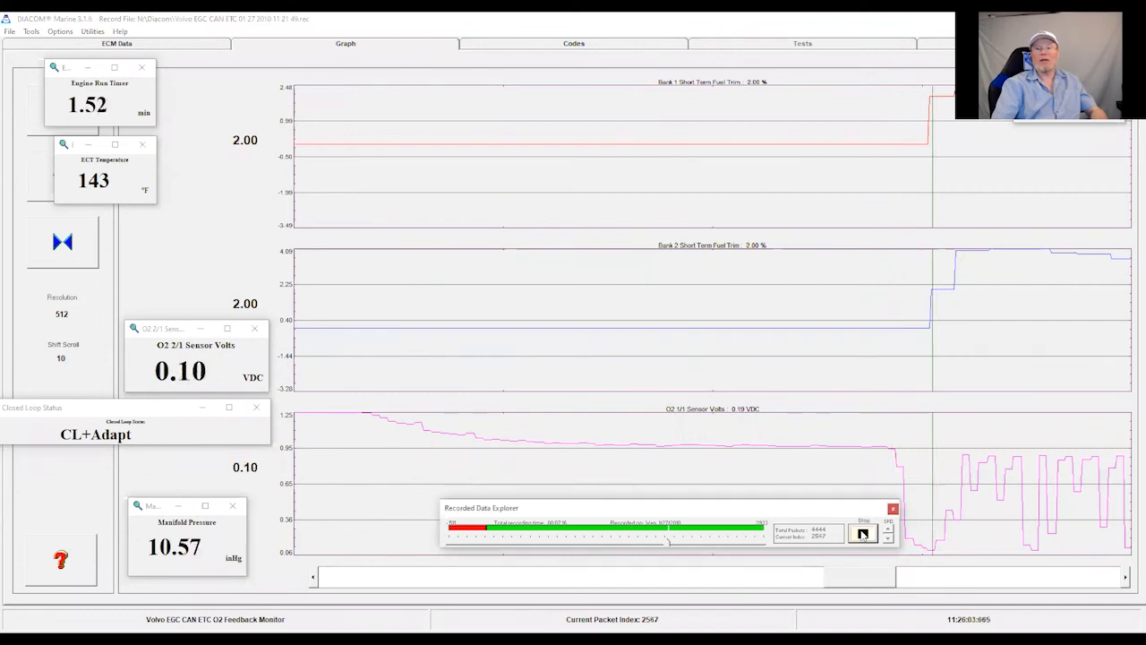
Play the recording forward into CL+Adapt with both short term fuel trims climbing.
left_click(864, 534)
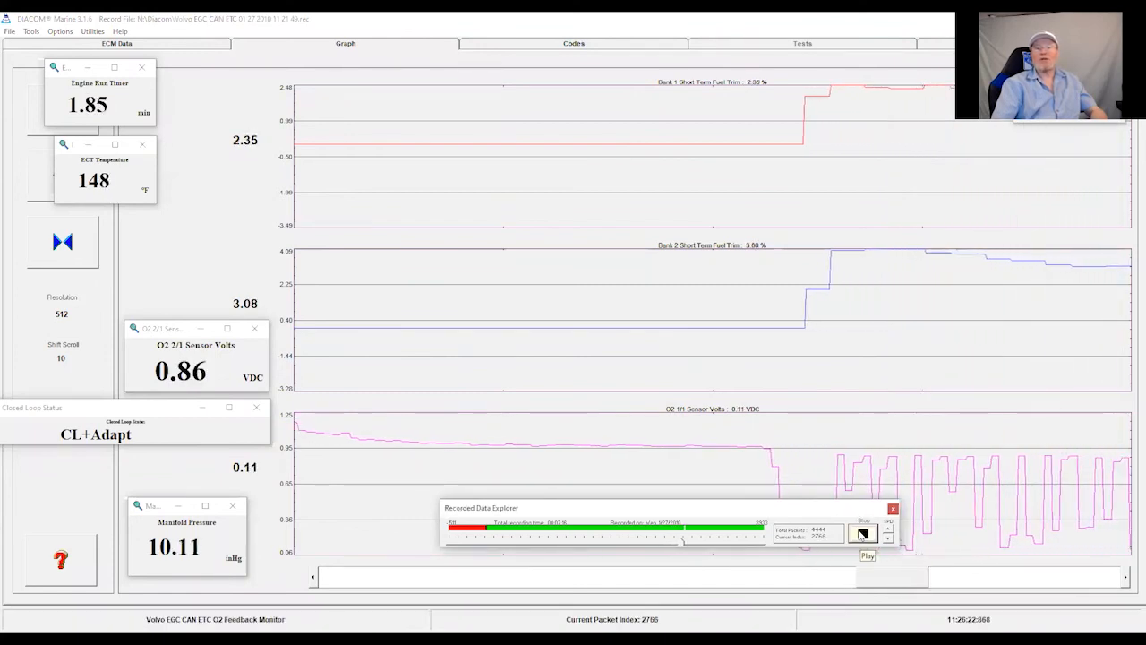
left_click(863, 534)
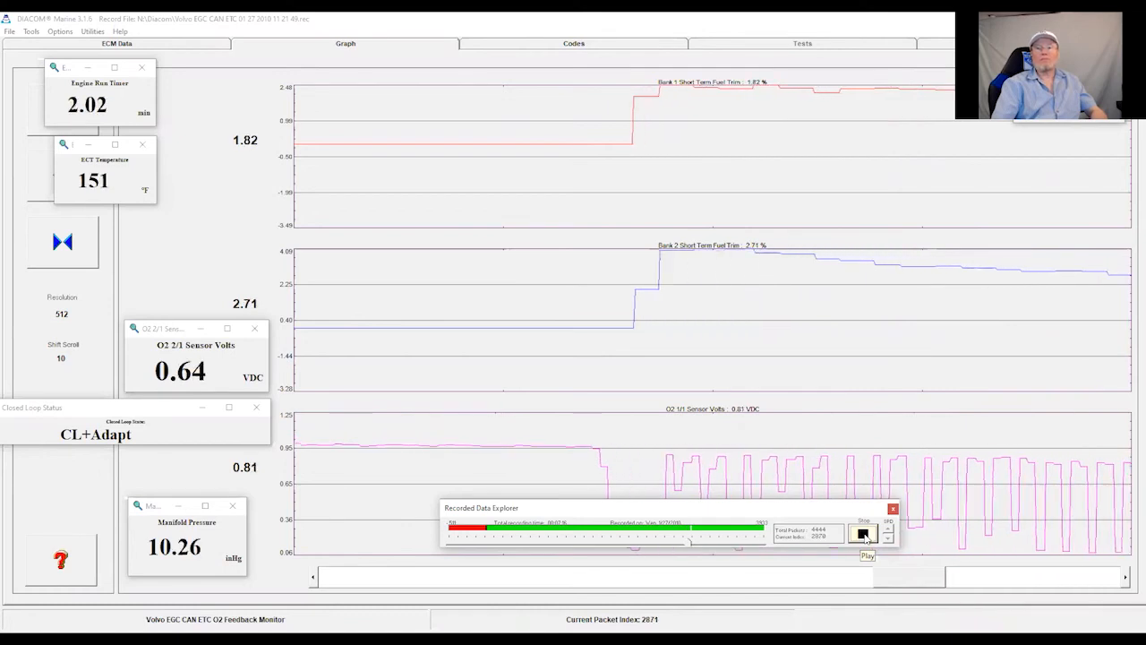
left_click(864, 534)
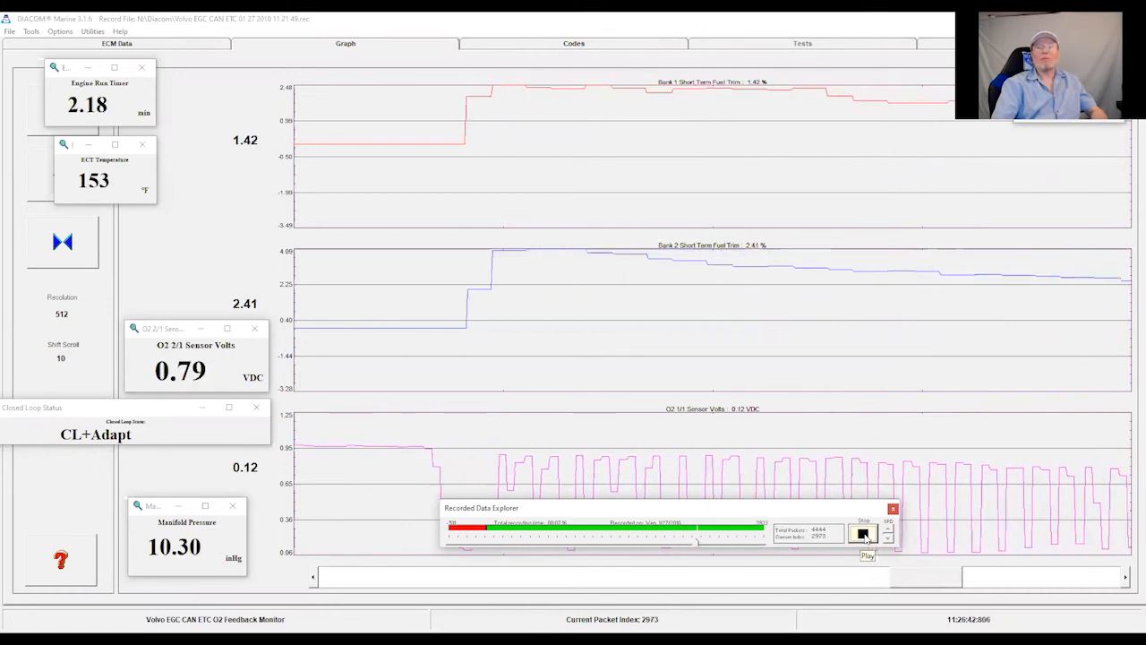
left_click(863, 534)
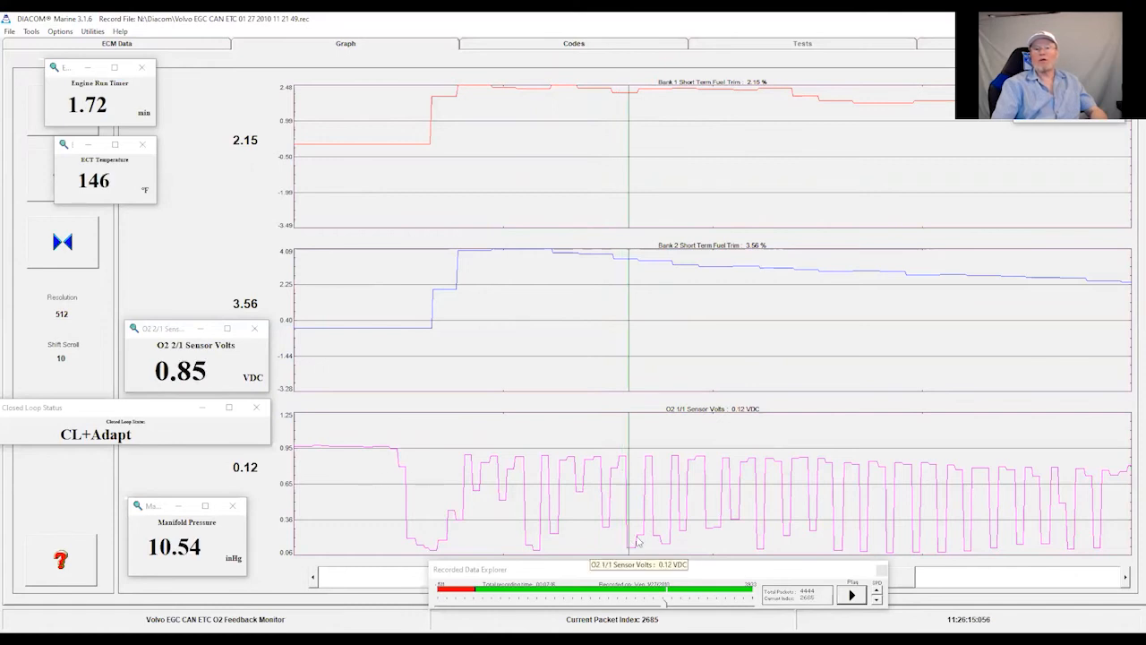
mouse_move(815, 511)
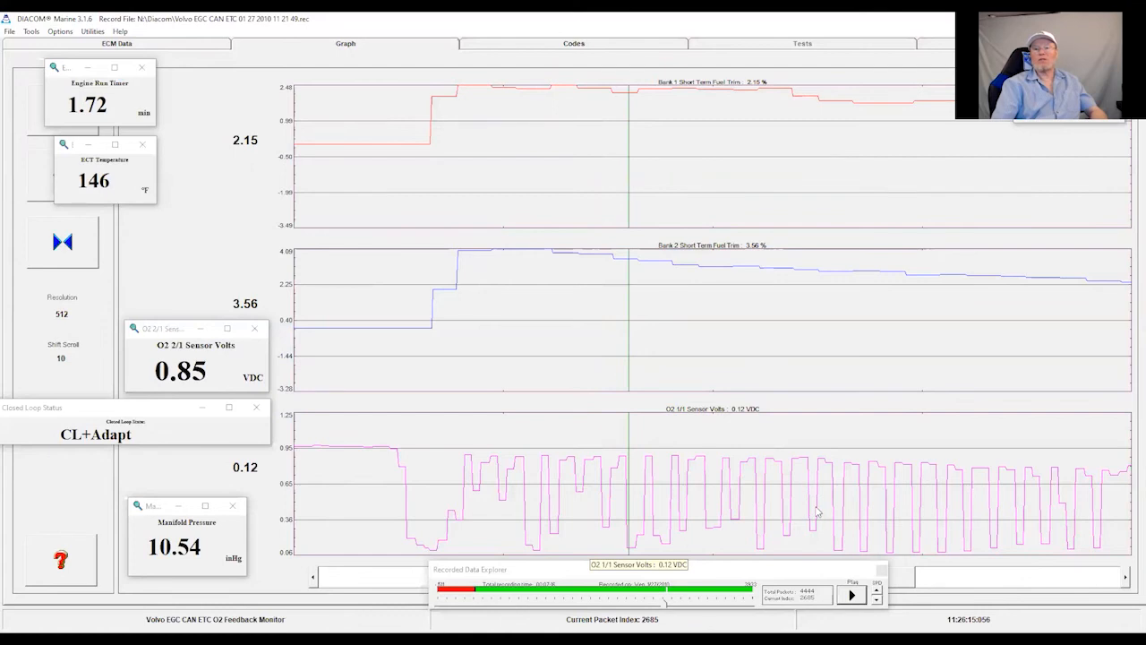
mouse_move(713, 419)
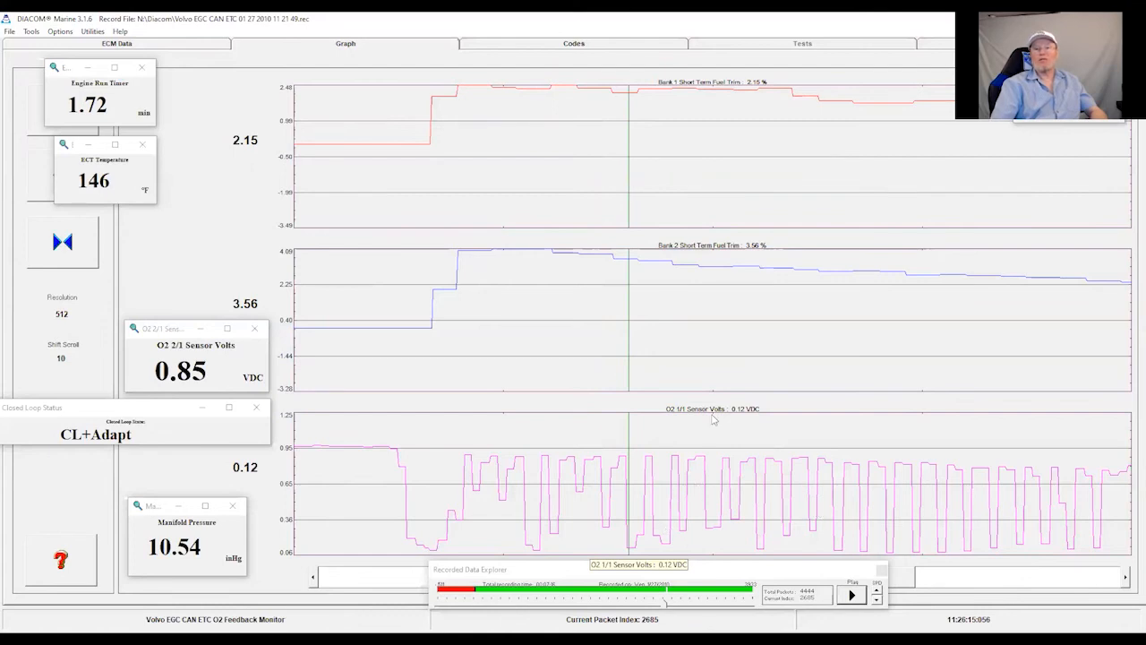
mouse_move(350, 330)
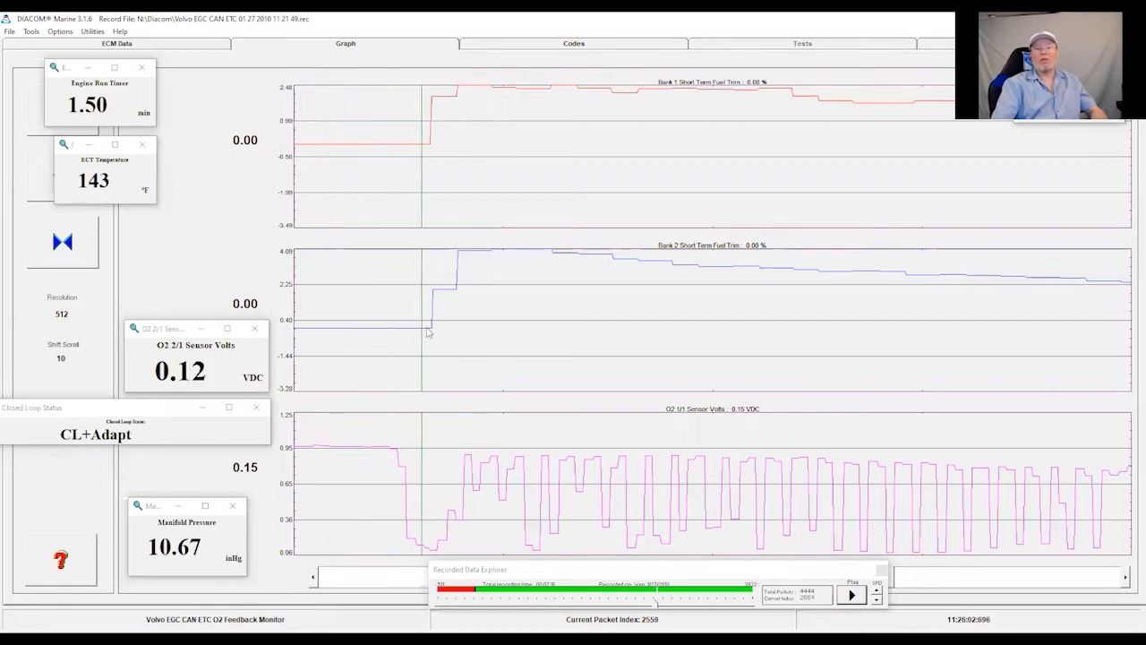
mouse_move(379, 451)
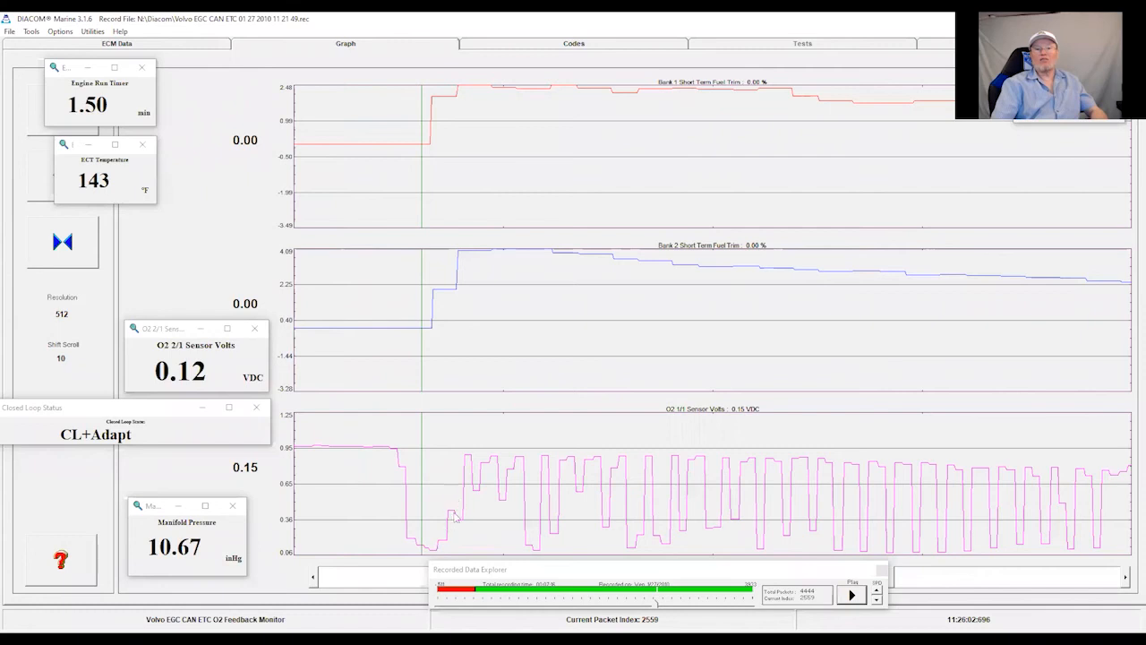
mouse_move(303, 437)
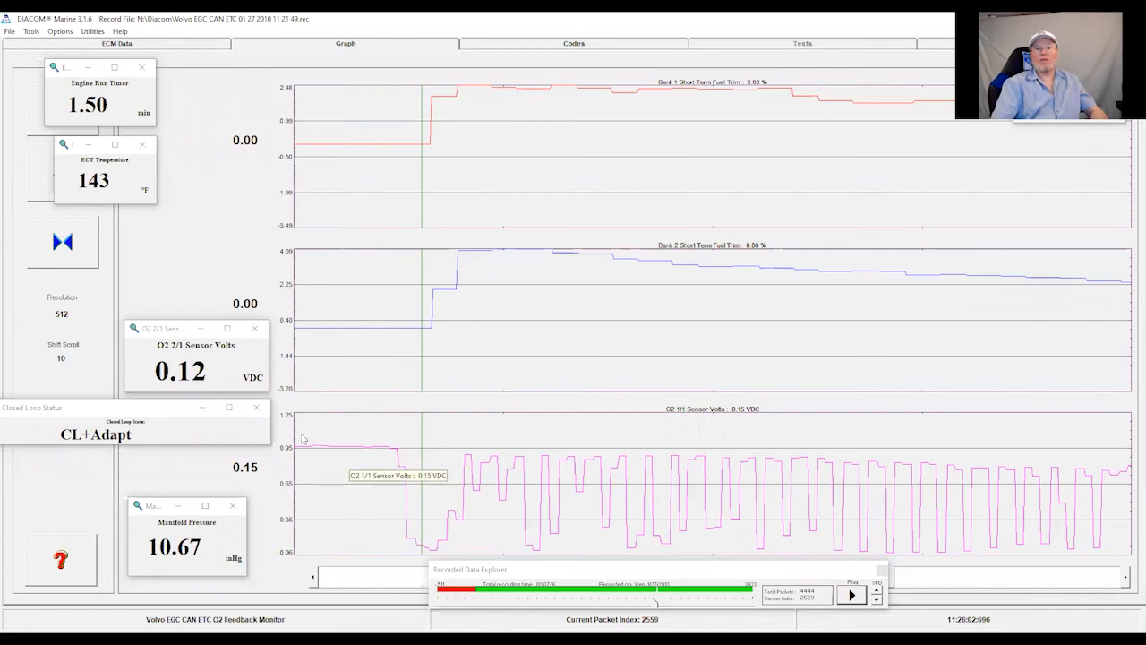
mouse_move(321, 455)
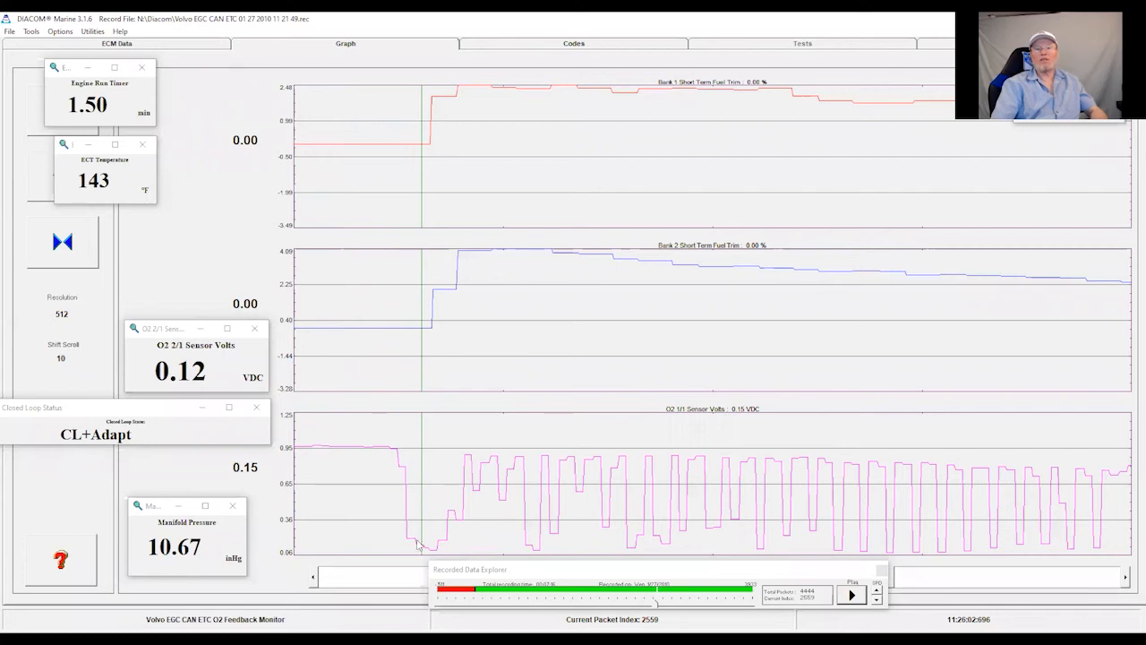
mouse_move(440, 541)
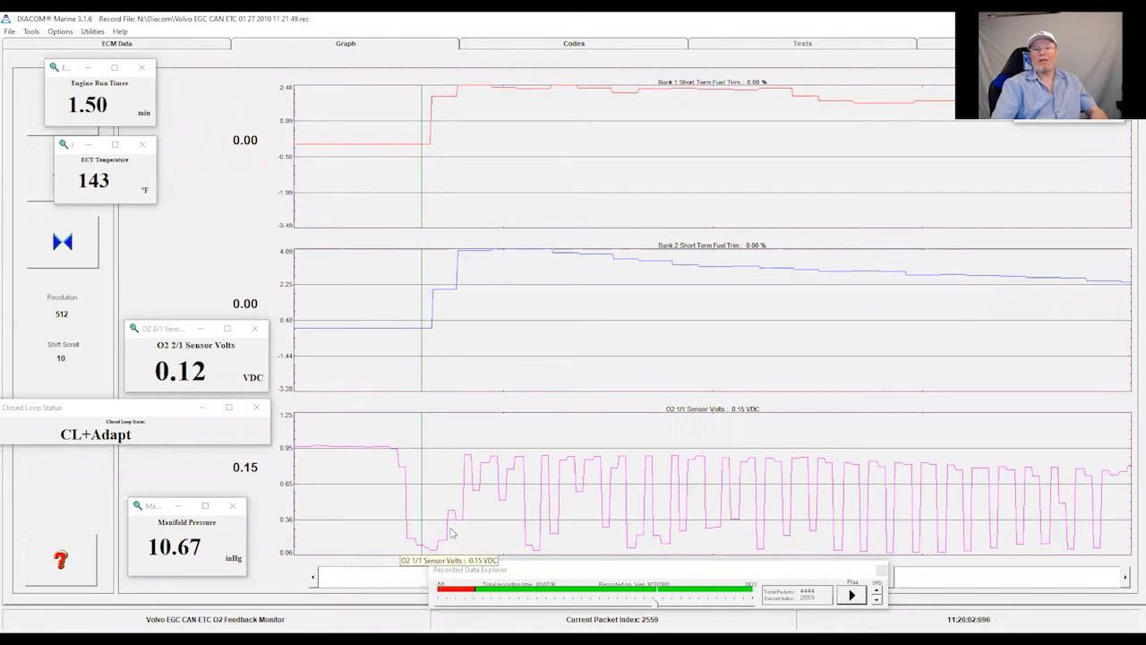
mouse_move(451, 523)
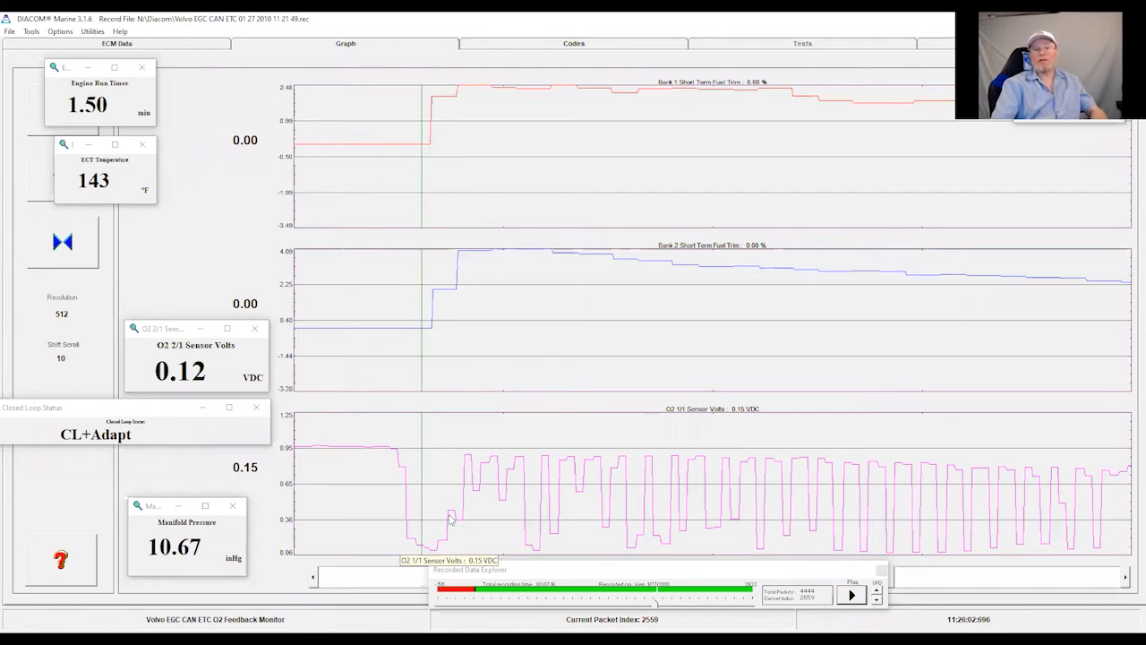
mouse_move(452, 538)
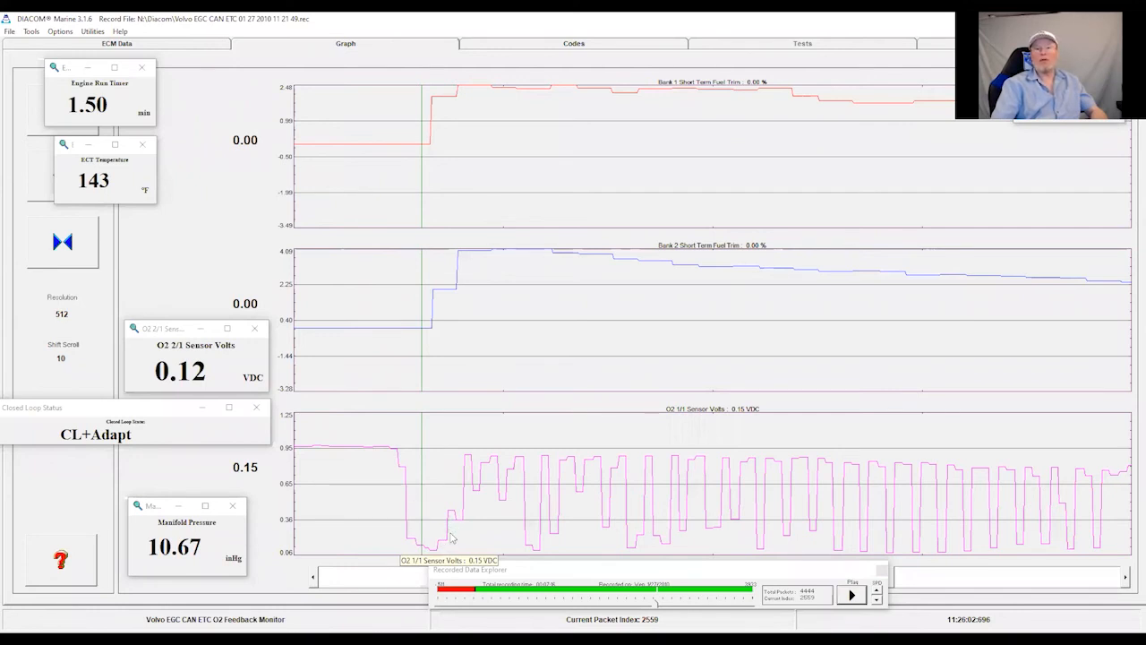
mouse_move(433, 330)
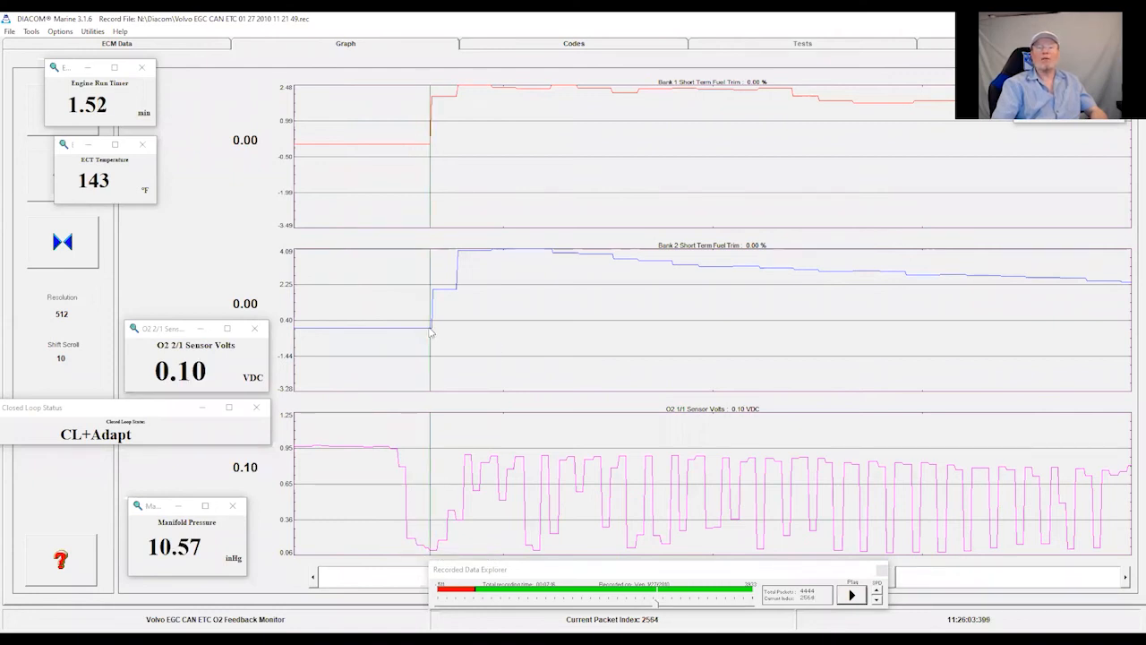
mouse_move(430, 333)
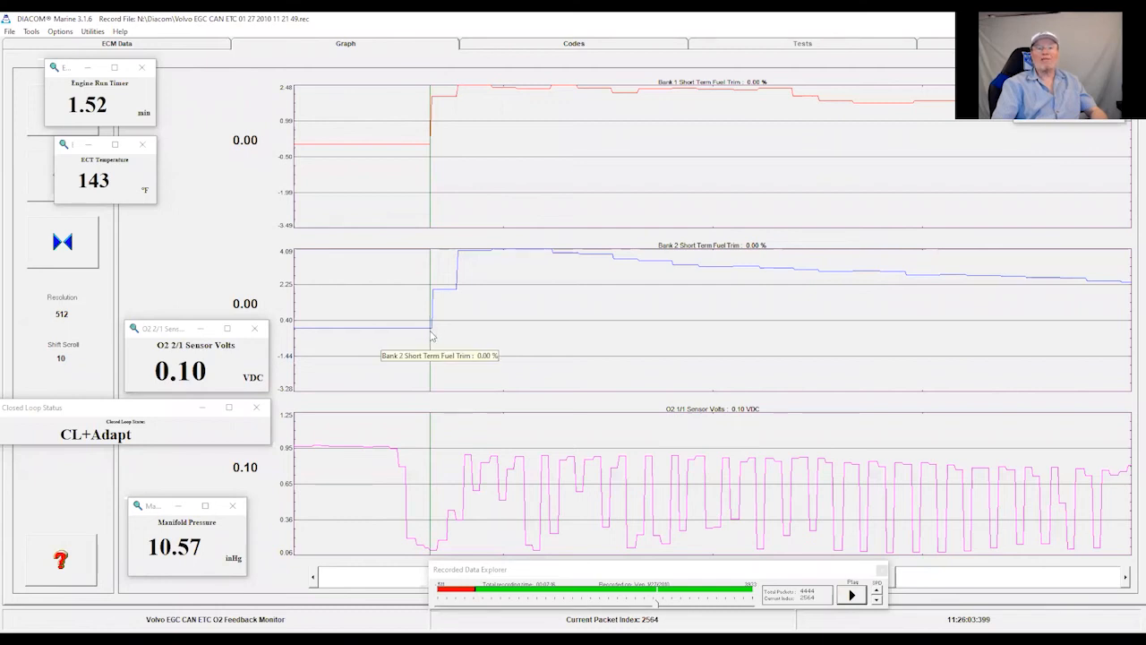
mouse_move(455, 270)
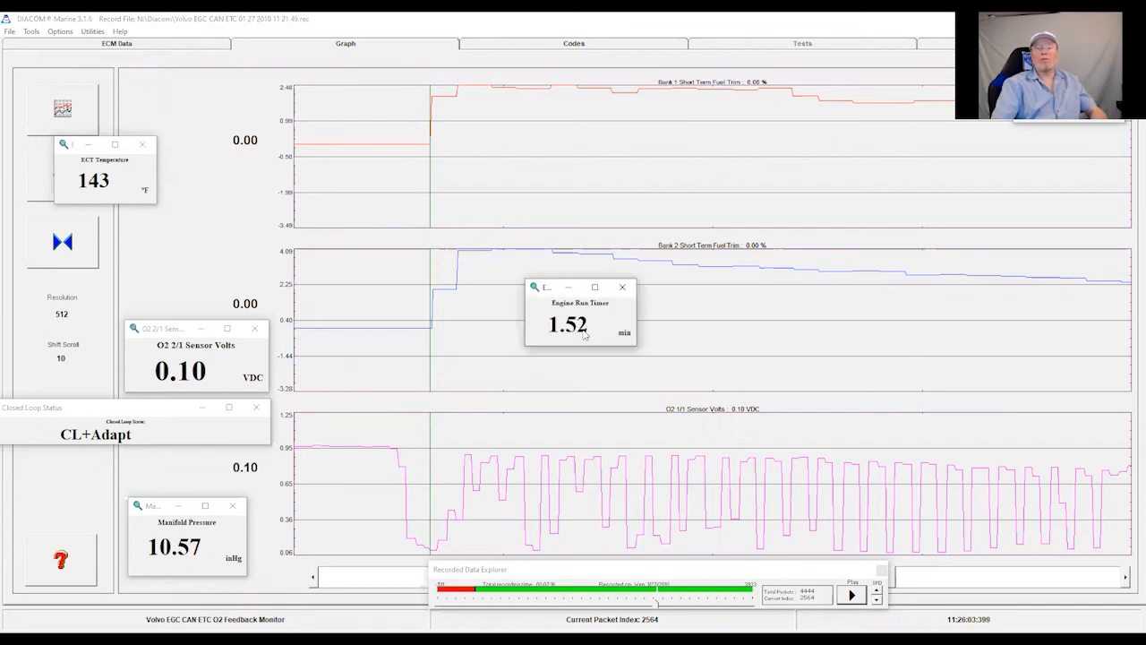
mouse_move(455, 299)
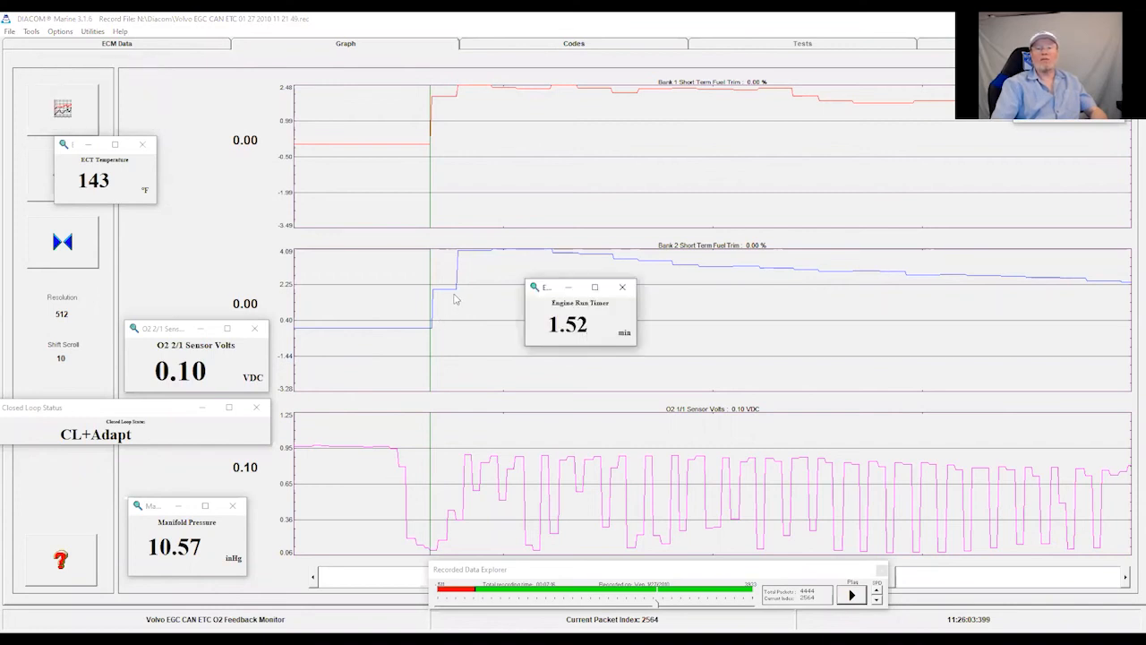
mouse_move(455, 297)
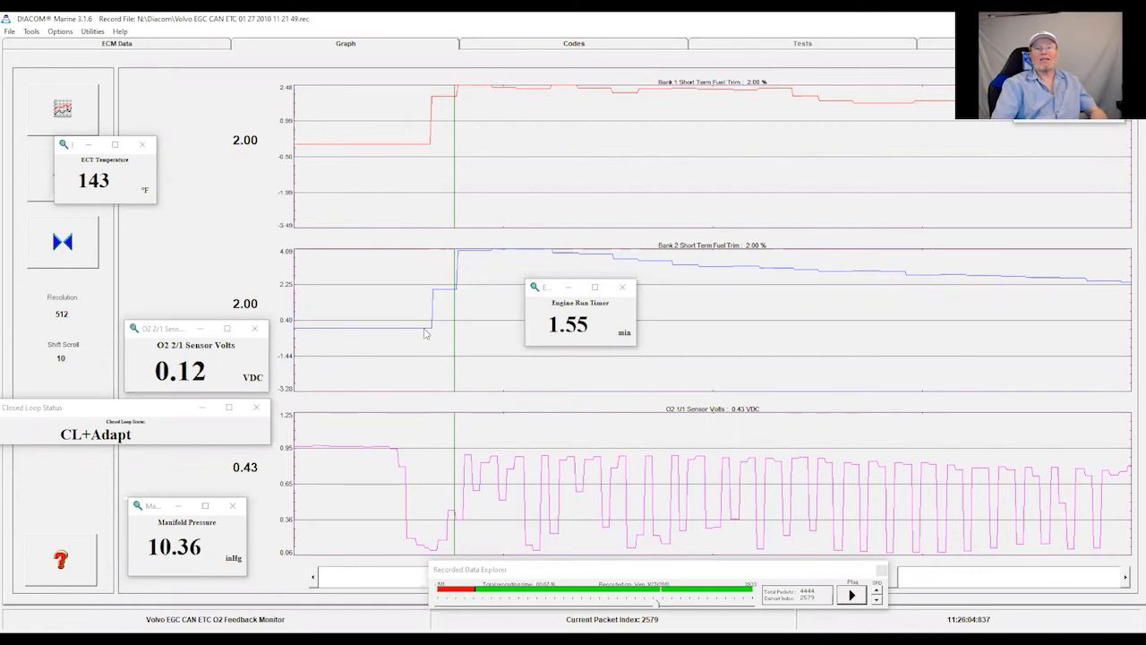
mouse_move(482, 293)
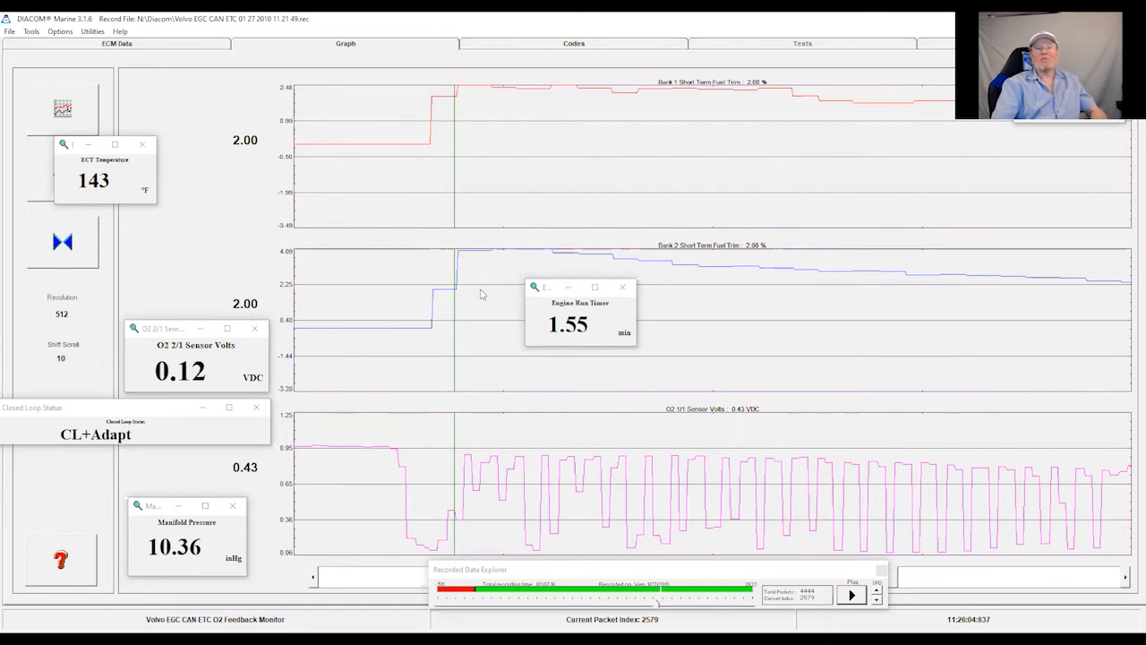
mouse_move(433, 154)
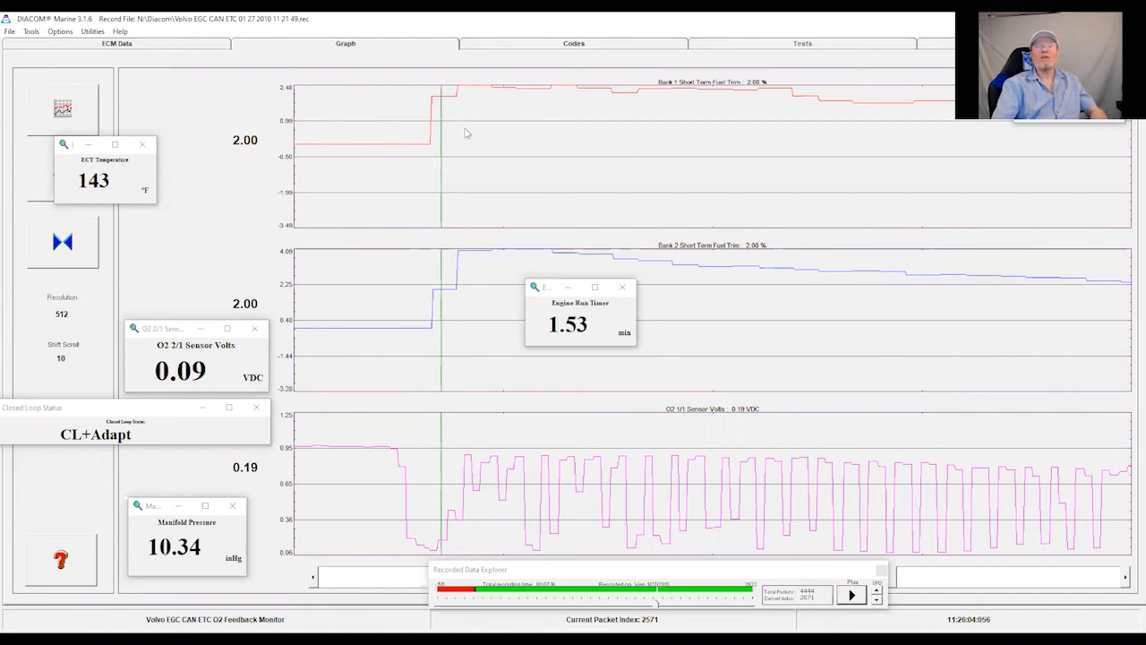
mouse_move(462, 118)
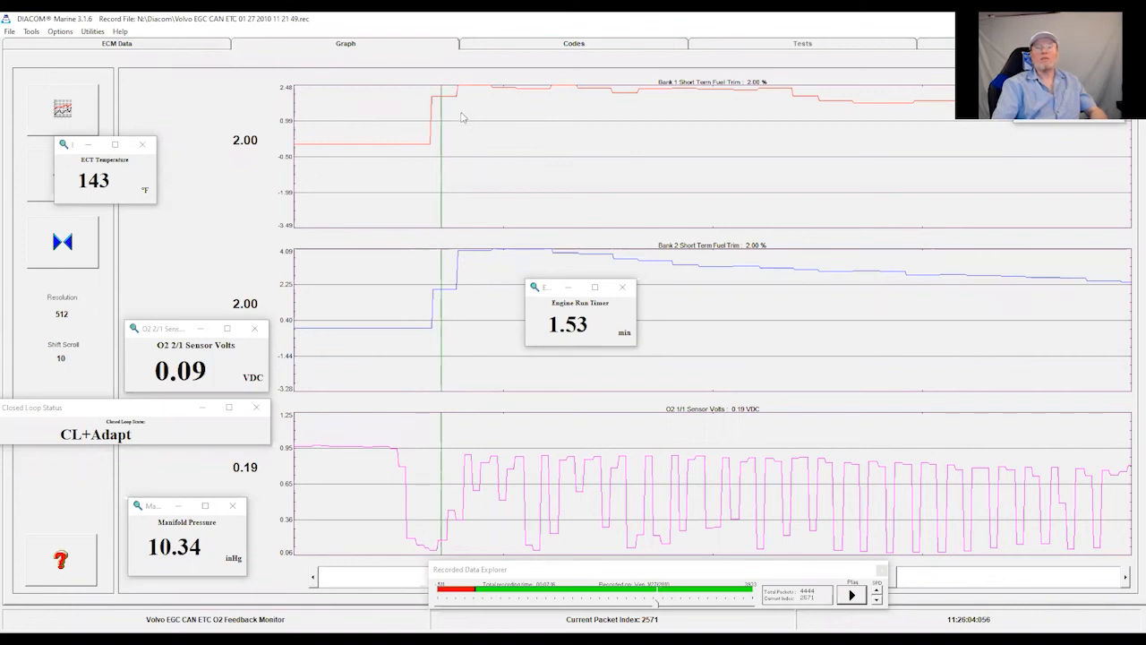
mouse_move(473, 273)
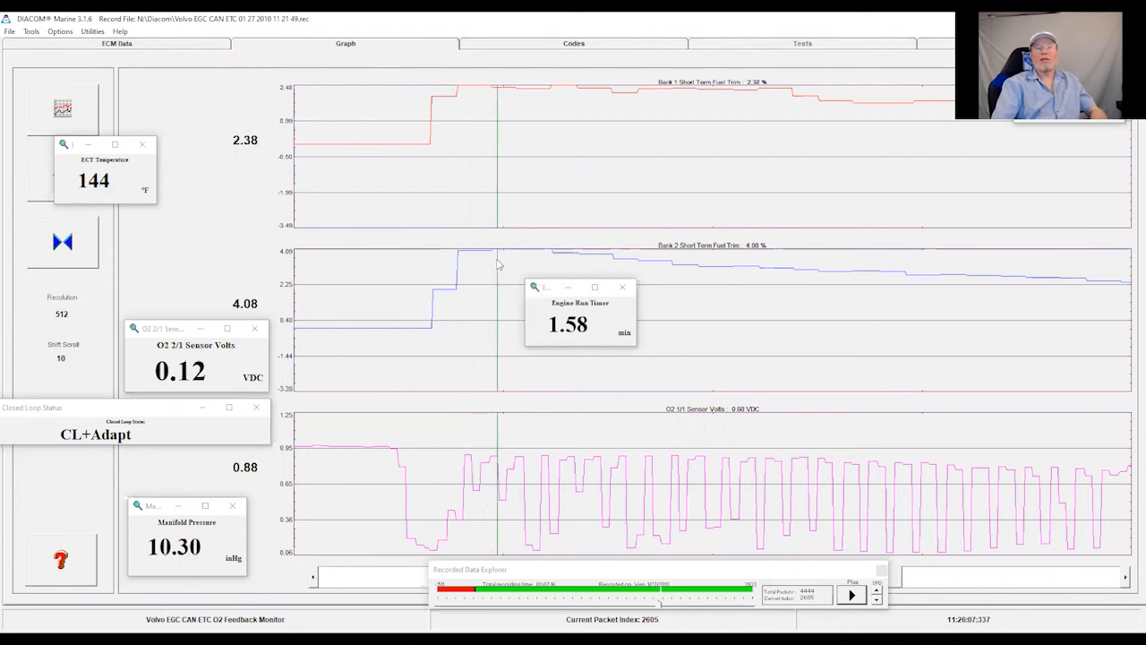
mouse_move(548, 86)
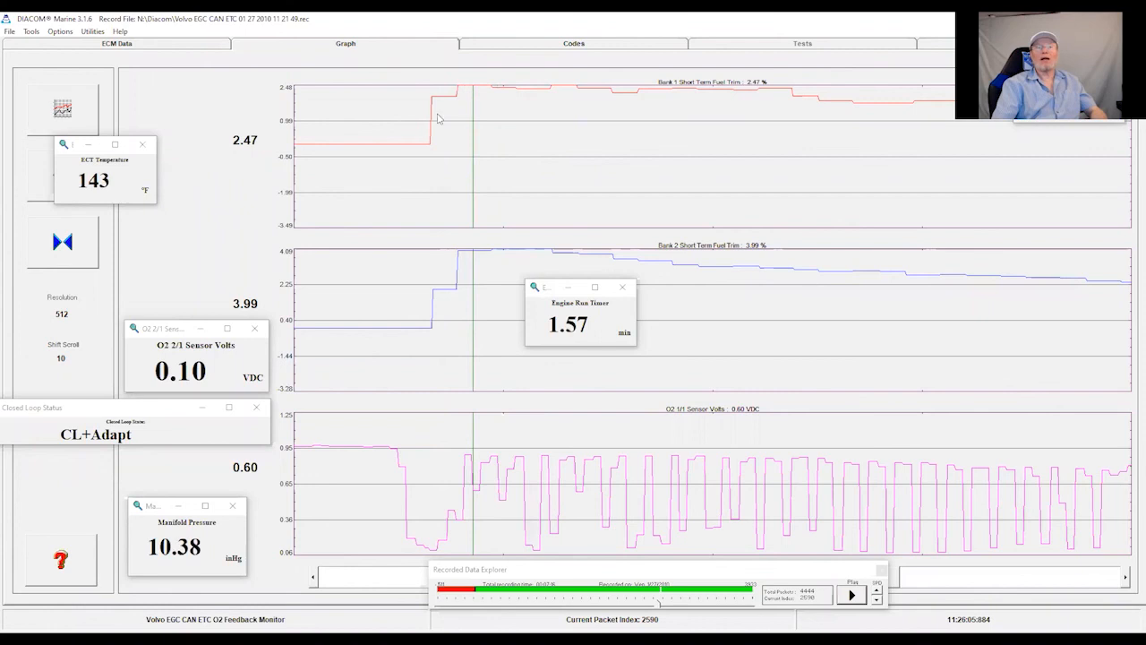
mouse_move(523, 272)
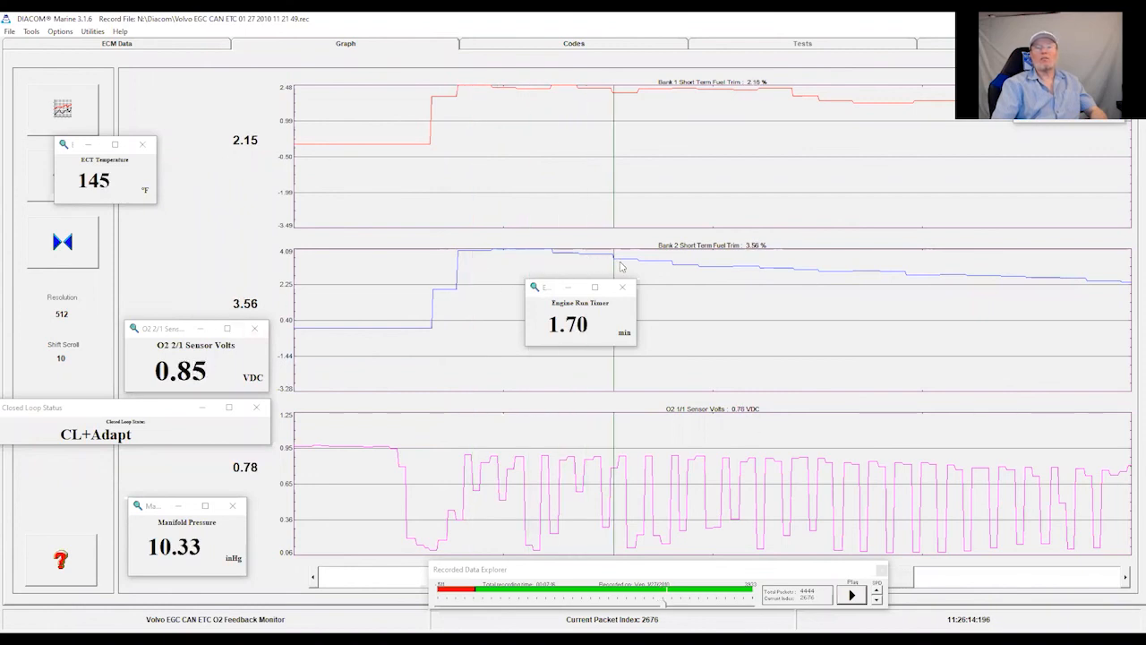
mouse_move(548, 290)
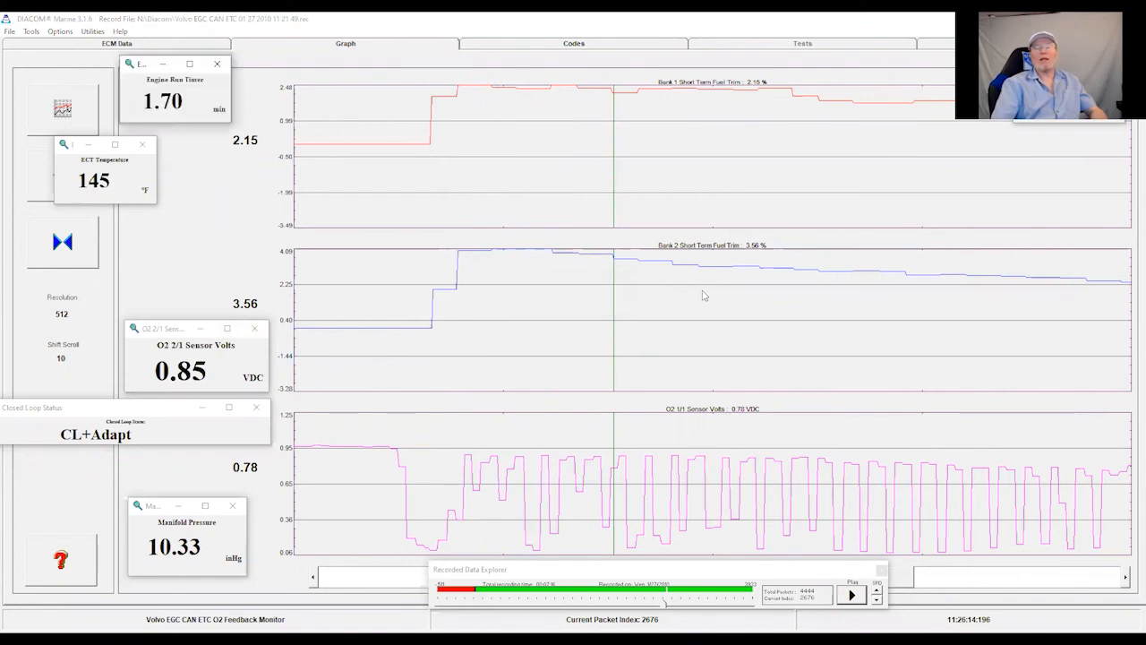
mouse_move(502, 301)
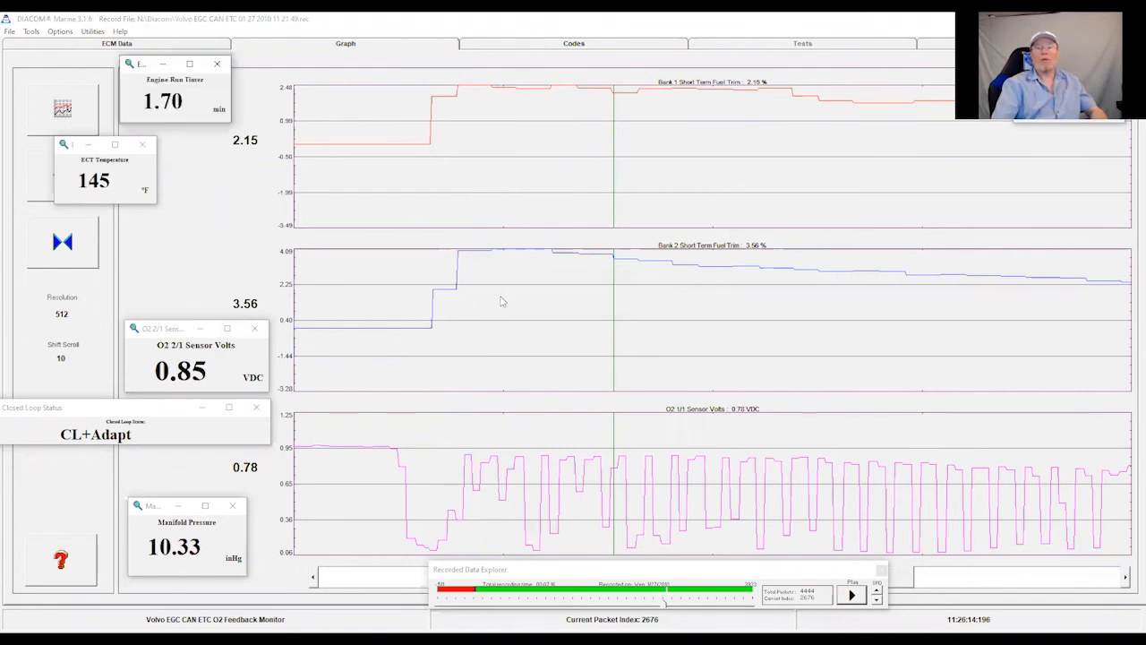
mouse_move(151, 185)
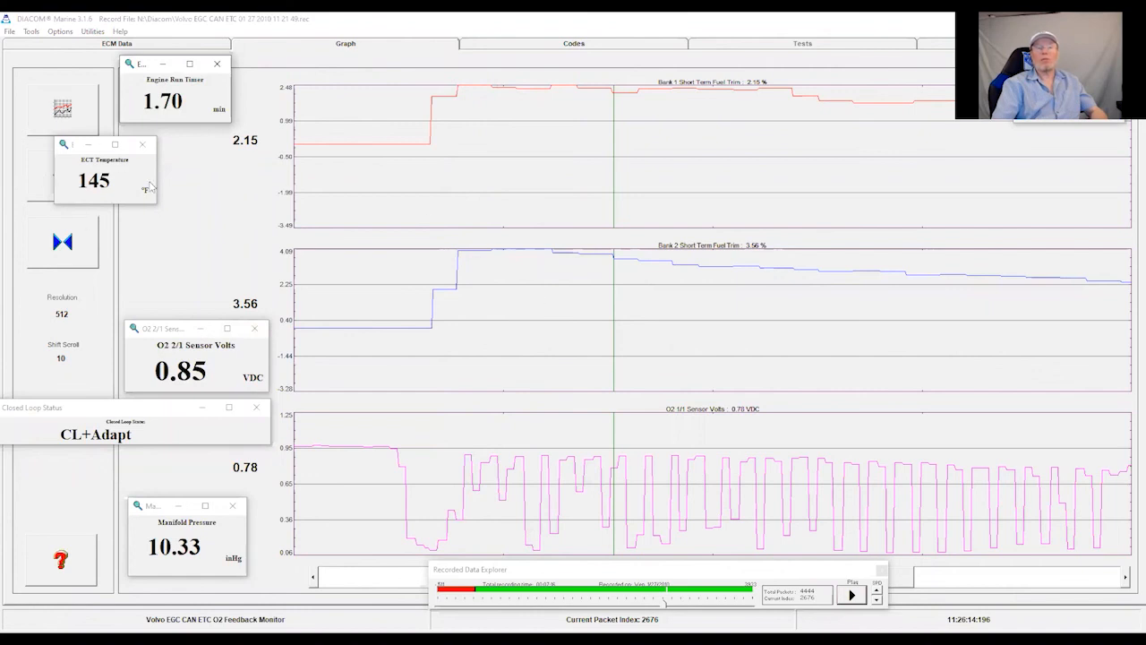
mouse_move(416, 328)
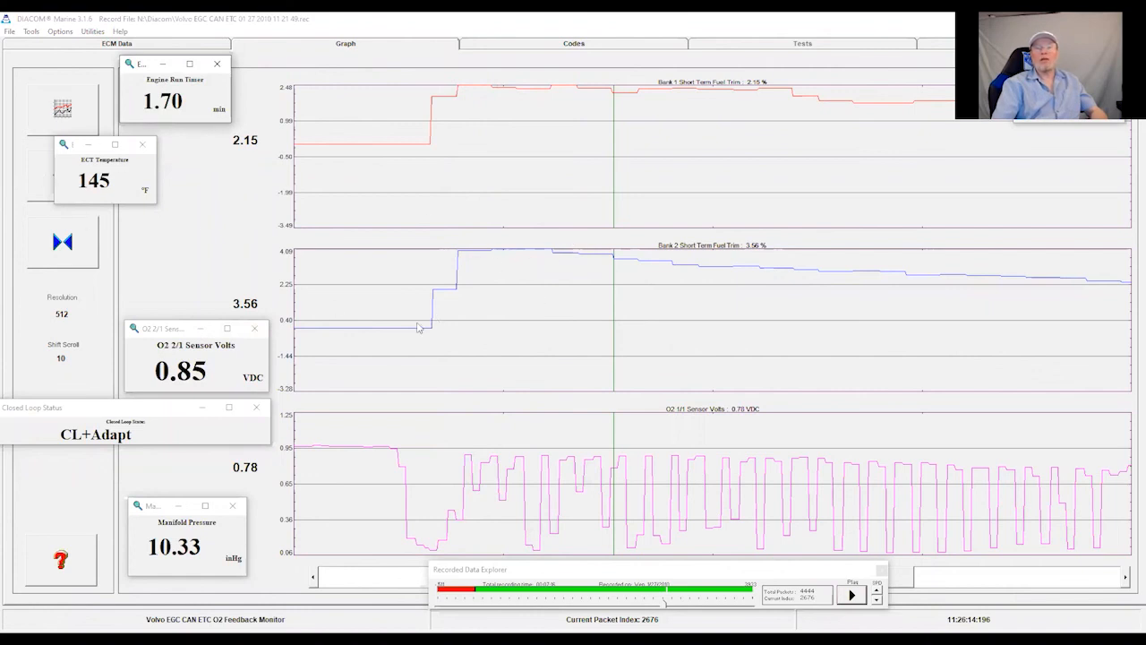
mouse_move(385, 326)
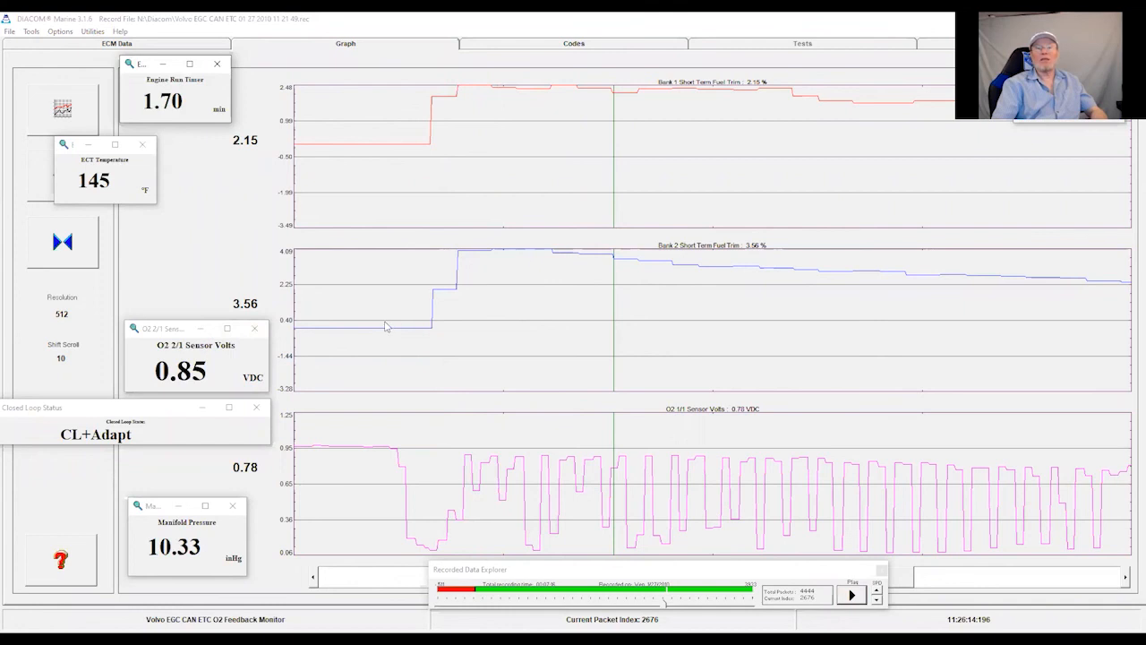
mouse_move(600, 242)
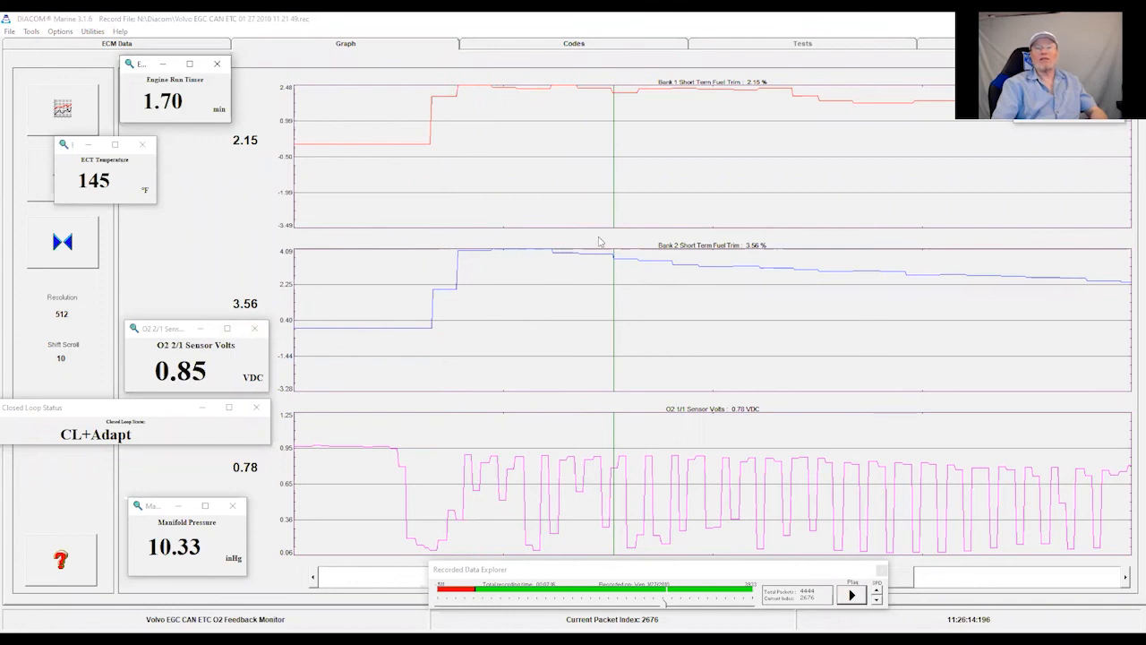
mouse_move(864, 598)
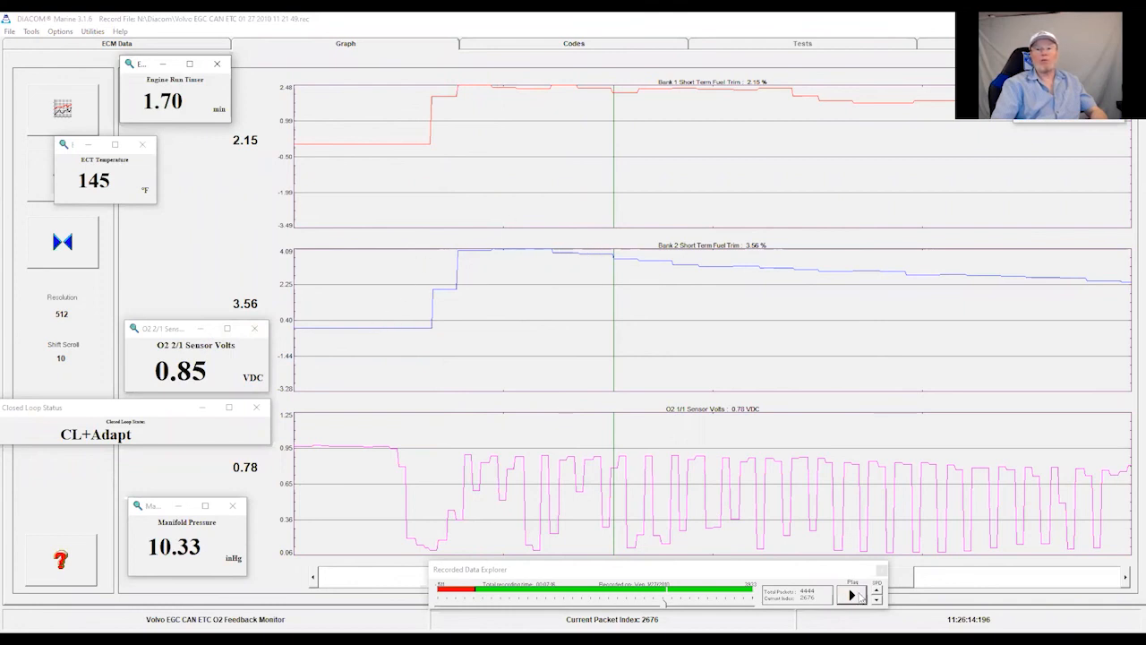
Resume the replay to about 2.63 minutes with trims near 0.56% and 1.36%.
left_click(849, 595)
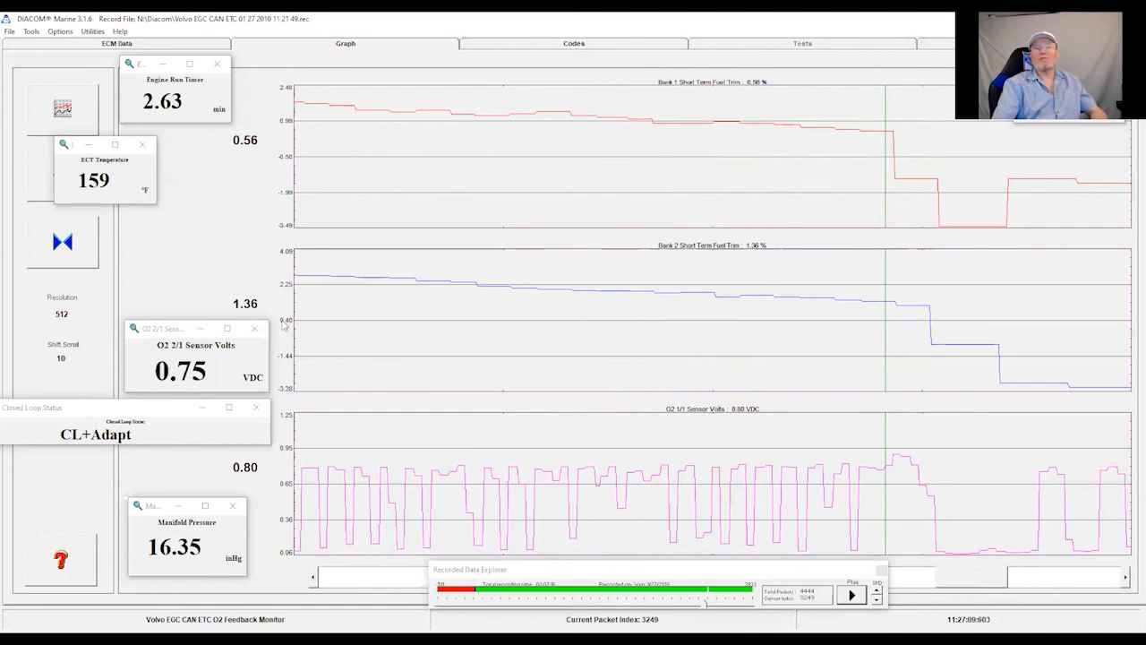
mouse_move(920, 261)
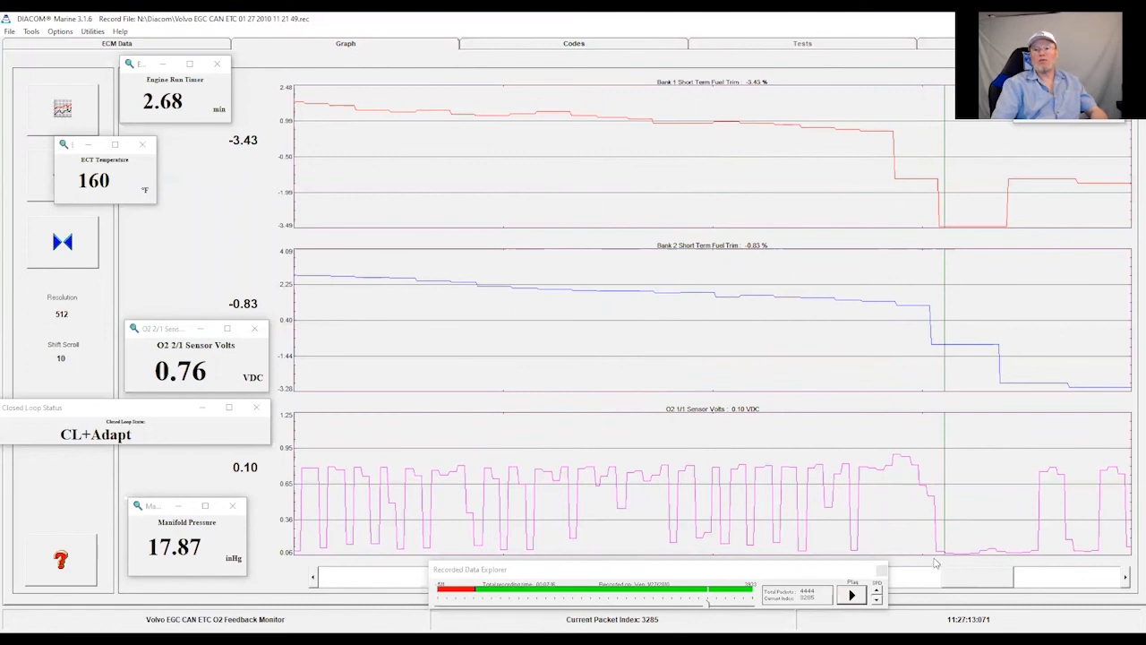
mouse_move(978, 557)
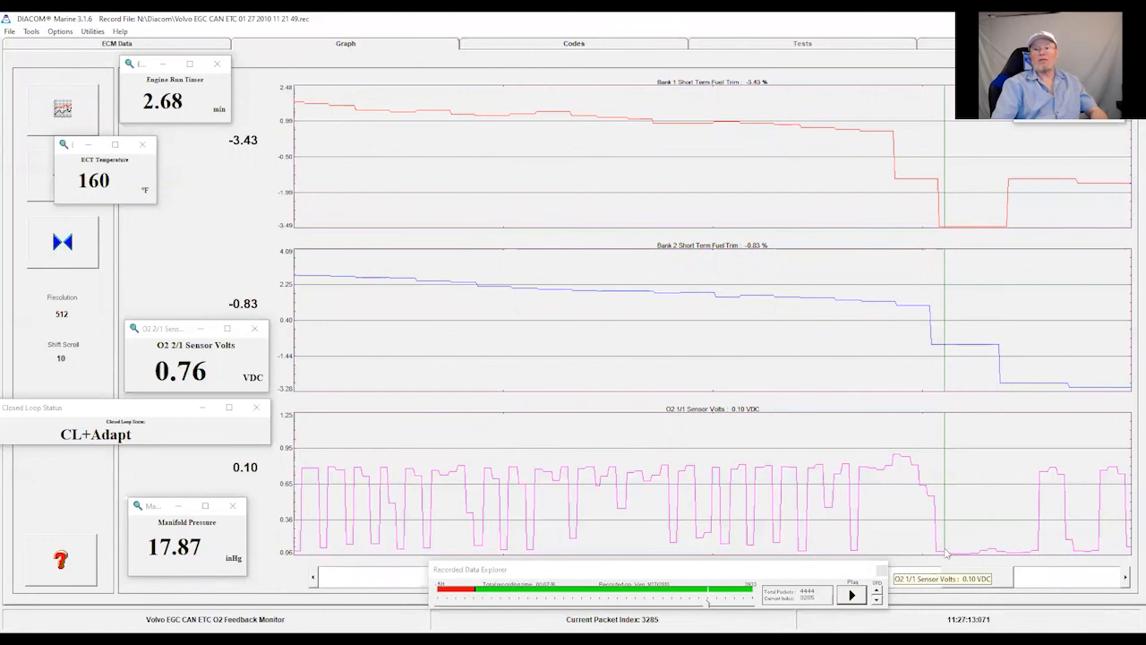
mouse_move(1039, 551)
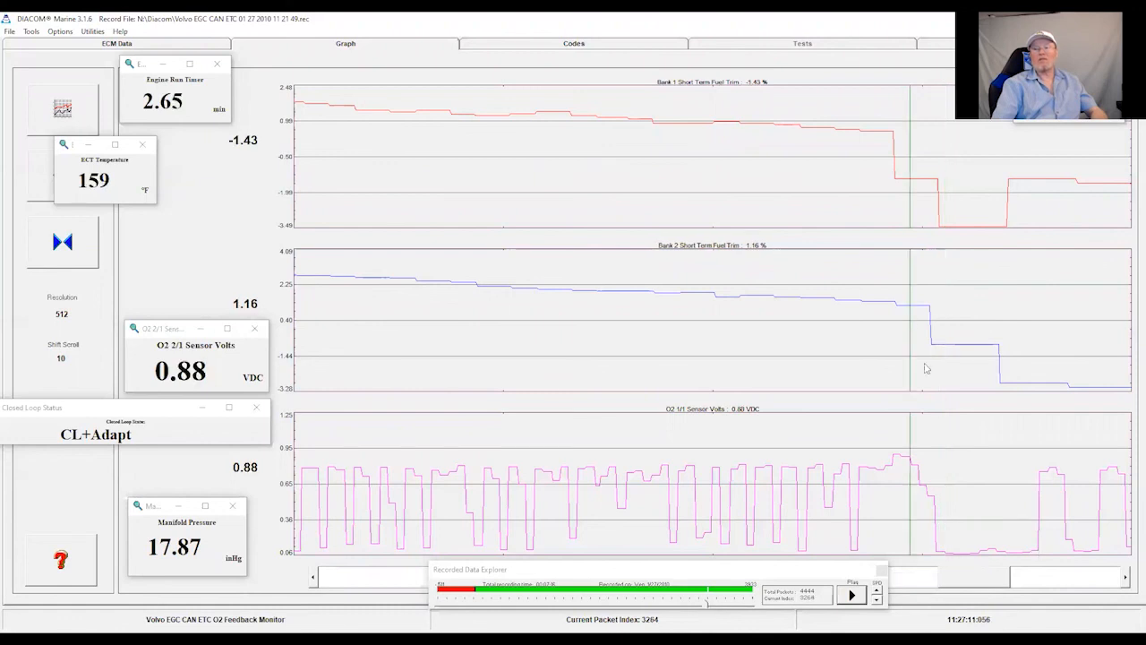
mouse_move(949, 557)
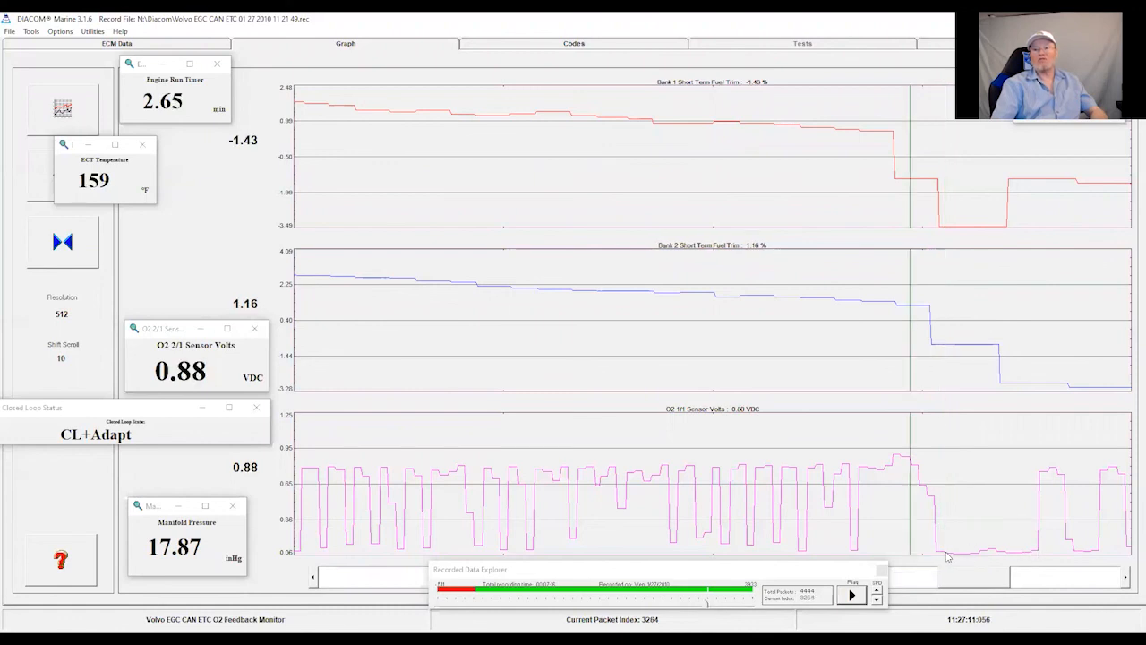
mouse_move(941, 369)
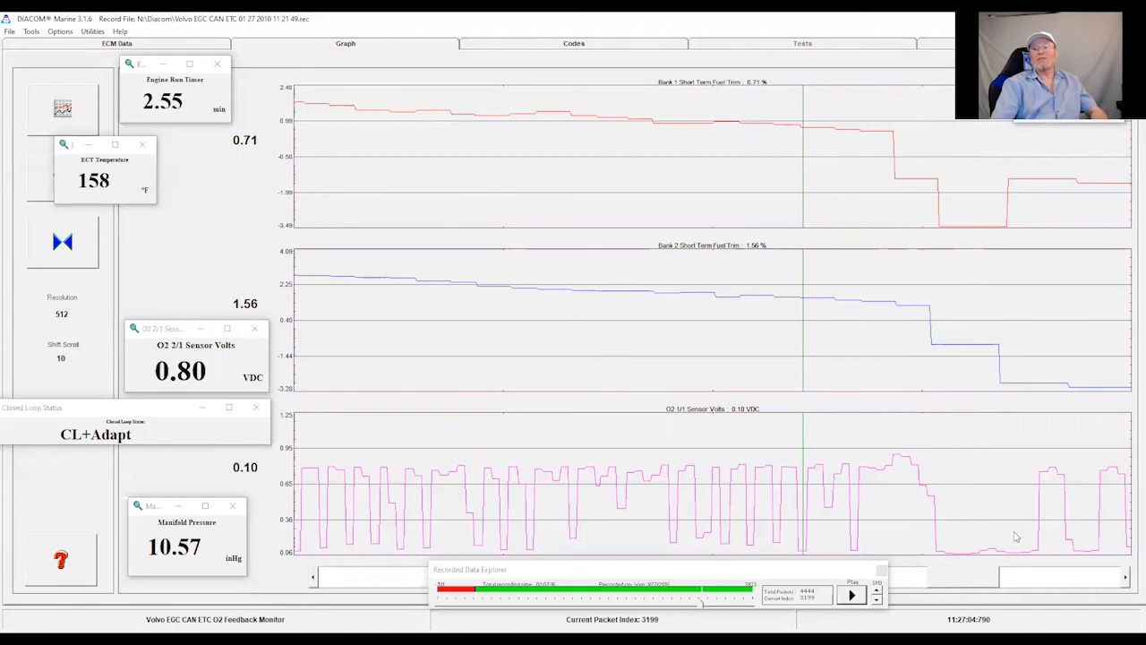
mouse_move(993, 569)
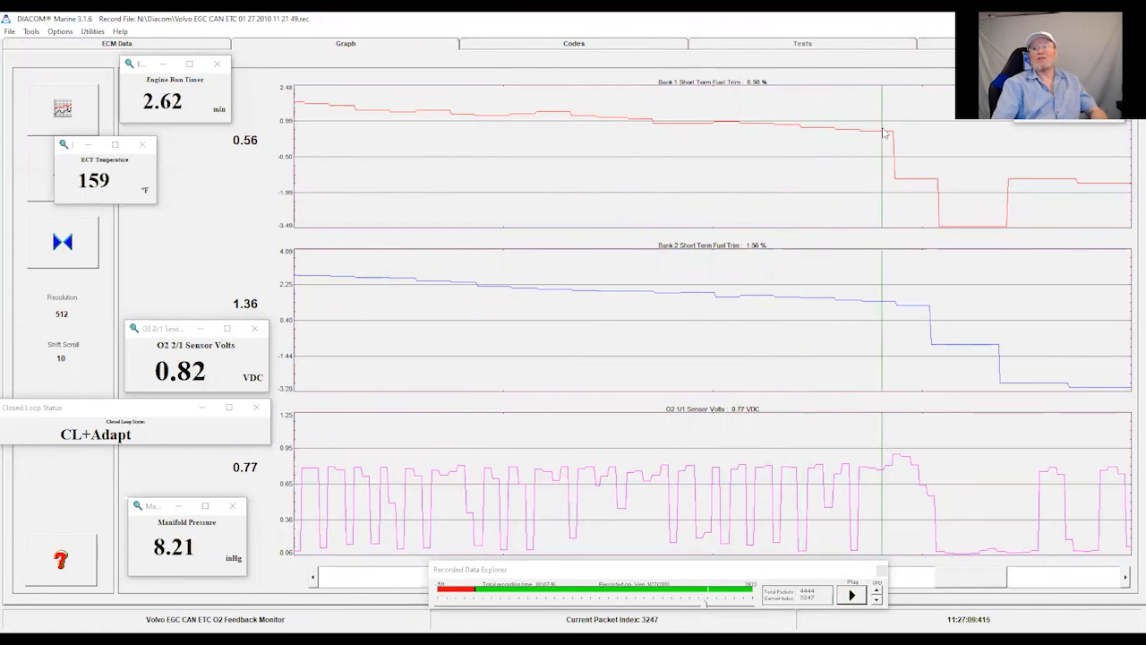
Return the replay to the throttle-close fuel cut at 2.65 minutes run time.
left_click(849, 595)
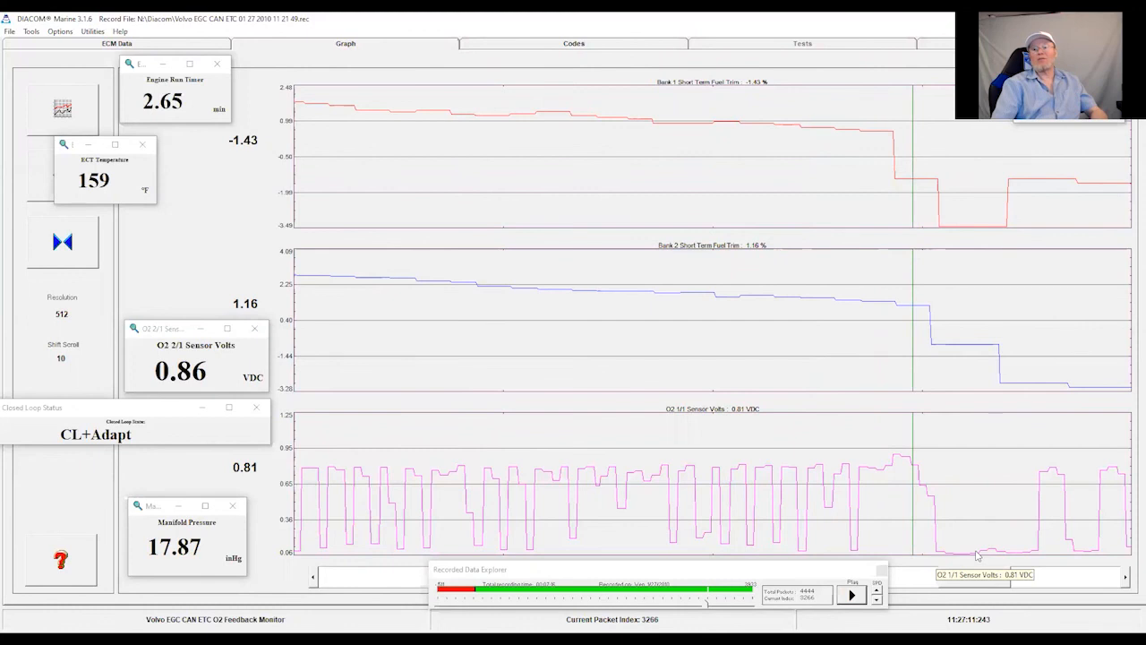
mouse_move(1000, 508)
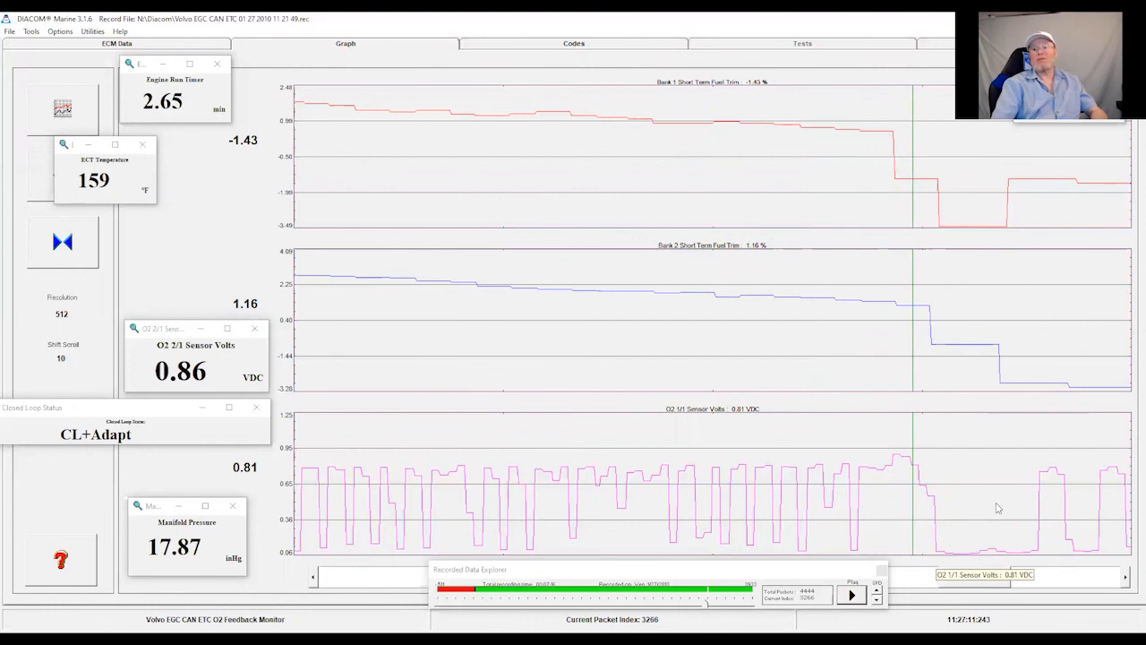
mouse_move(993, 387)
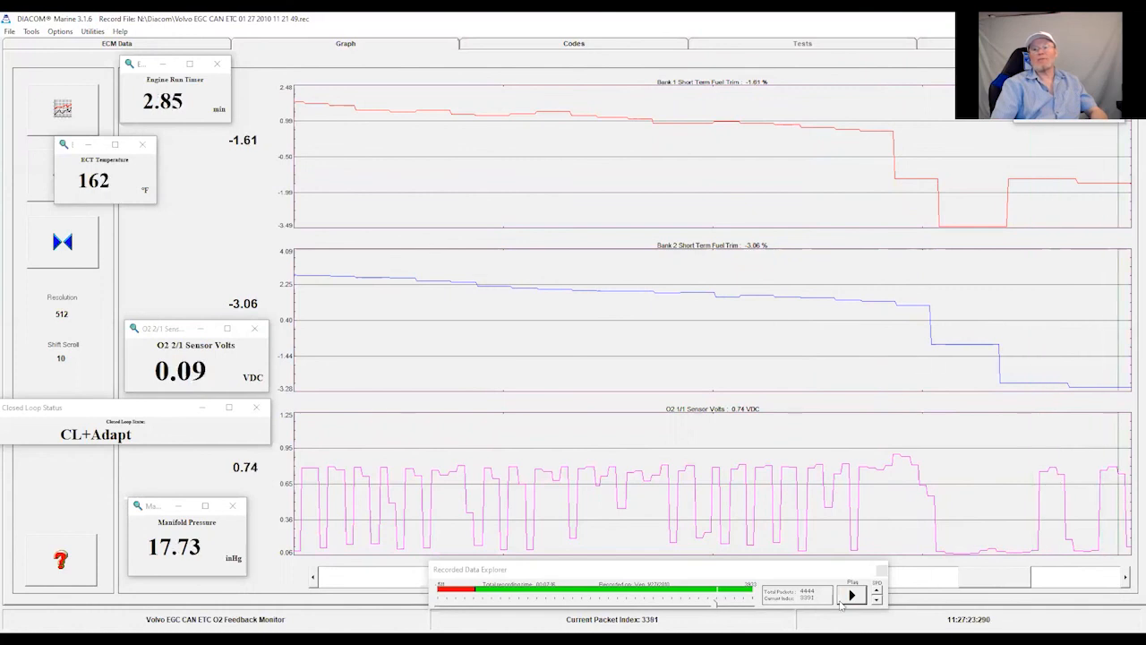
Continue the replay past the fuel cut to about 3.15 minutes run time.
left_click(849, 595)
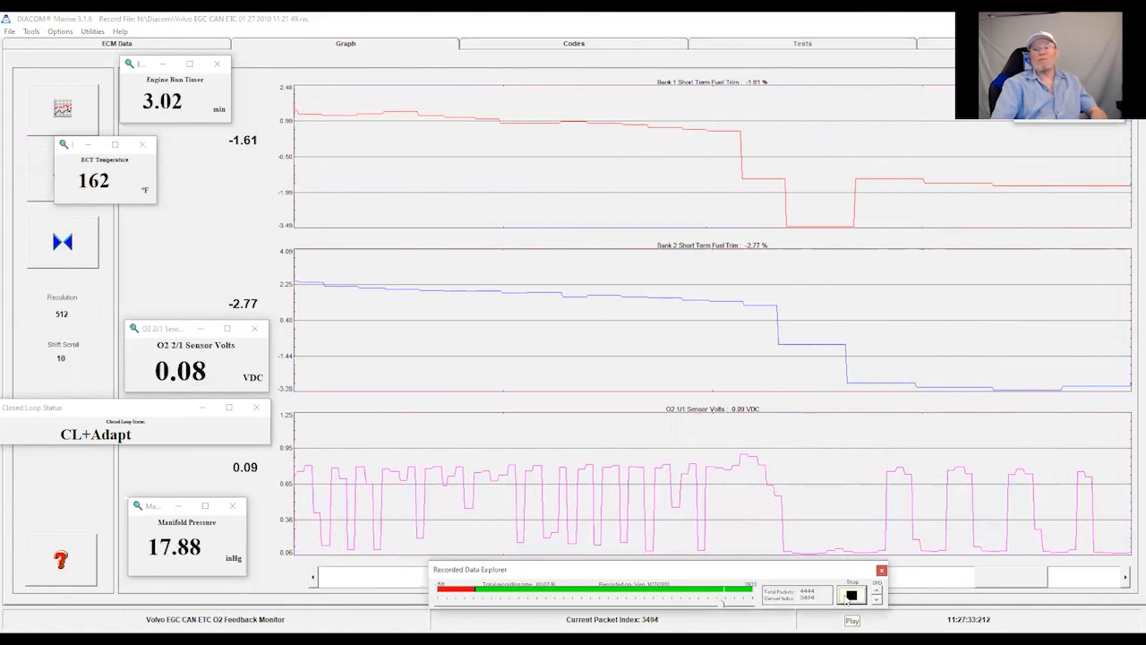
left_click(851, 595)
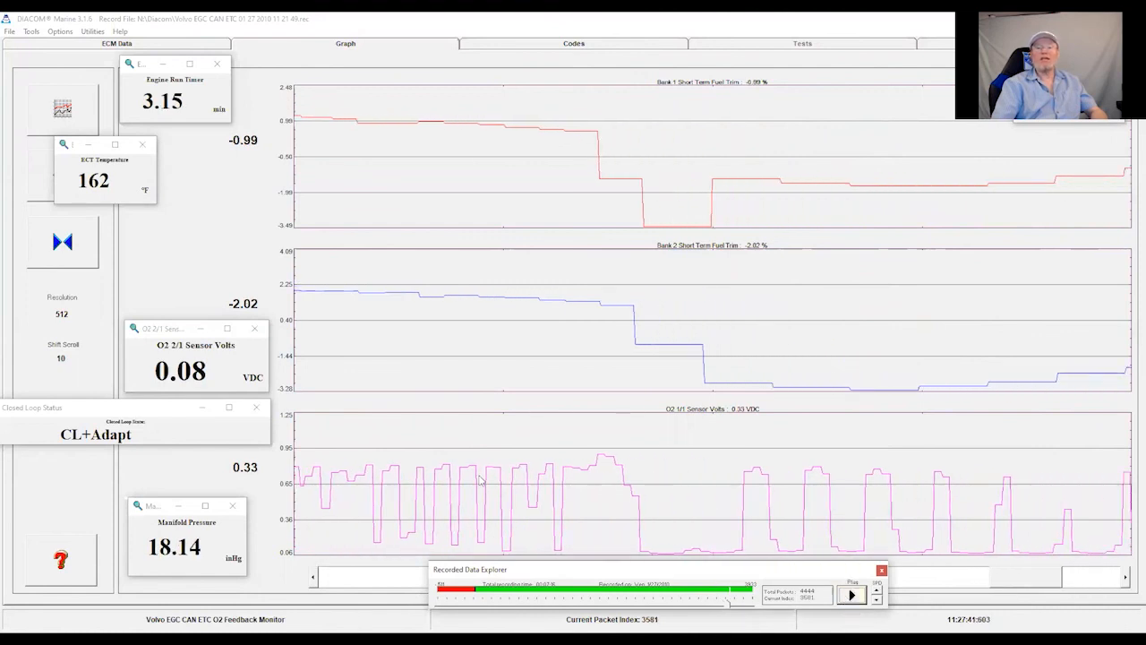